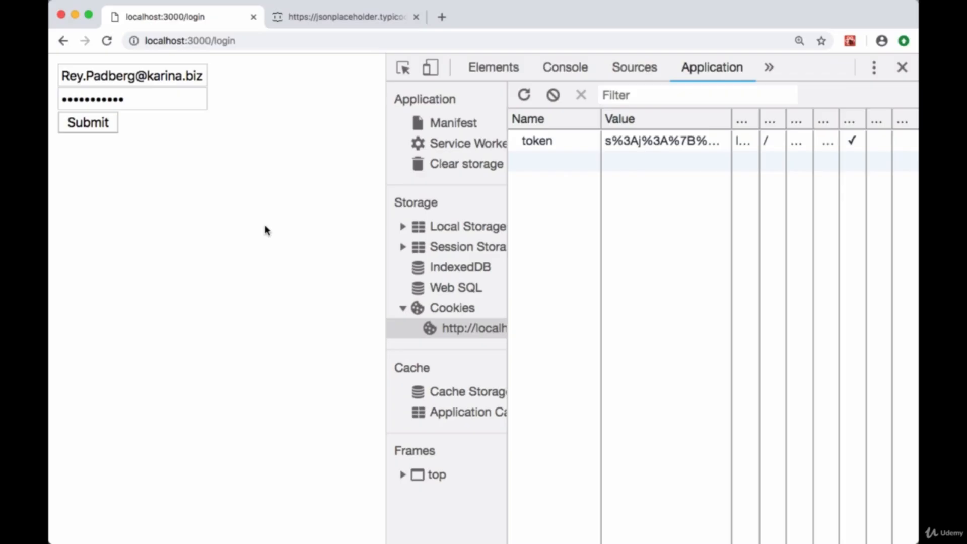
mouse_move(128, 134)
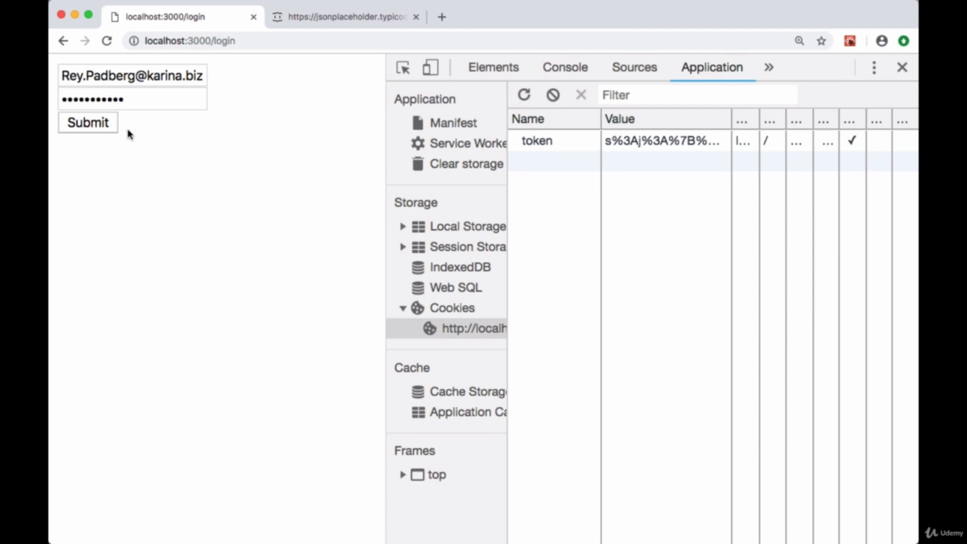
mouse_move(529, 146)
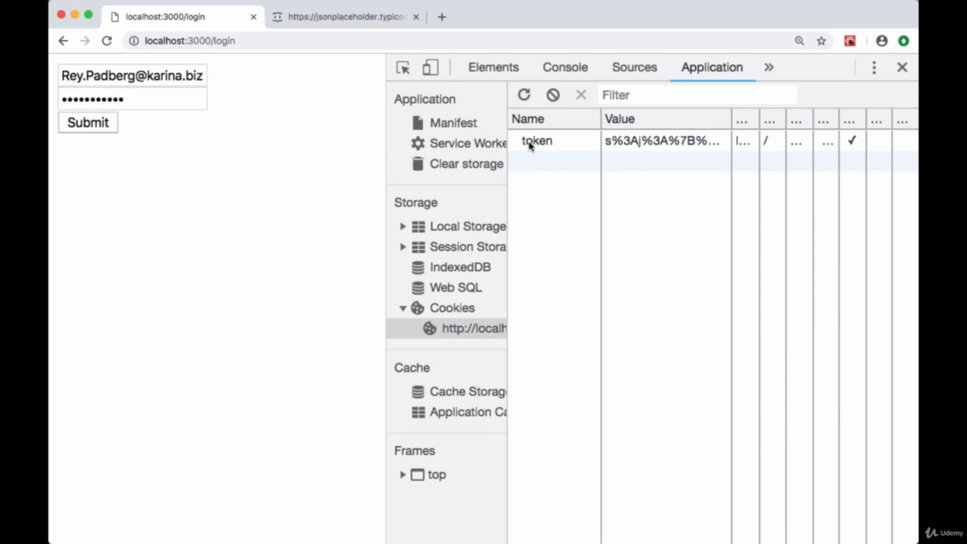
Step: Submit the login form with the Console open so the authenticated user object is logged
left_click(564, 66)
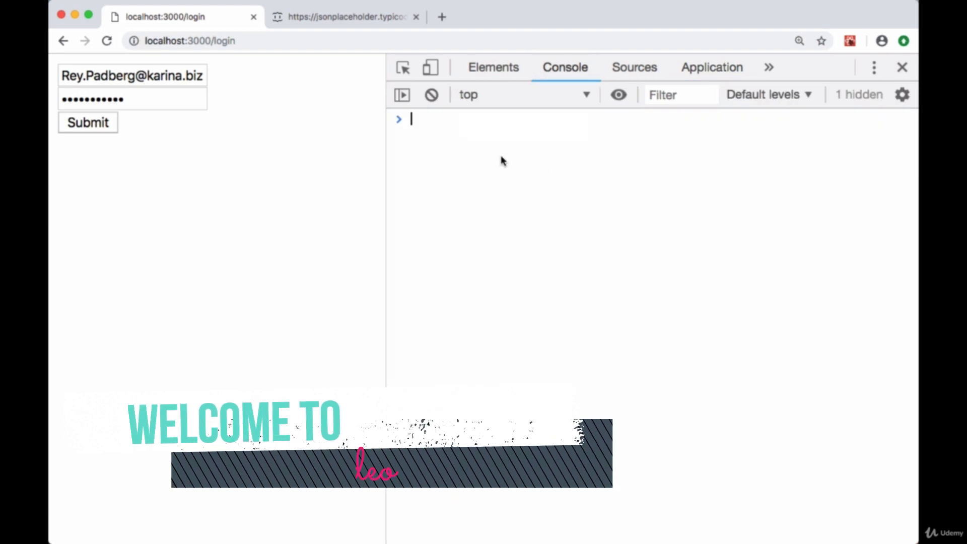
left_click(87, 122)
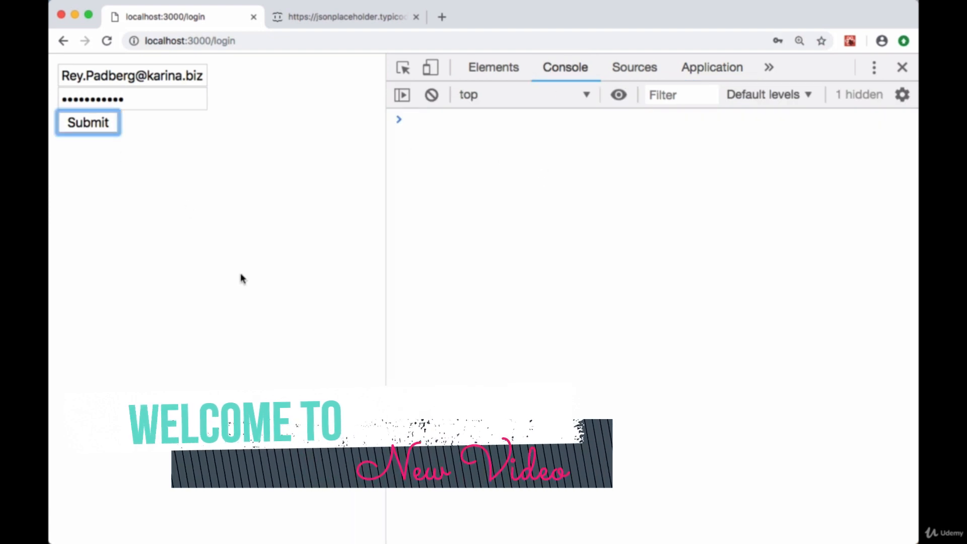
left_click(86, 122)
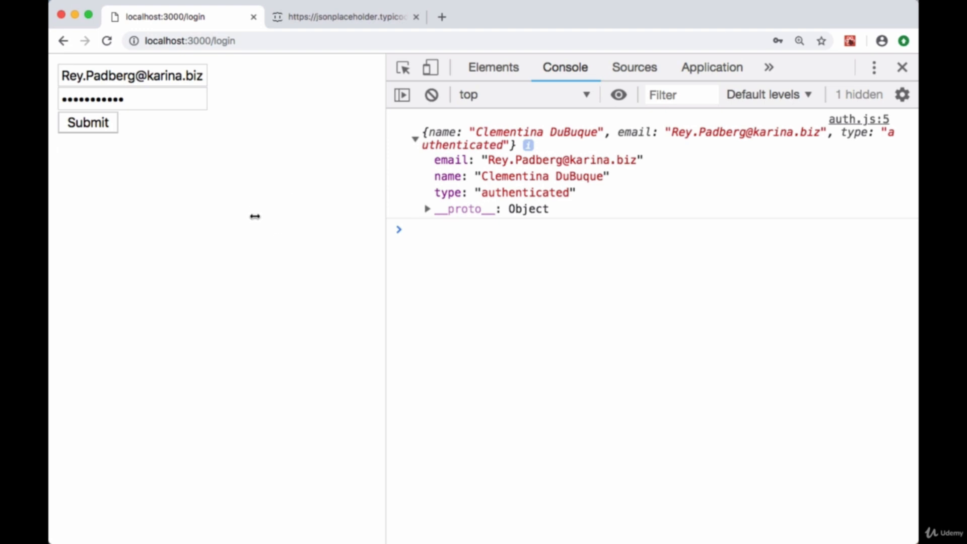
mouse_move(215, 178)
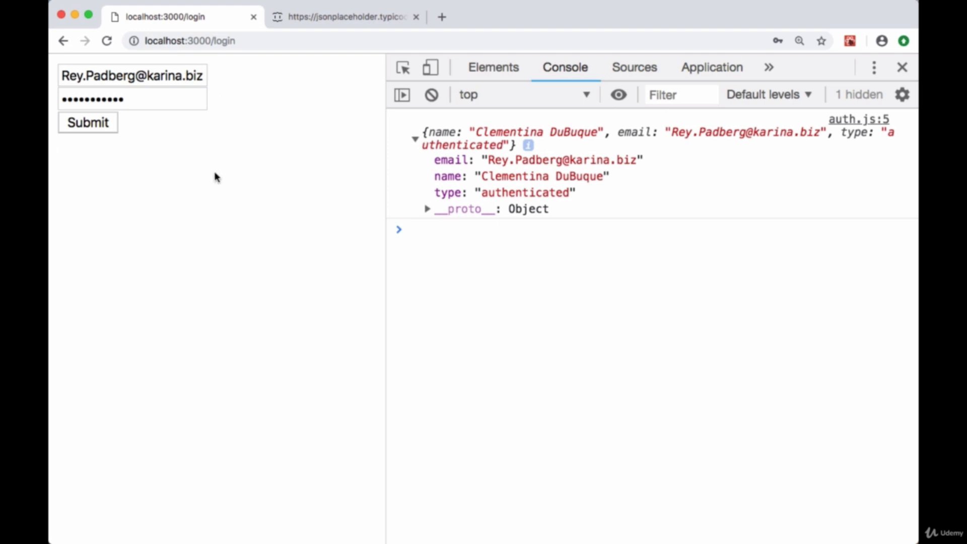
mouse_move(215, 132)
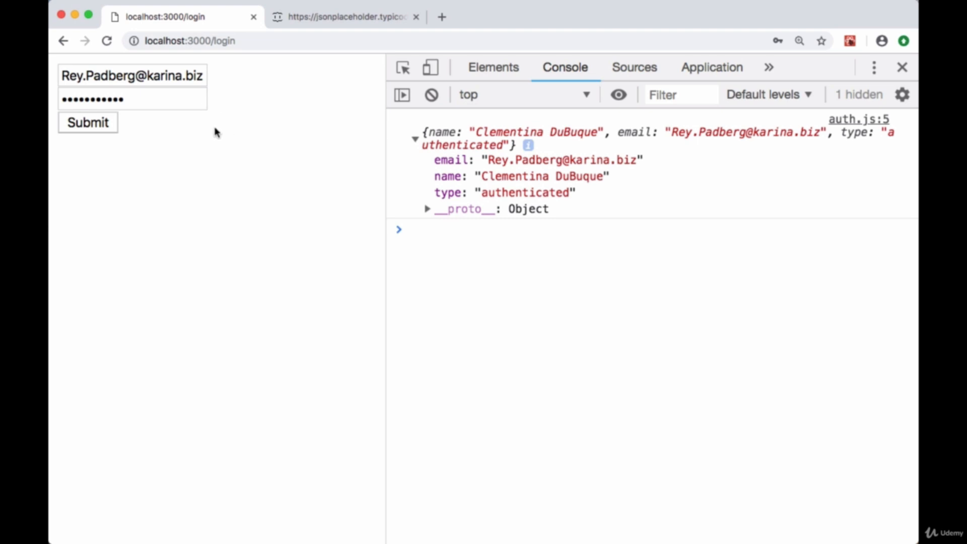
mouse_move(223, 191)
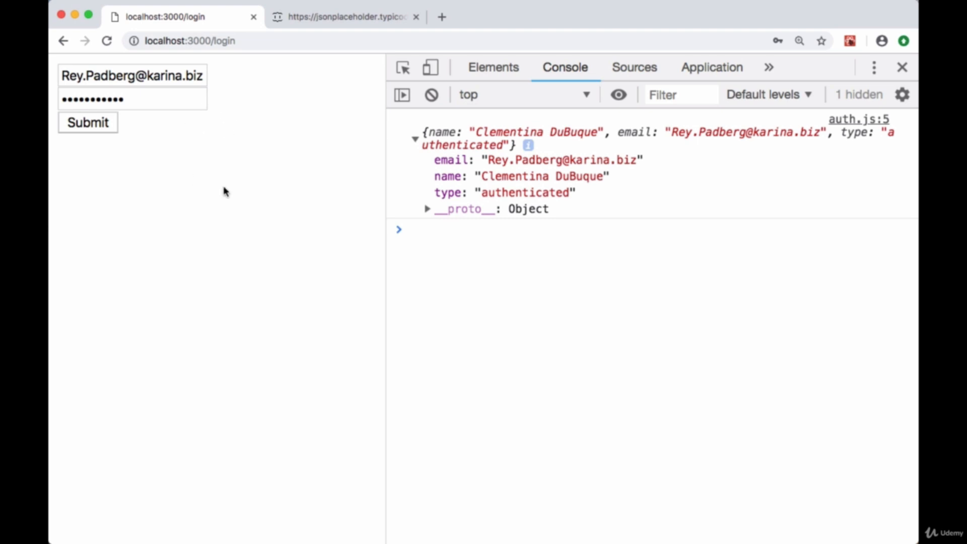
mouse_move(227, 151)
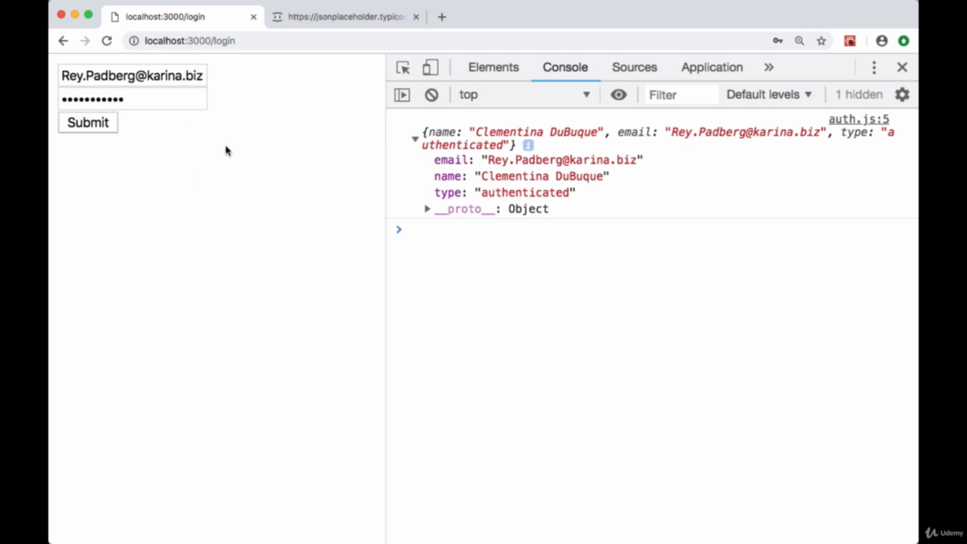
mouse_move(453, 134)
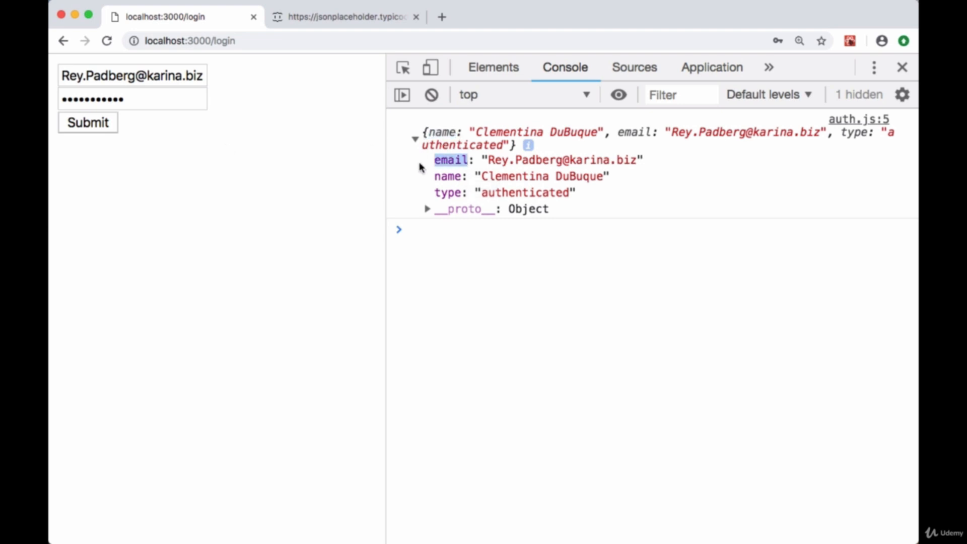
mouse_move(450, 250)
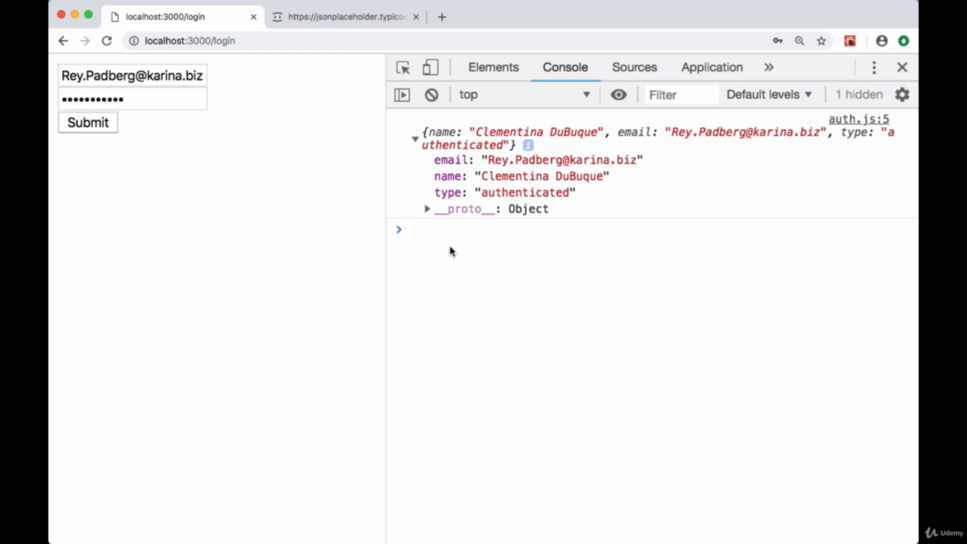
Step: Confirm in Application > Cookies that a token cookie is stored for localhost
left_click(710, 66)
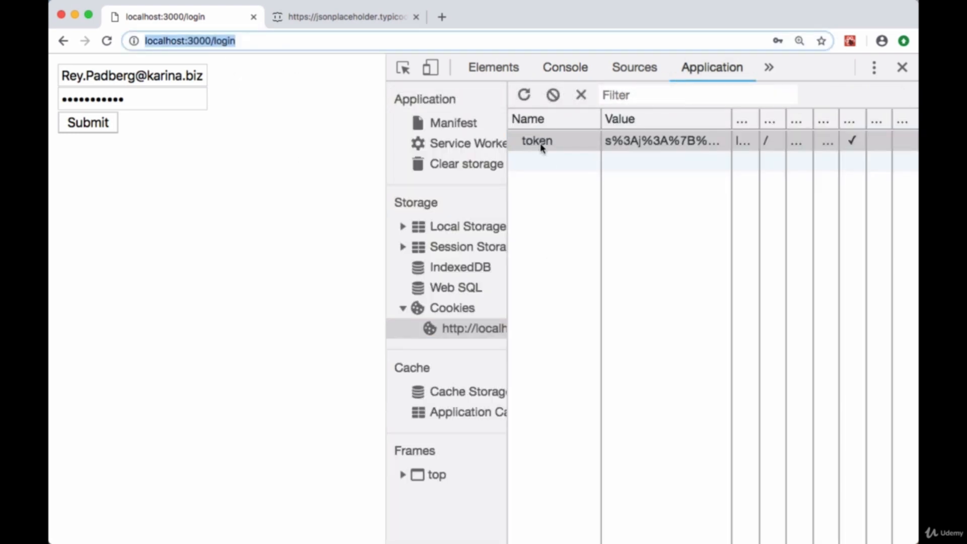
left_click(537, 141)
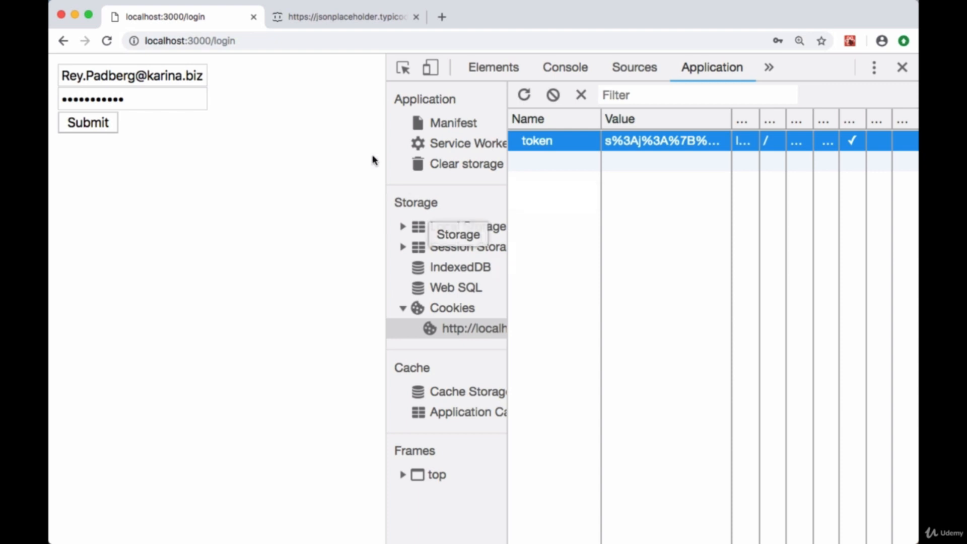
mouse_move(312, 180)
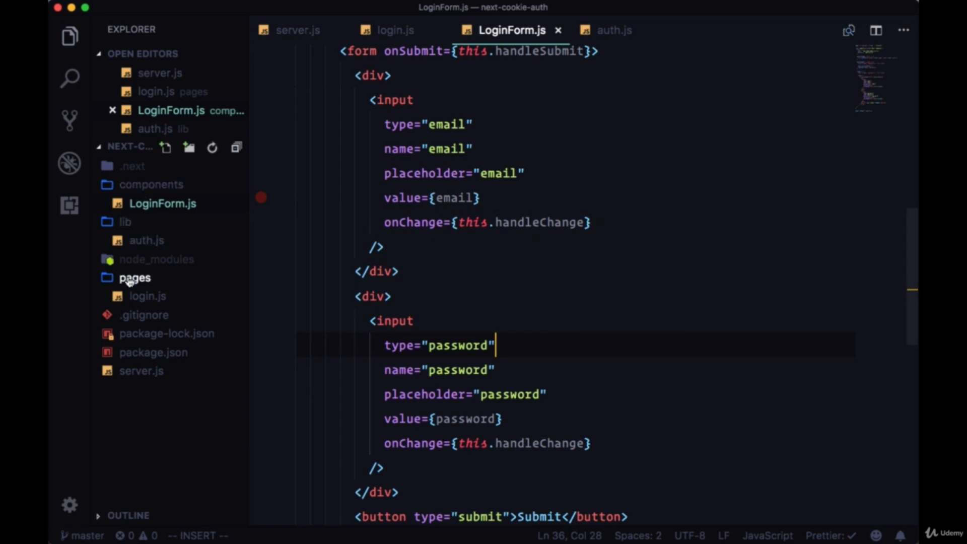
Step: Create pages/profile.js exporting a Profile class extending React.Component with a placeholder render
type("profile.js")
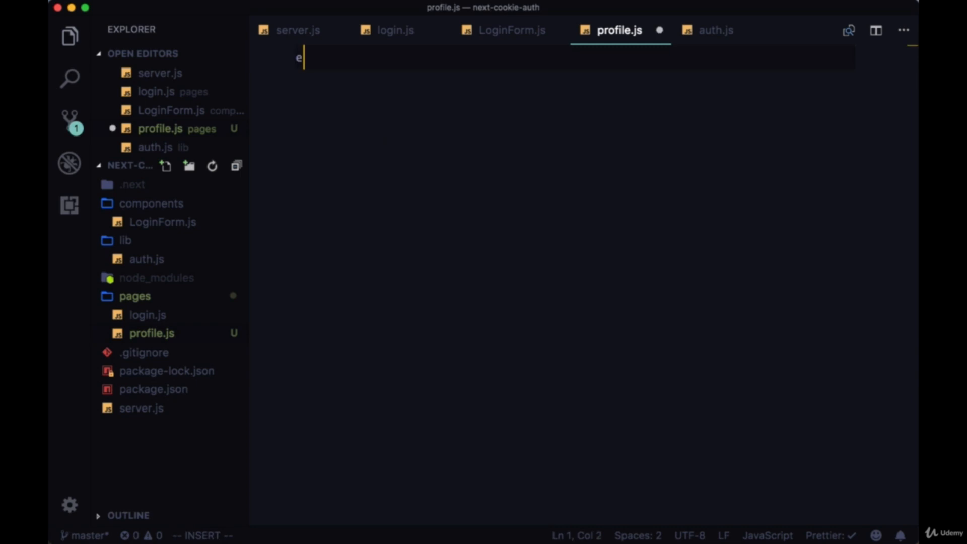
type("xport")
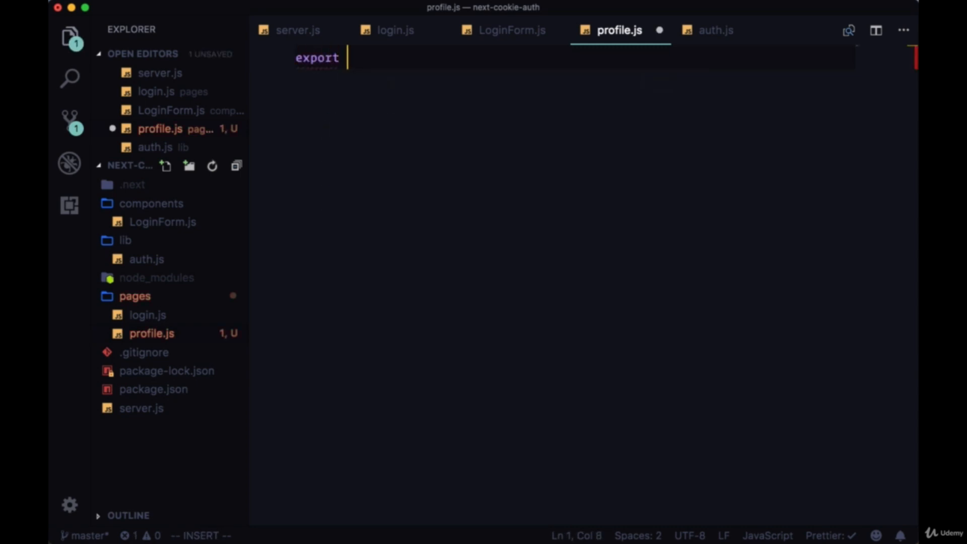
type("default")
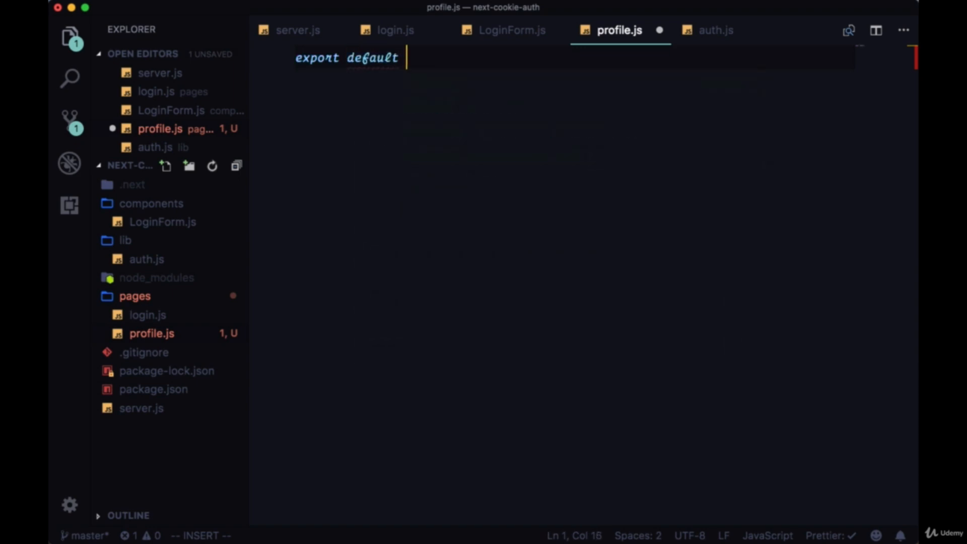
type("class Profil")
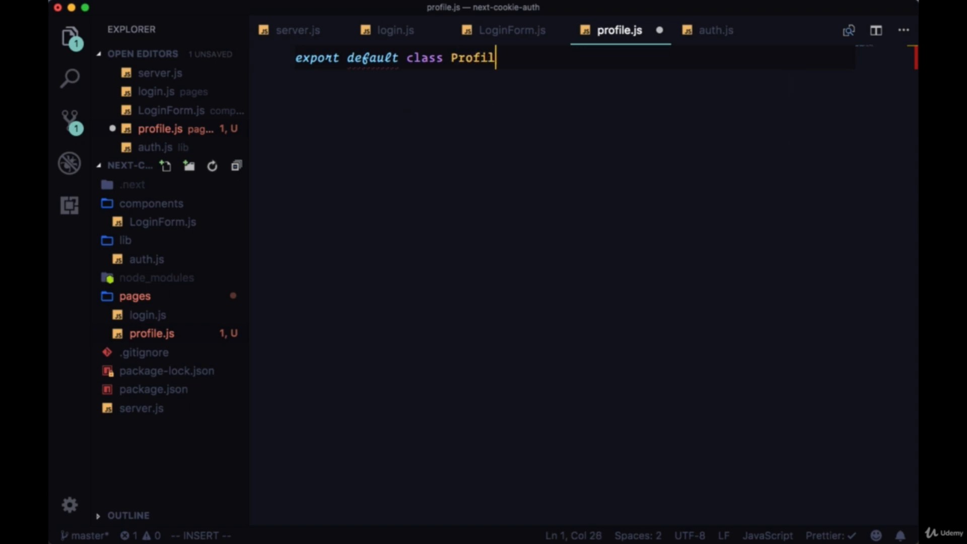
type("extends React.Component {")
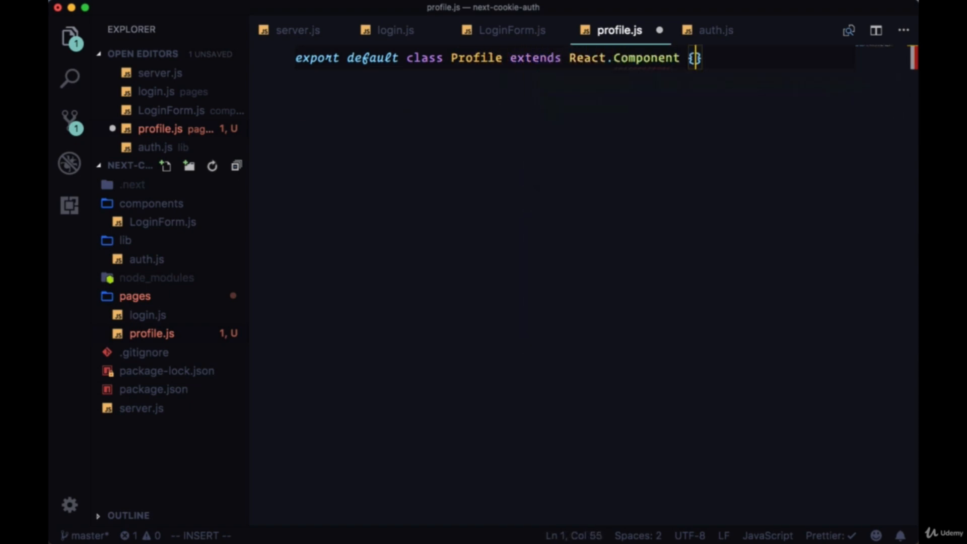
type("render() {r")
type("<div>profile</div>")
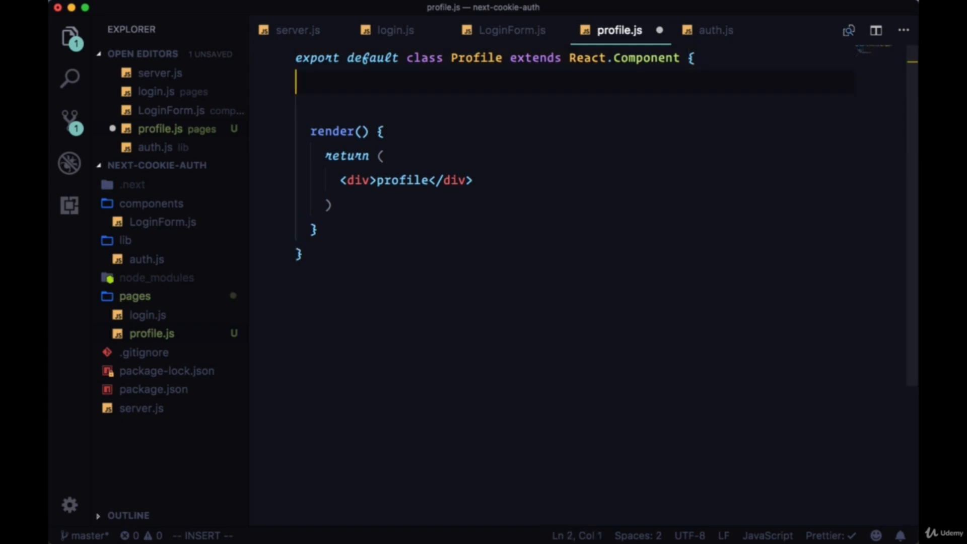
Step: Add componentDidMount to Profile calling getUserProfile()
type("componentDidMount() {")
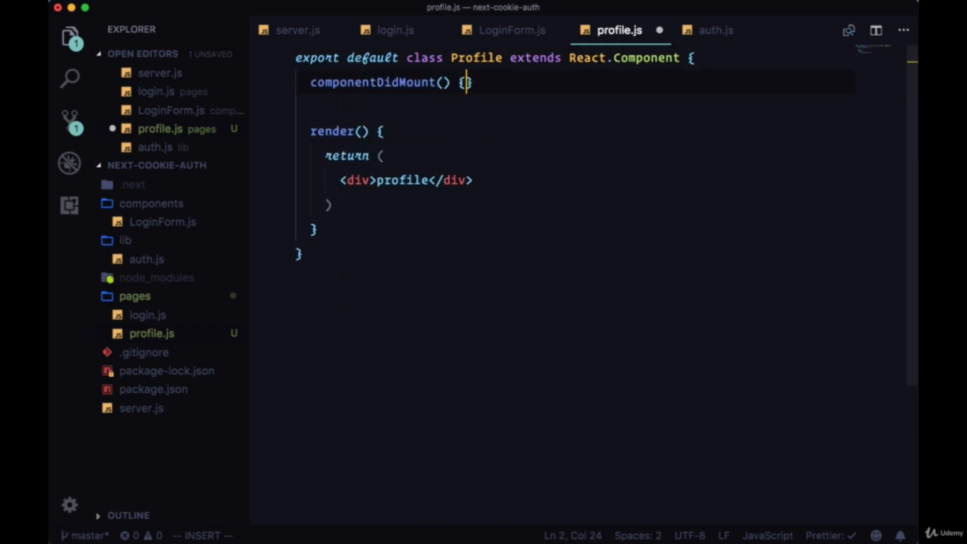
type("getUserProfile(")
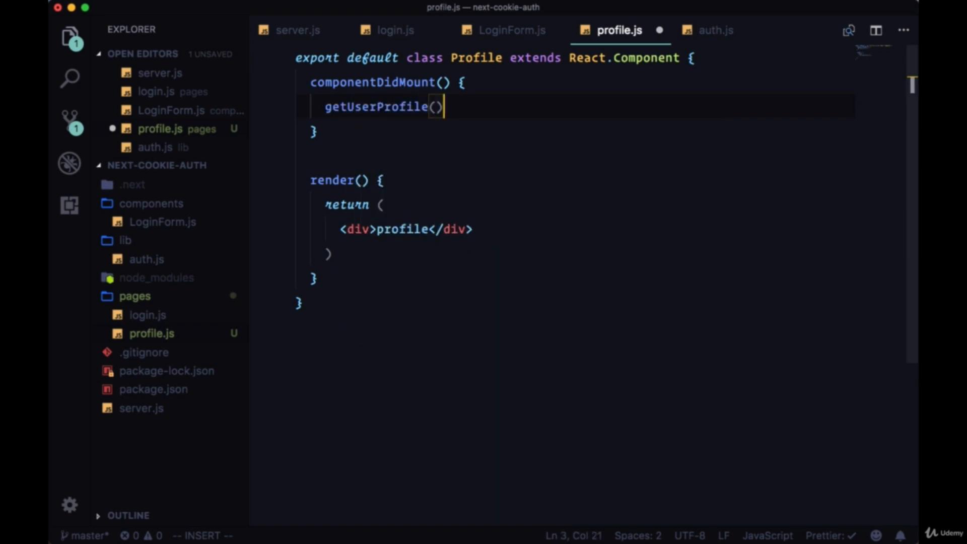
mouse_move(419, 143)
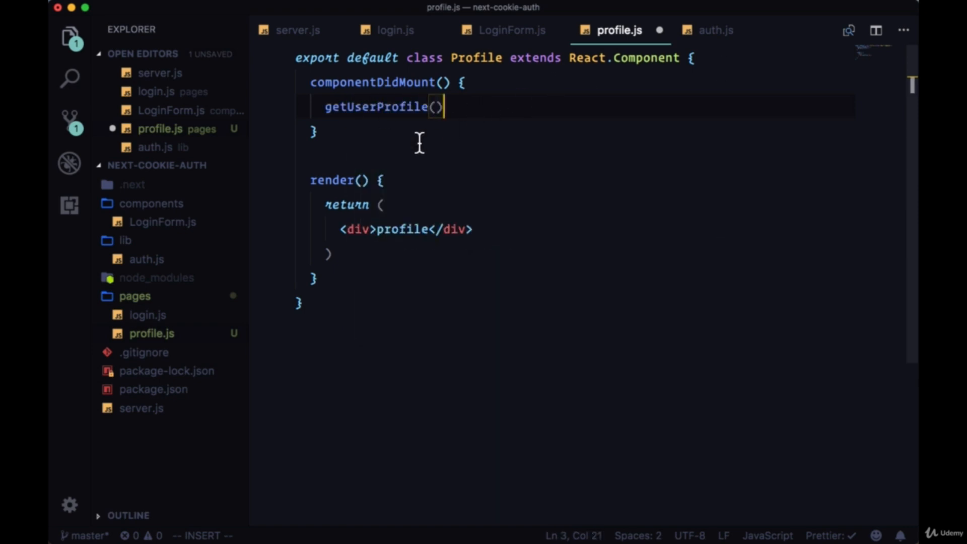
left_click(713, 29)
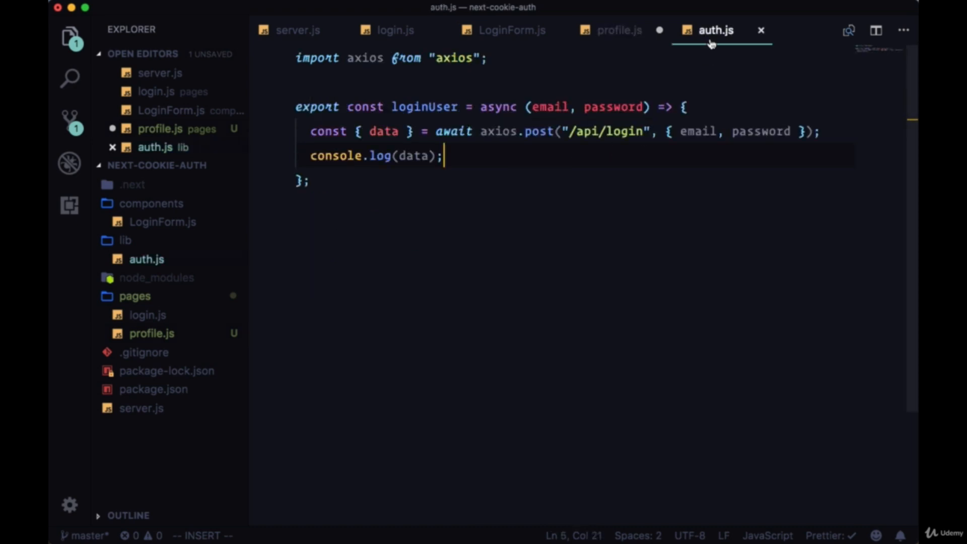
Step: Export an async getUserProfile in auth.js that awaits axios.get('/api/profile')
type("e")
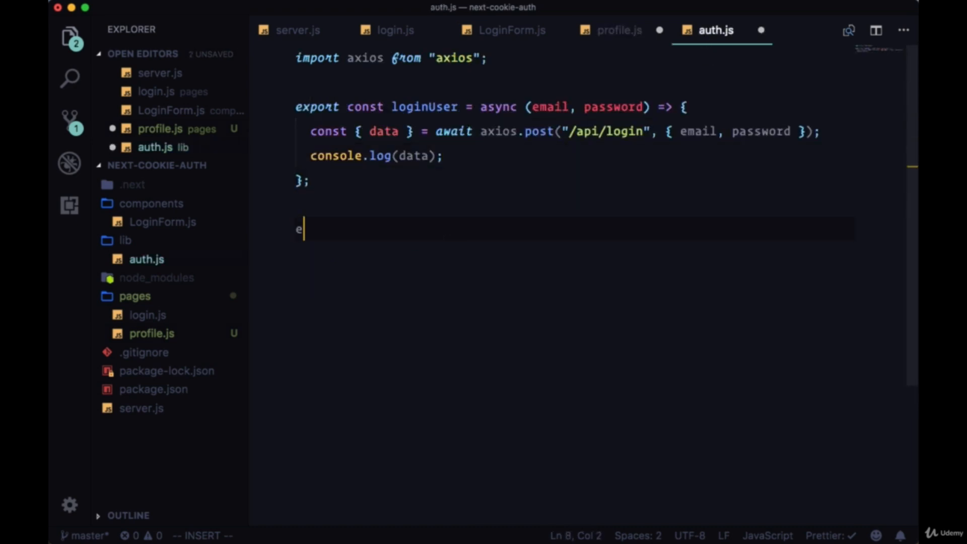
type("xport const")
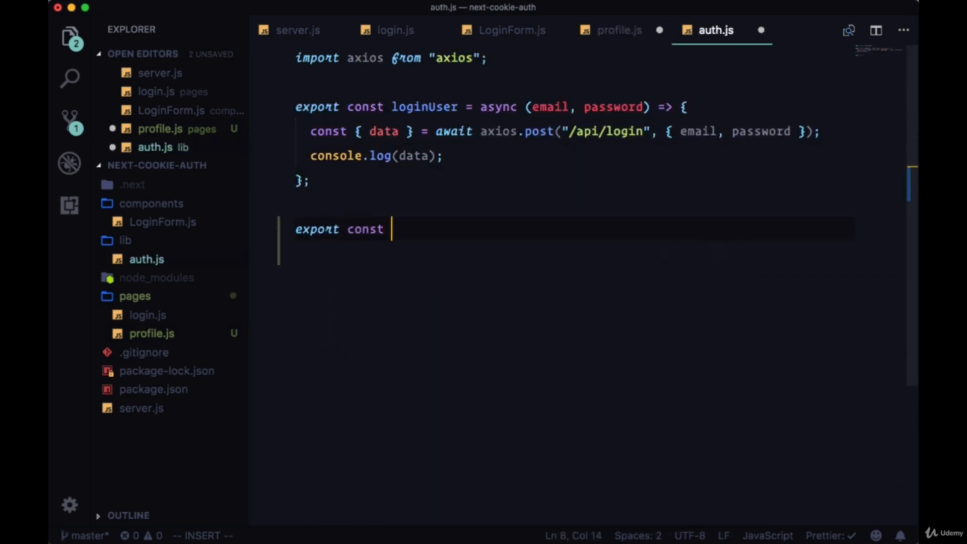
type("getUserPorf")
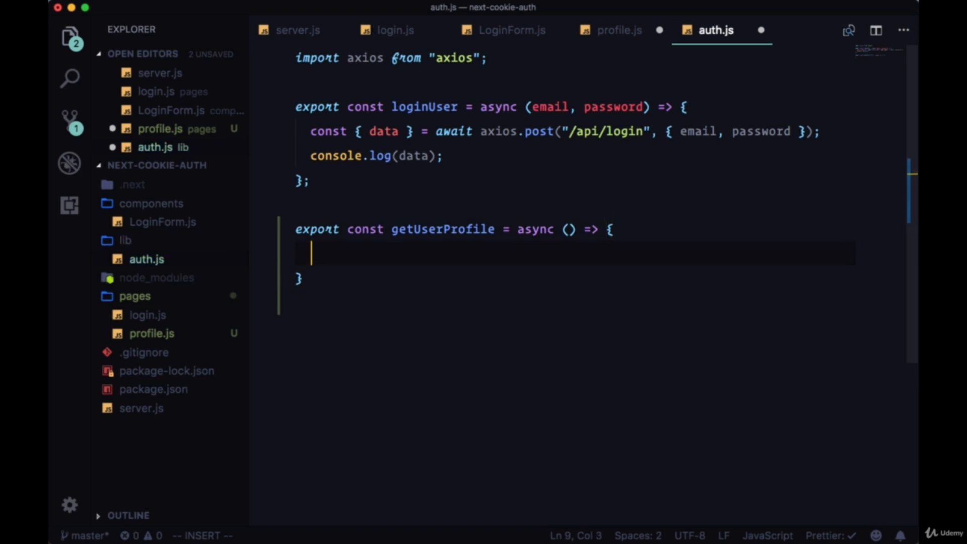
type("await axios.get(")
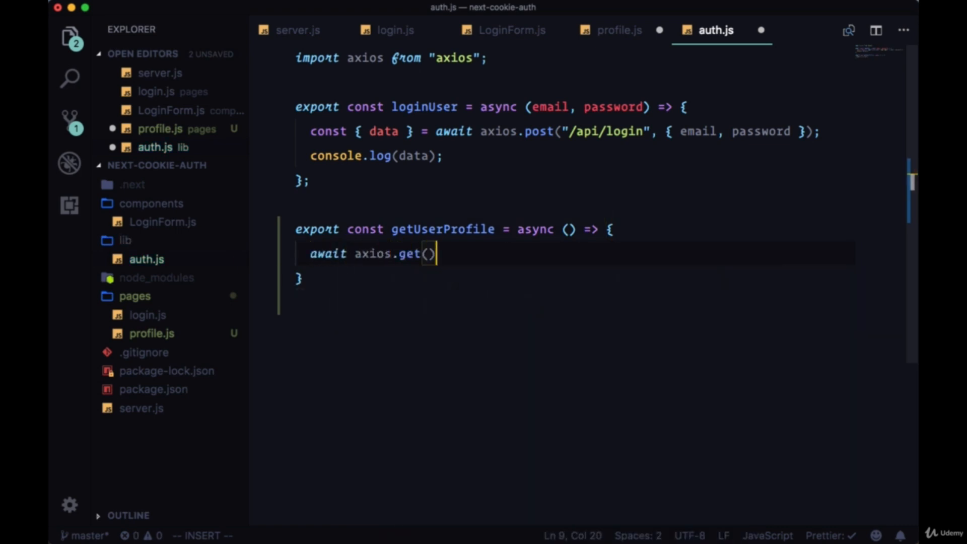
type("''")
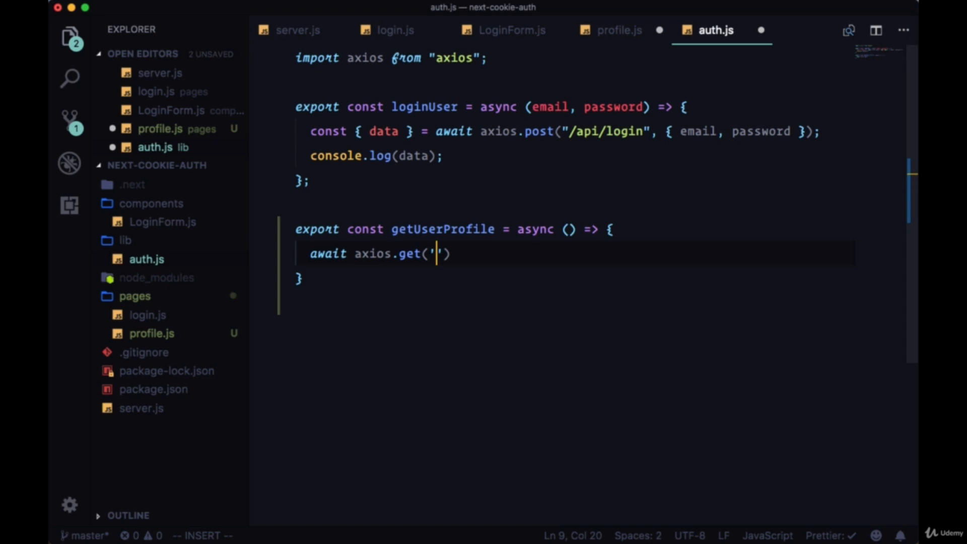
type("/api")
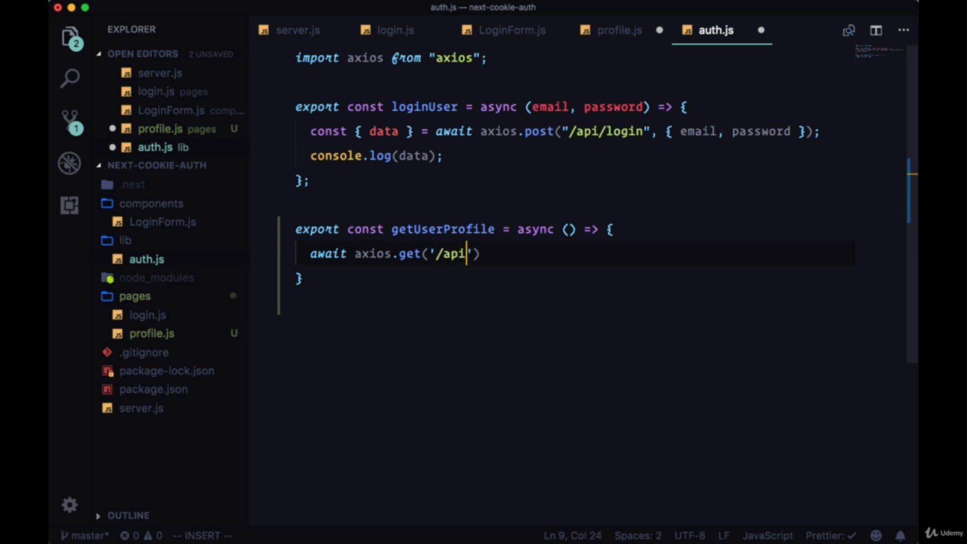
type("/profile")
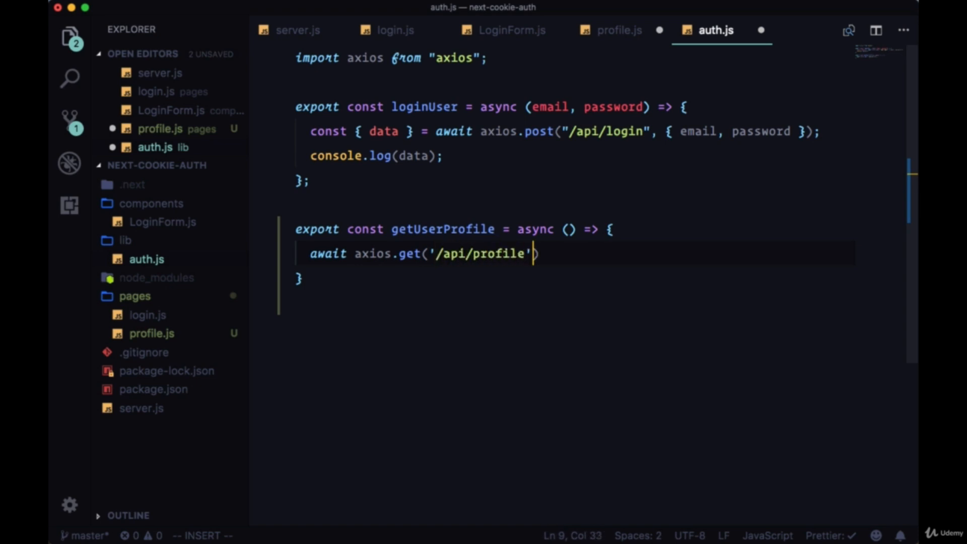
type(";")
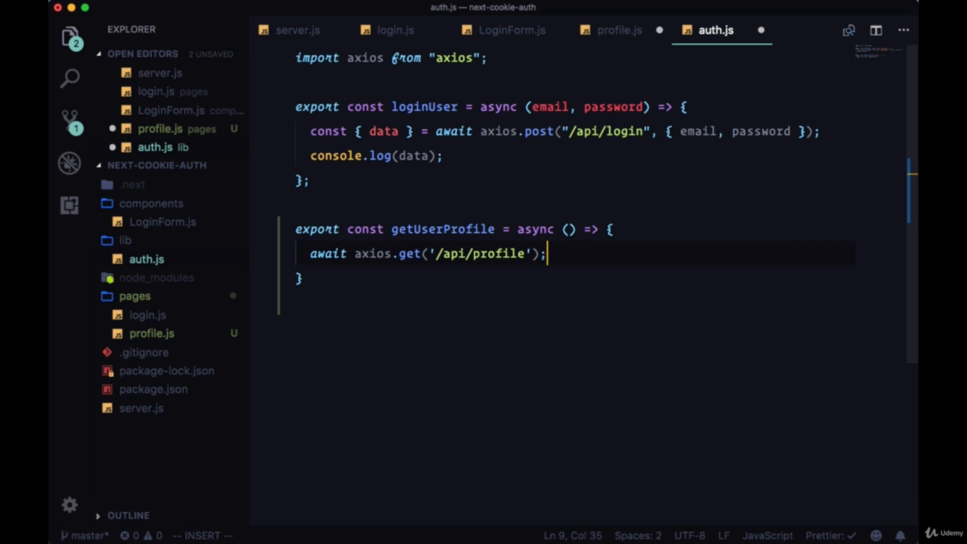
mouse_move(472, 108)
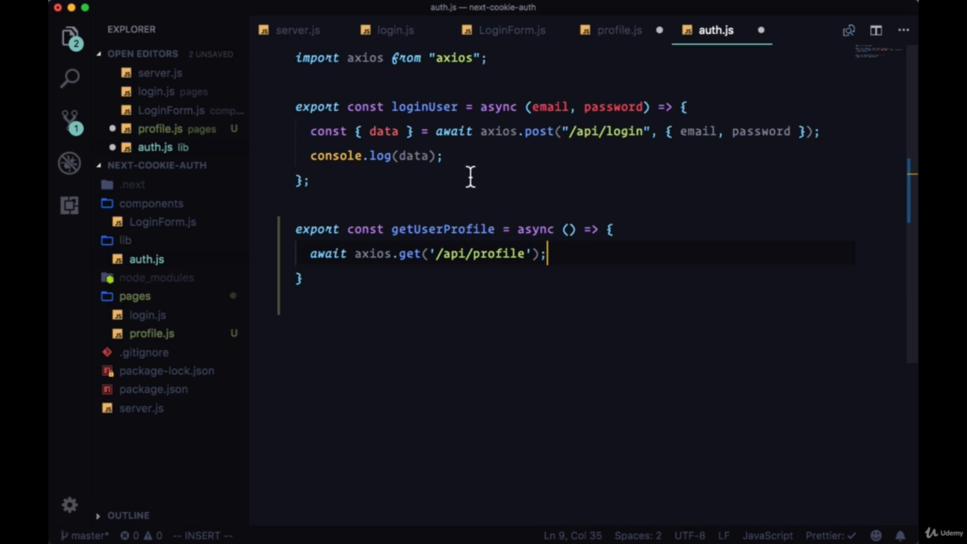
mouse_move(500, 290)
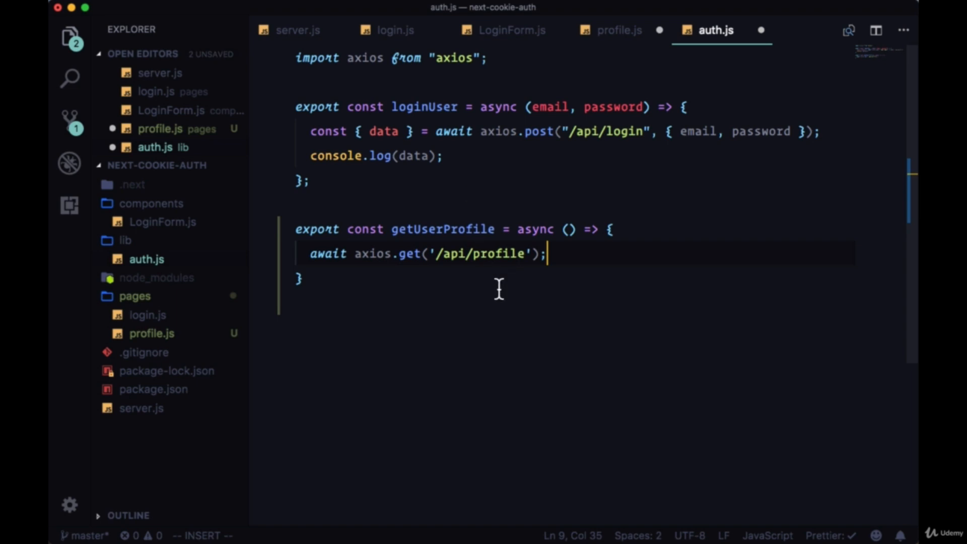
mouse_move(507, 173)
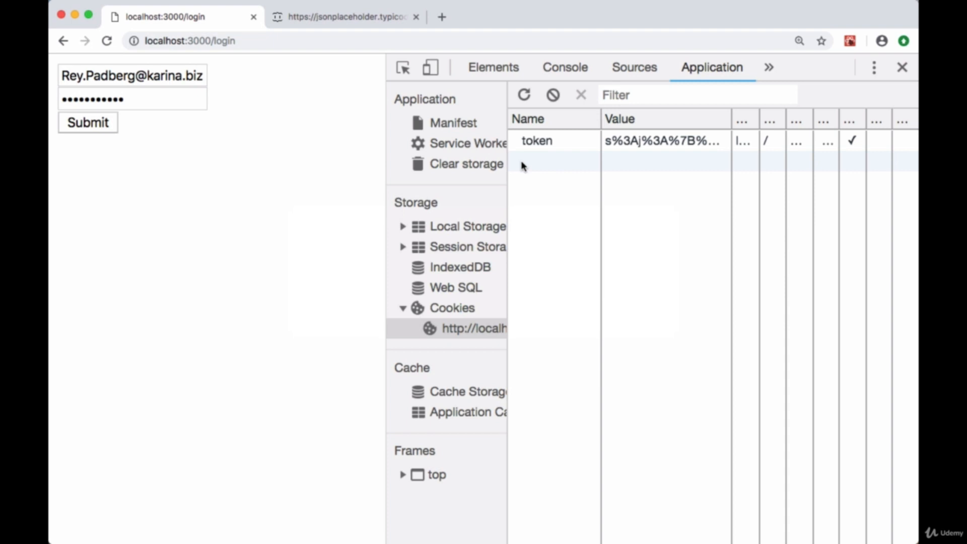
mouse_move(545, 147)
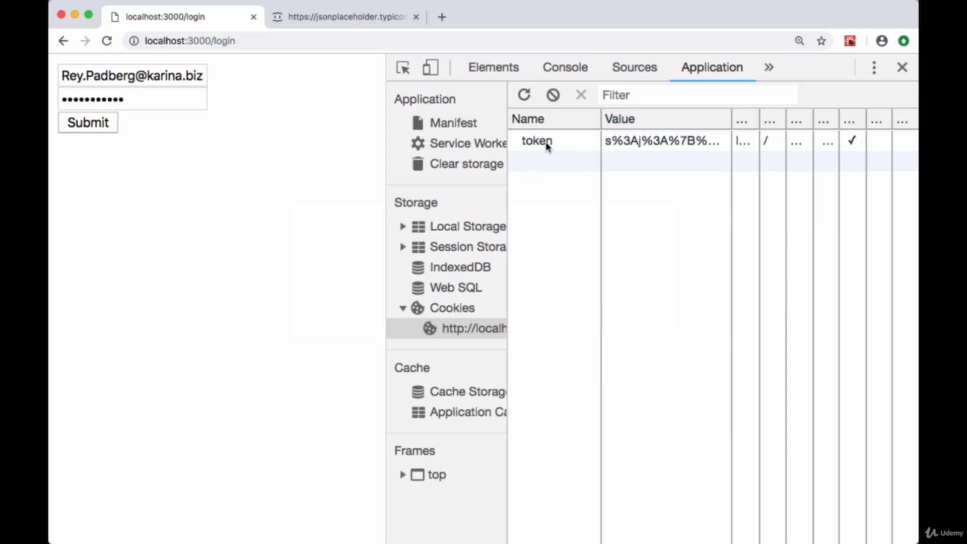
mouse_move(548, 185)
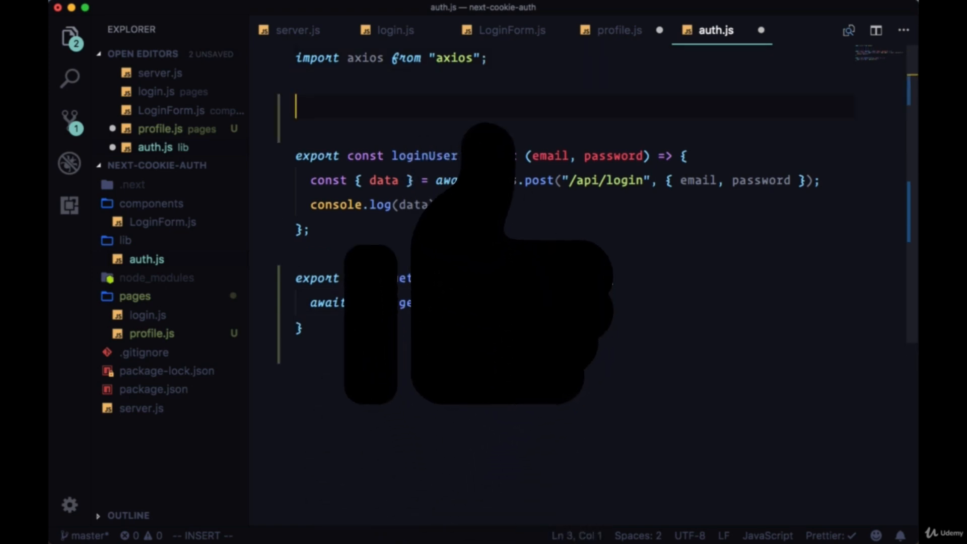
Step: Set axios.defaults.withCredentials = true and have getUserProfile return the fetched data
type("axios")
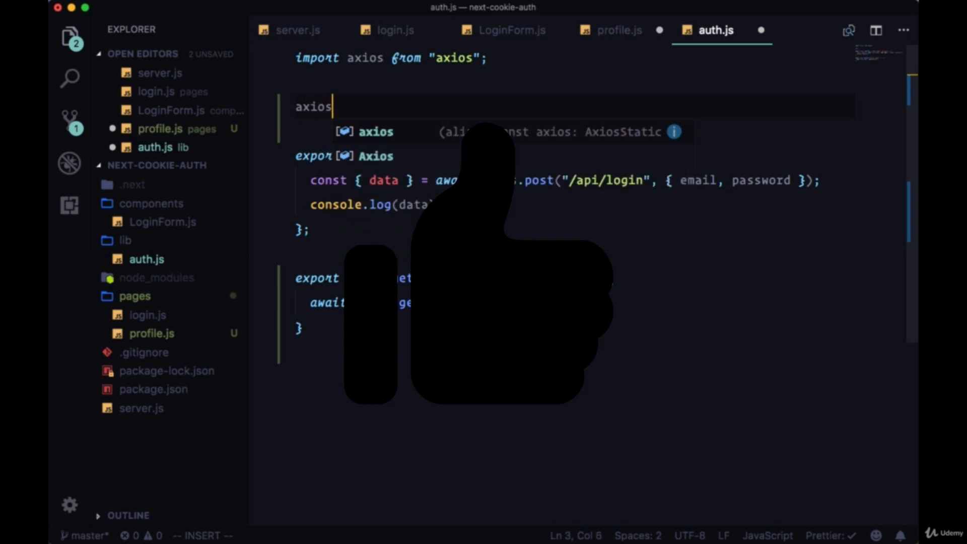
type(".d")
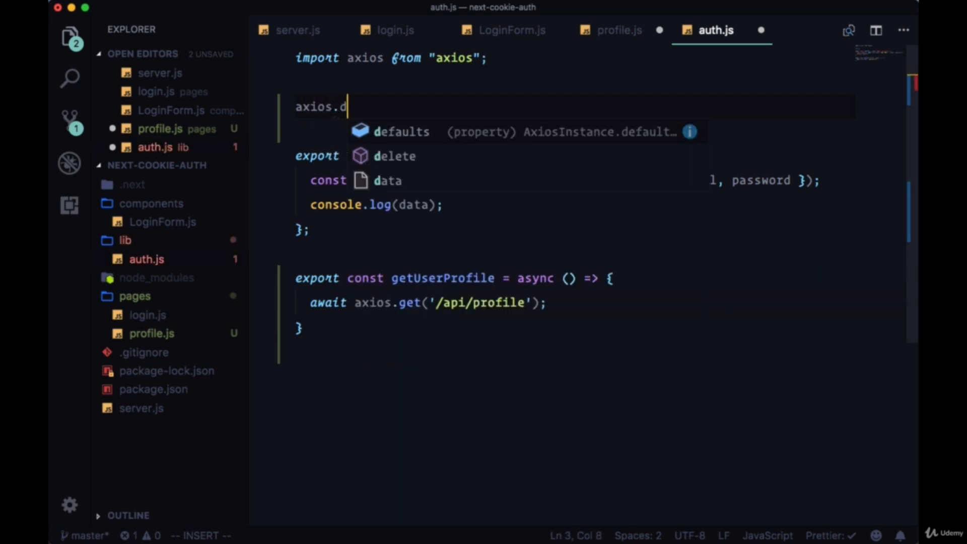
type("efaults.")
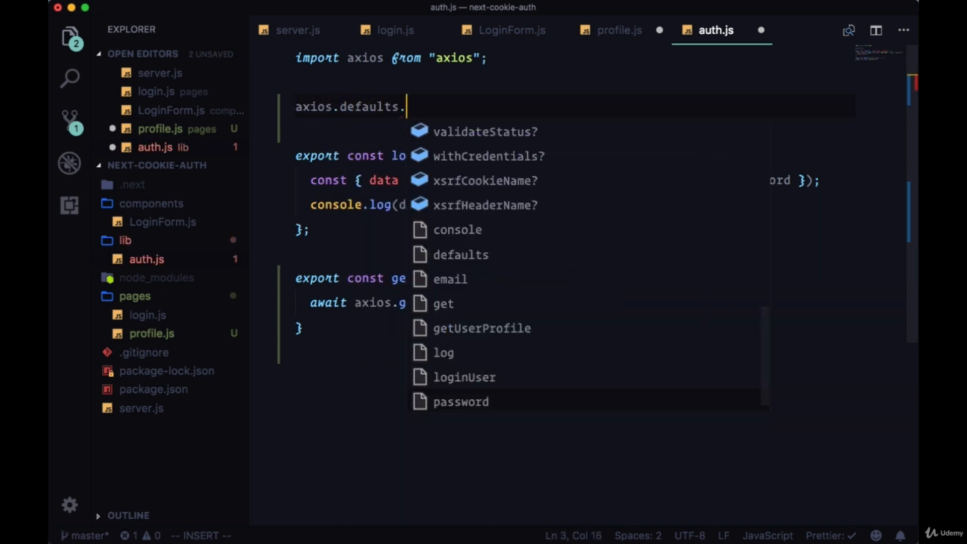
mouse_move(477, 156)
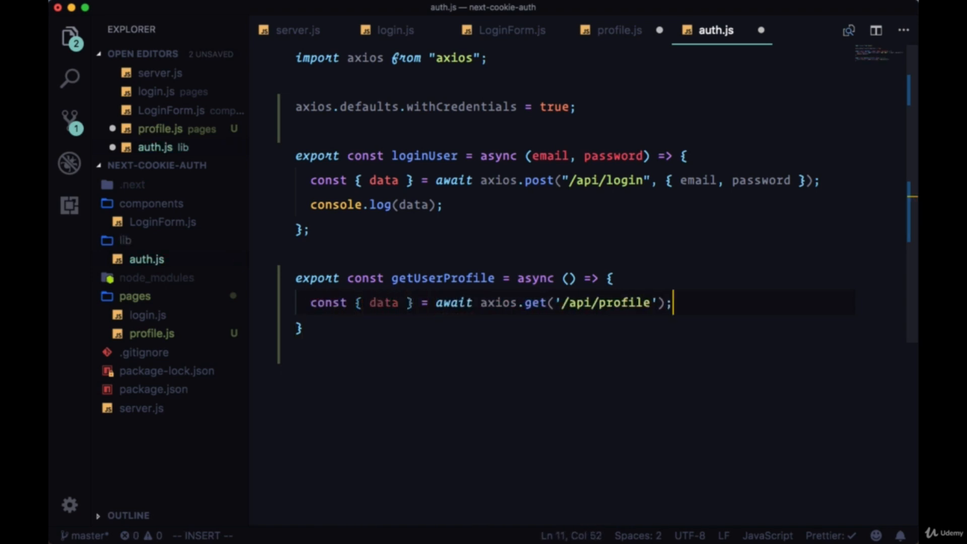
type("return data;")
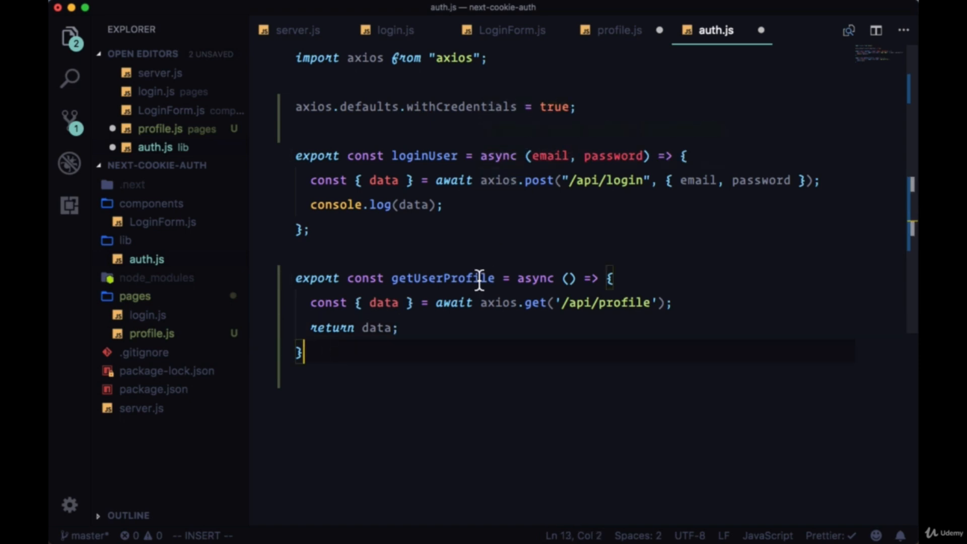
left_click(617, 29)
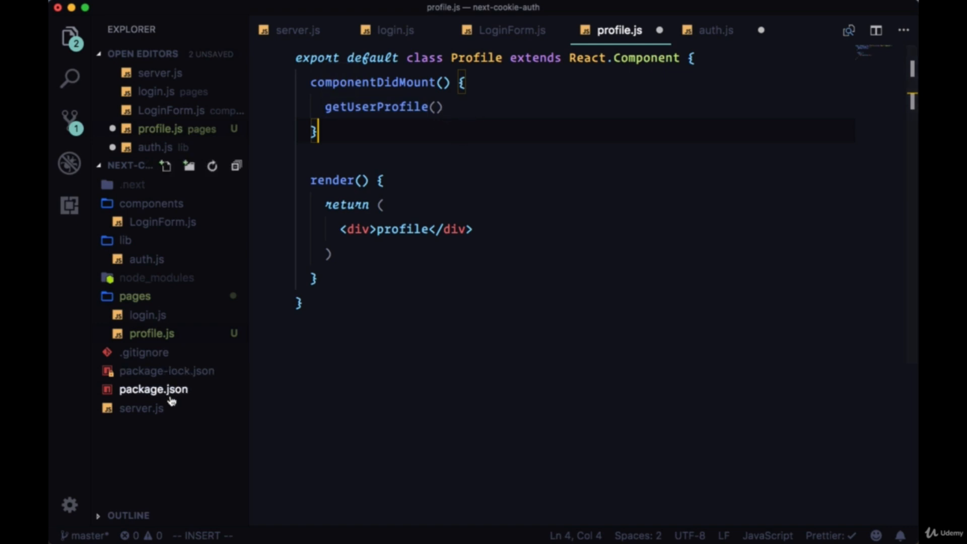
Step: Add server.get('/api/profile', (req, res) => { }) below the login route in server.js
left_click(298, 29)
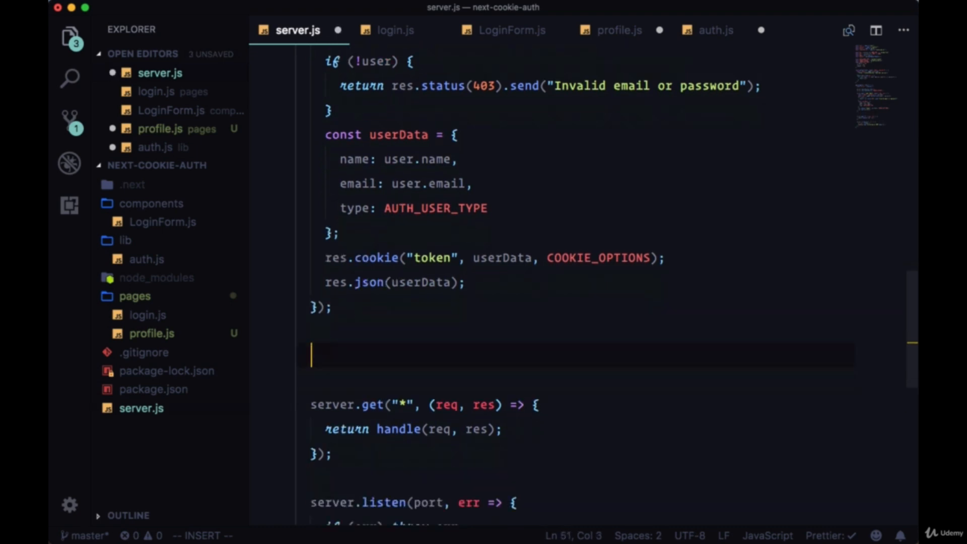
type("server.")
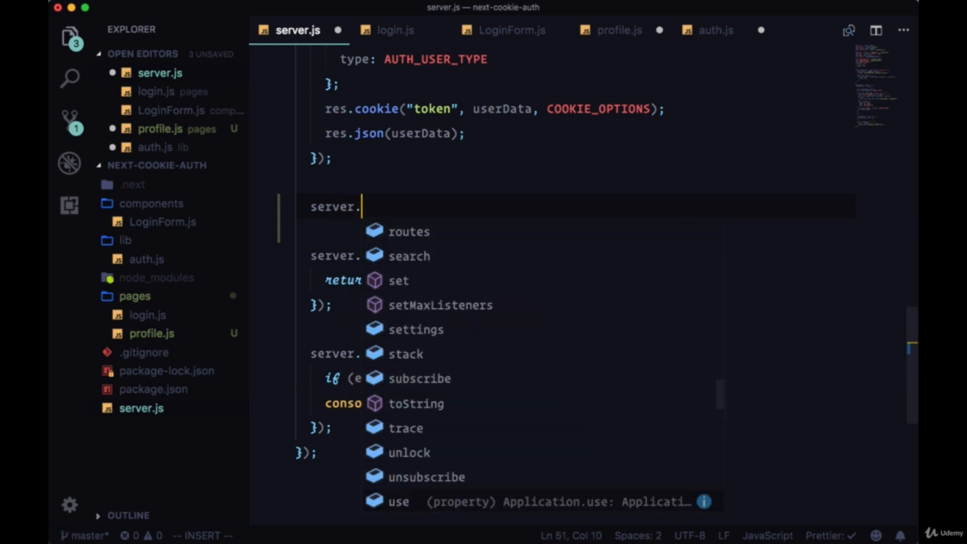
type("get()")
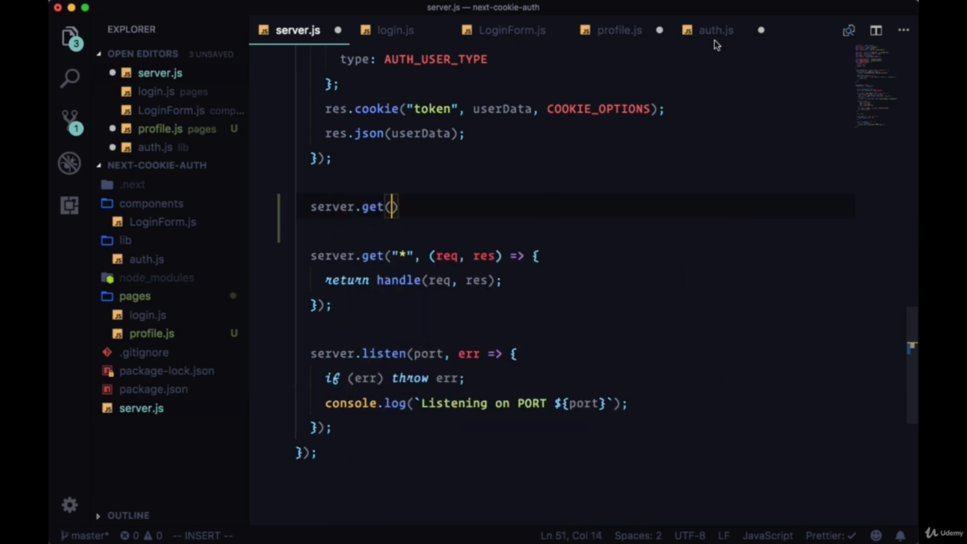
left_click(715, 29)
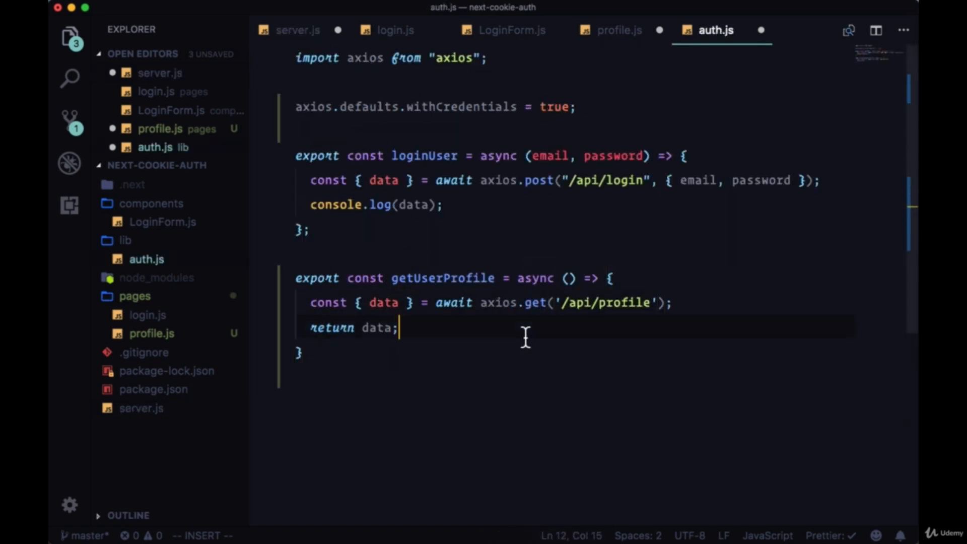
left_click(298, 29)
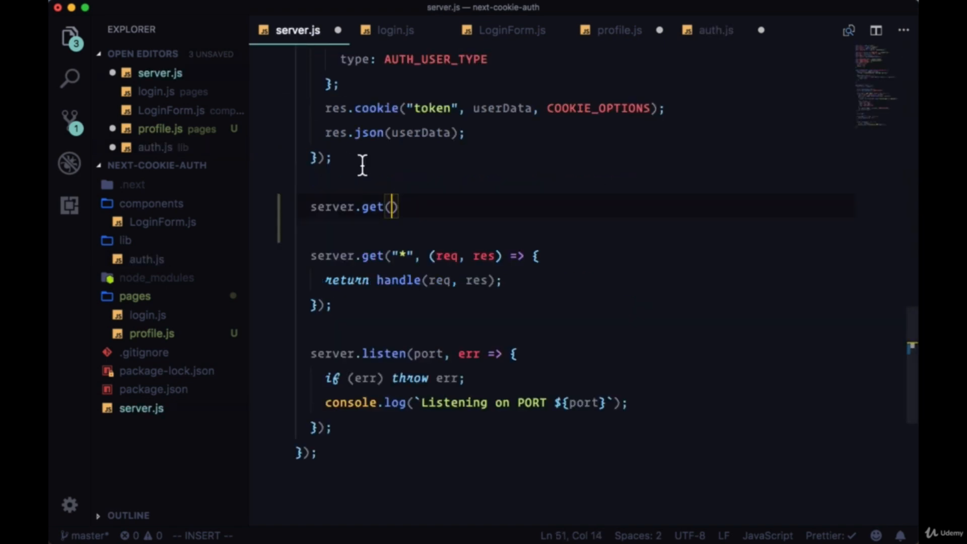
type("'/api/pr")
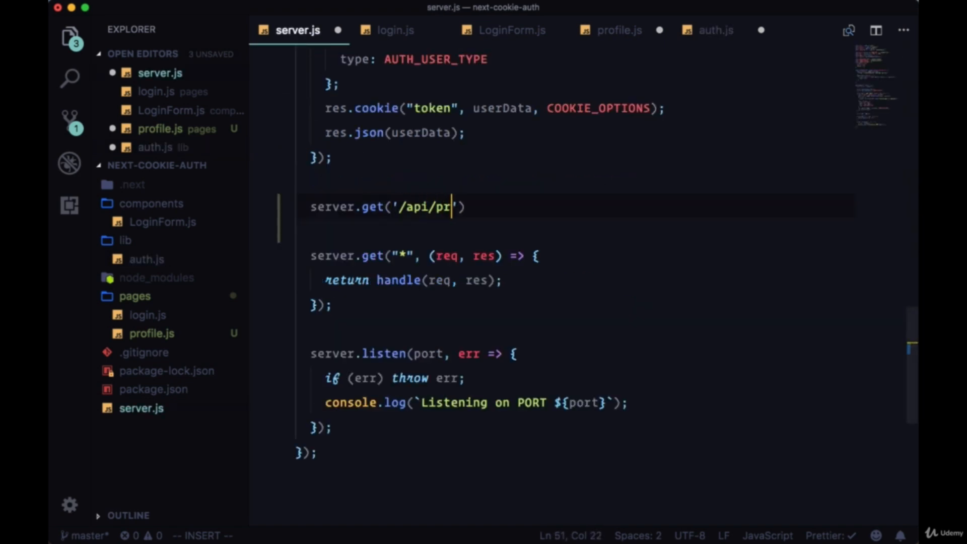
type("ofile', (req, res")
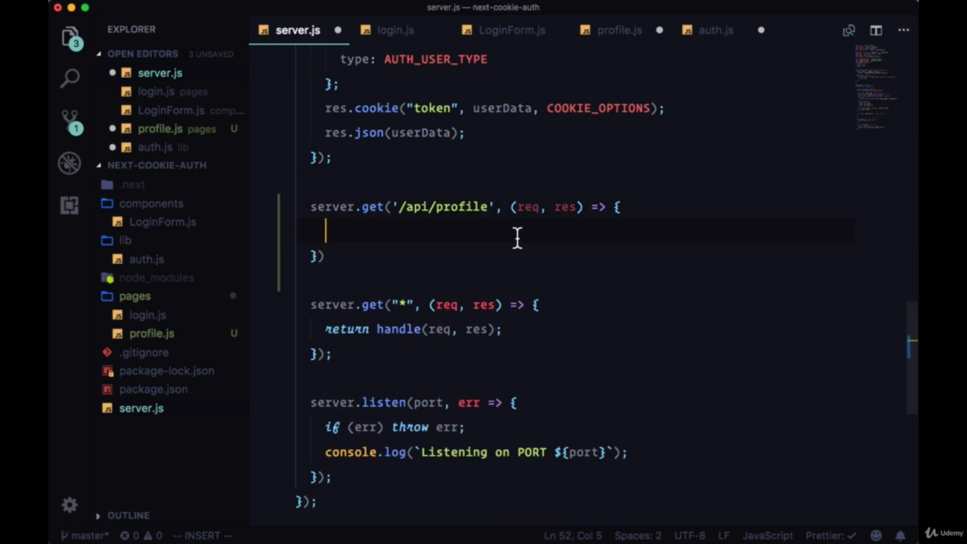
mouse_move(530, 231)
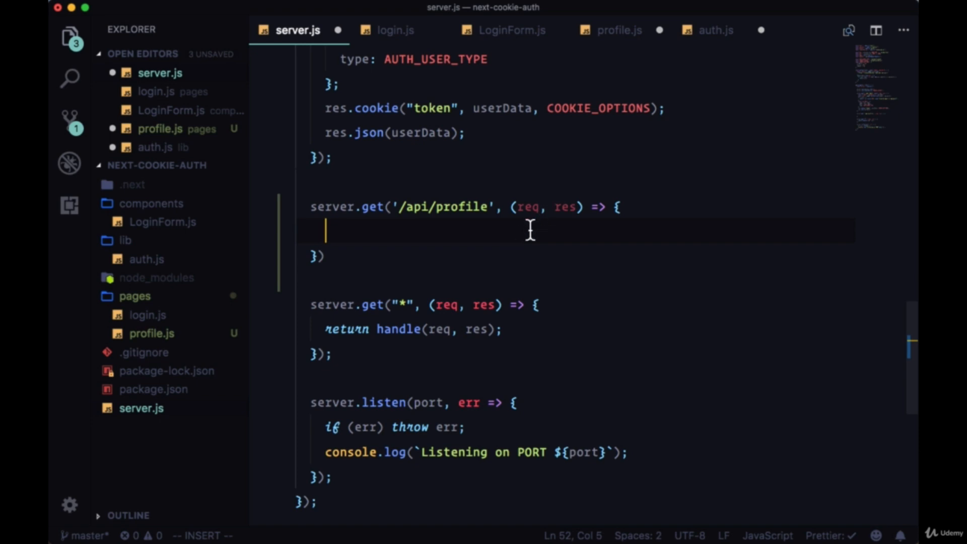
Step: Destructure signedCookies = {} from req inside the /api/profile handler
type("const {")
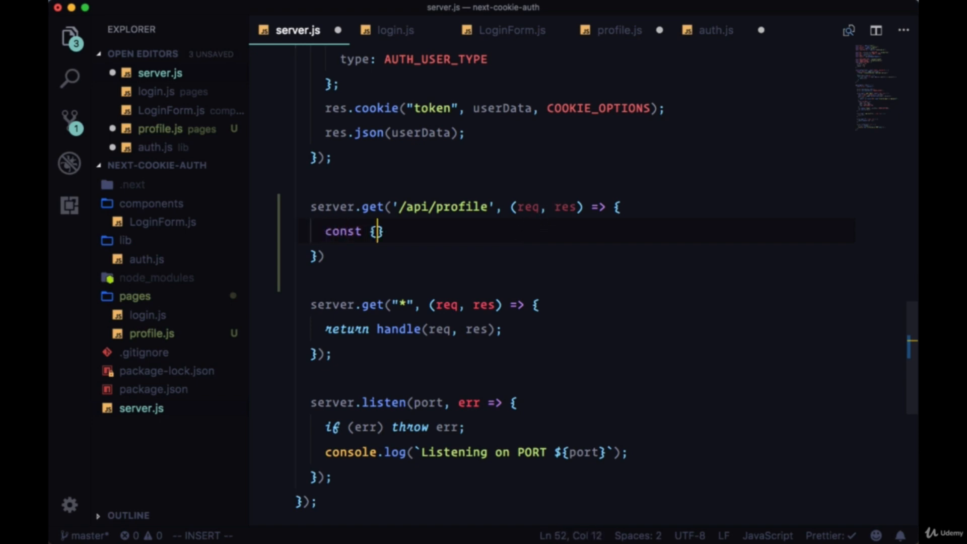
type("signedCookies")
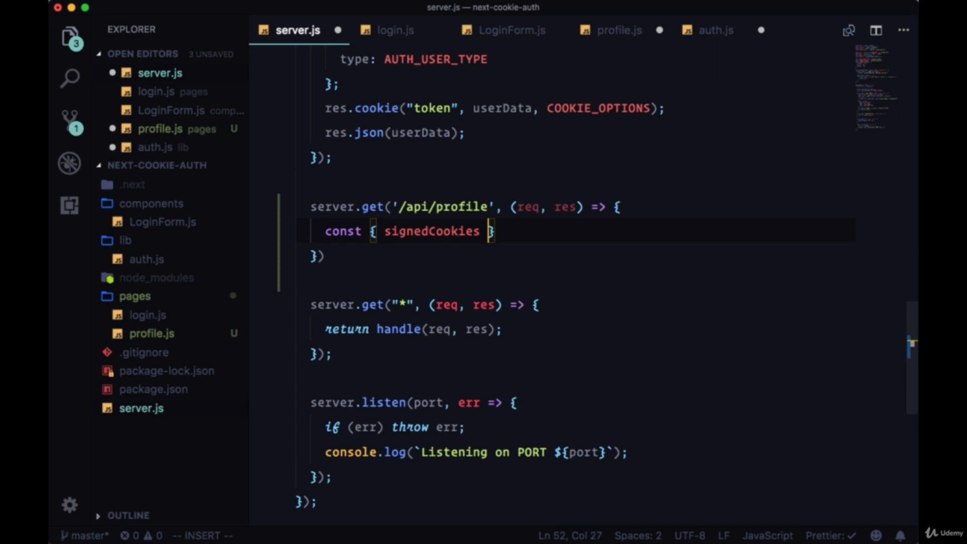
type("= req;")
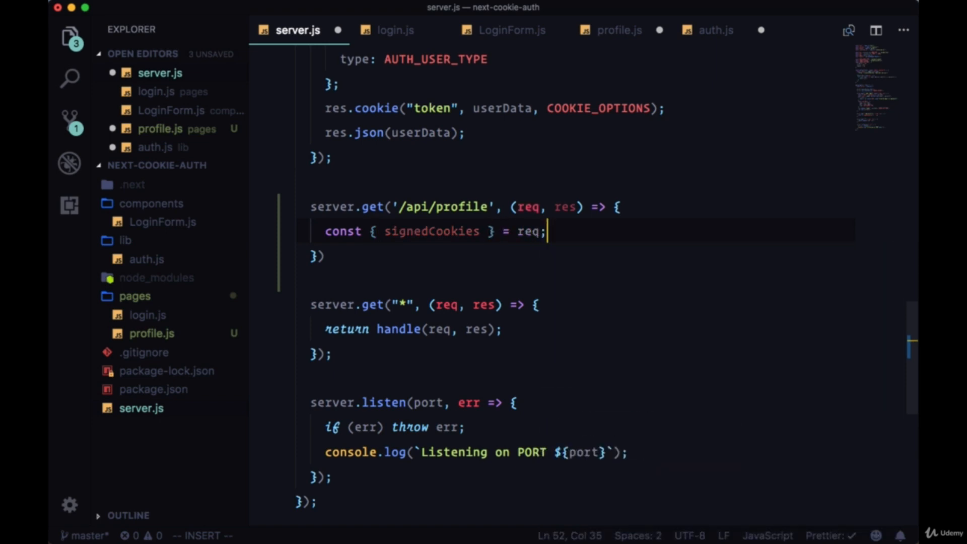
double_click(432, 231)
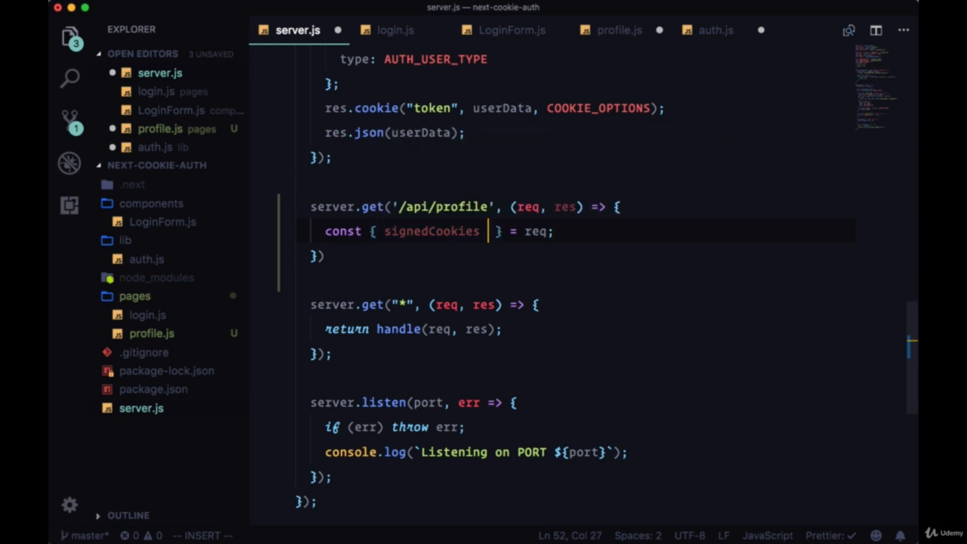
type("=")
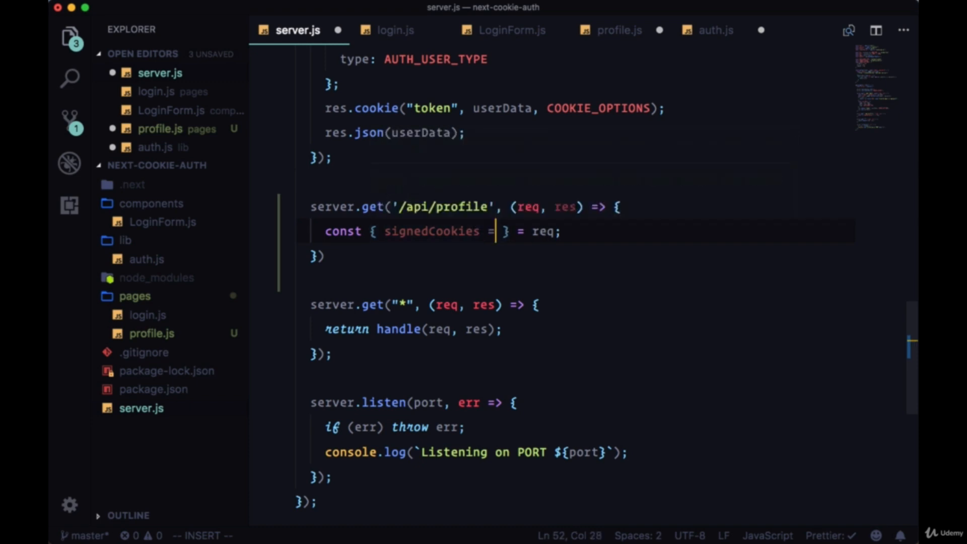
type("{}")
type("const { ")
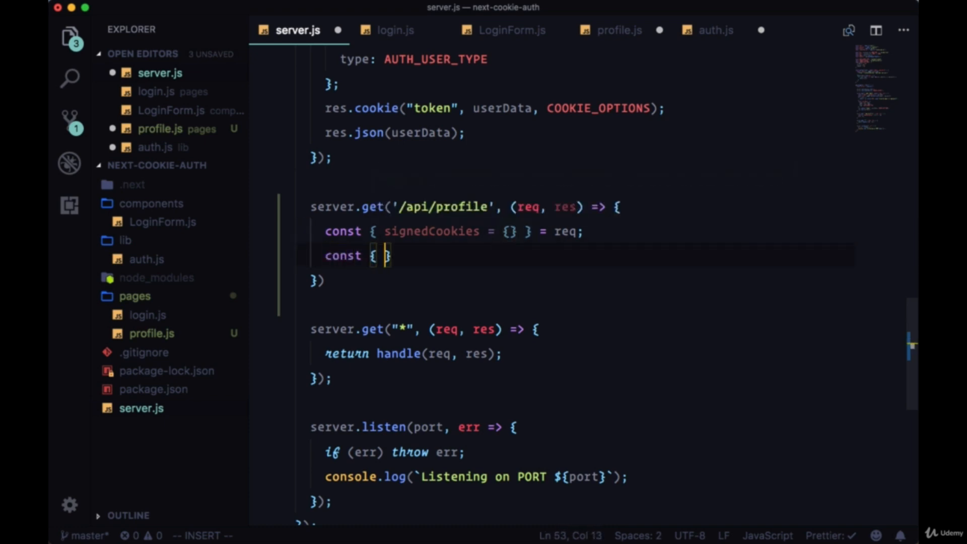
Step: Destructure token from signedCookies
type("token")
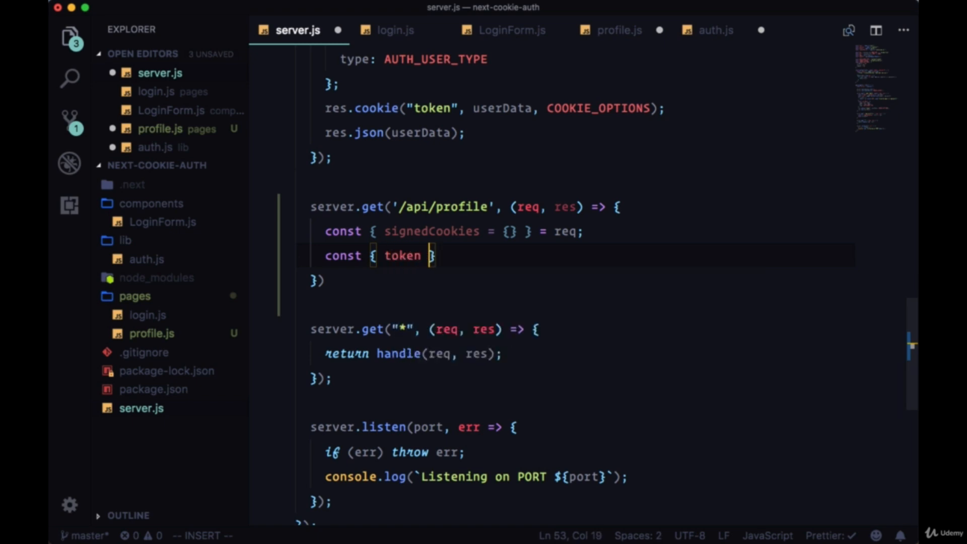
type("= signedCo")
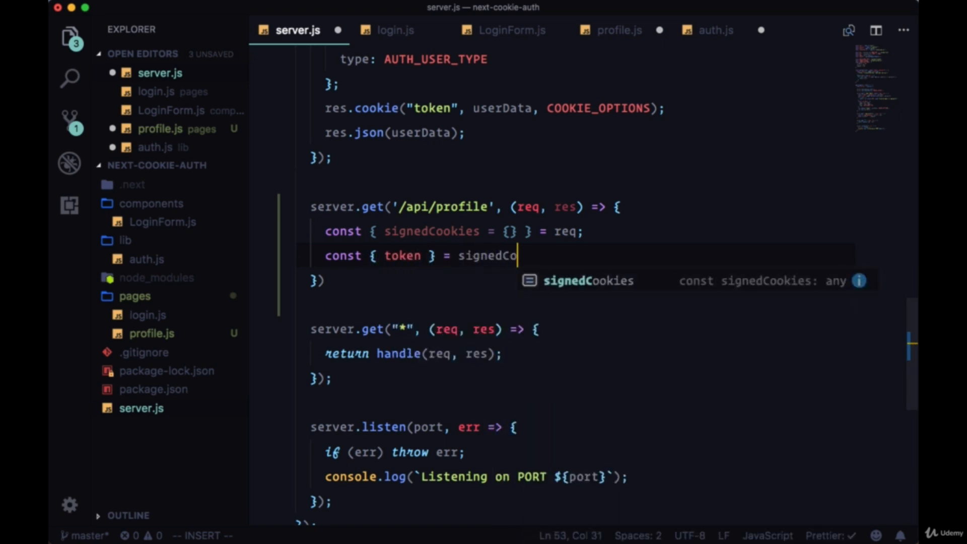
type("okies;")
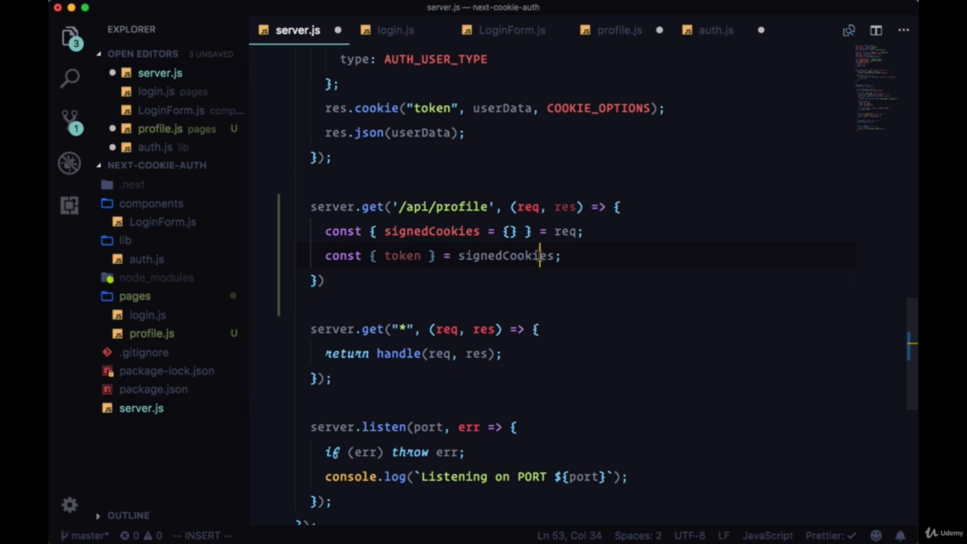
double_click(402, 255)
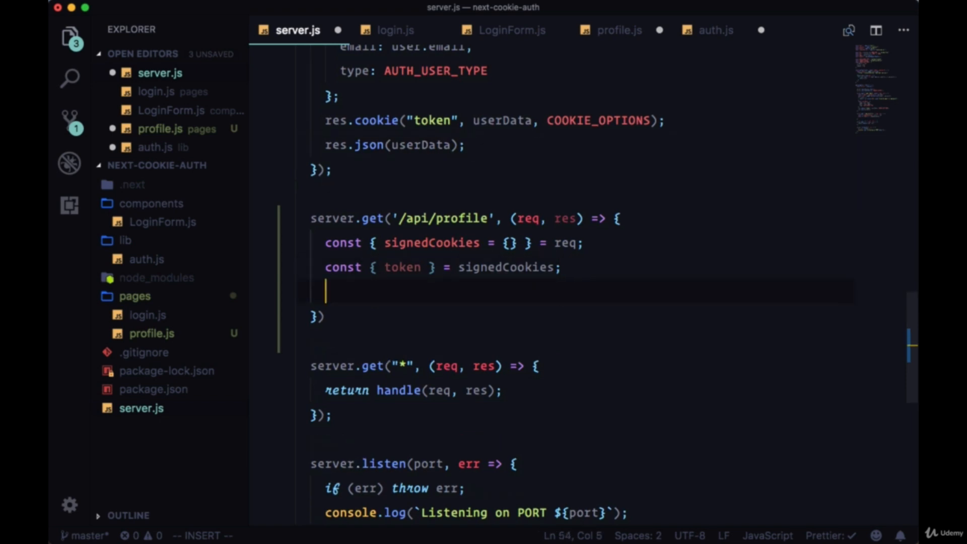
Step: Add an if (token && token.email) { block inside the /api/profile handler
type("if (token &&")
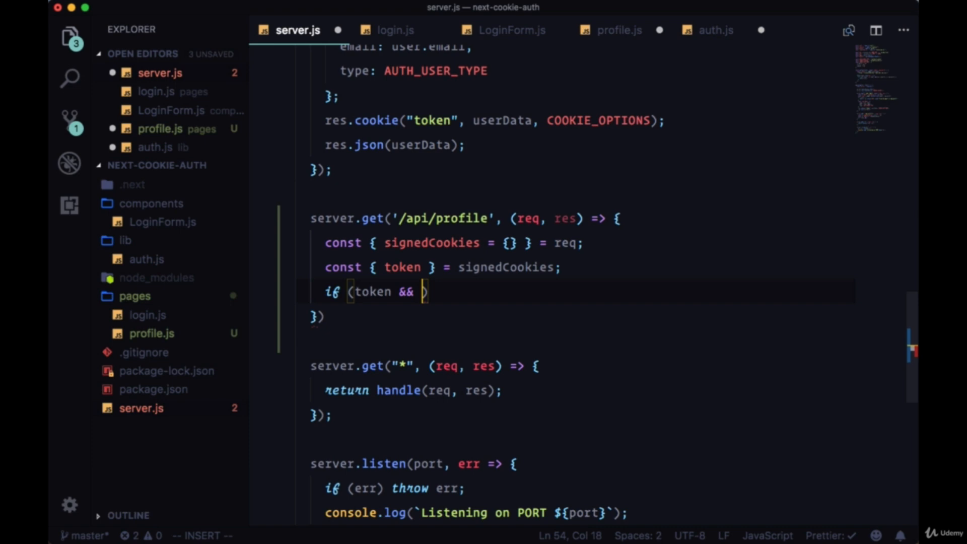
type("token")
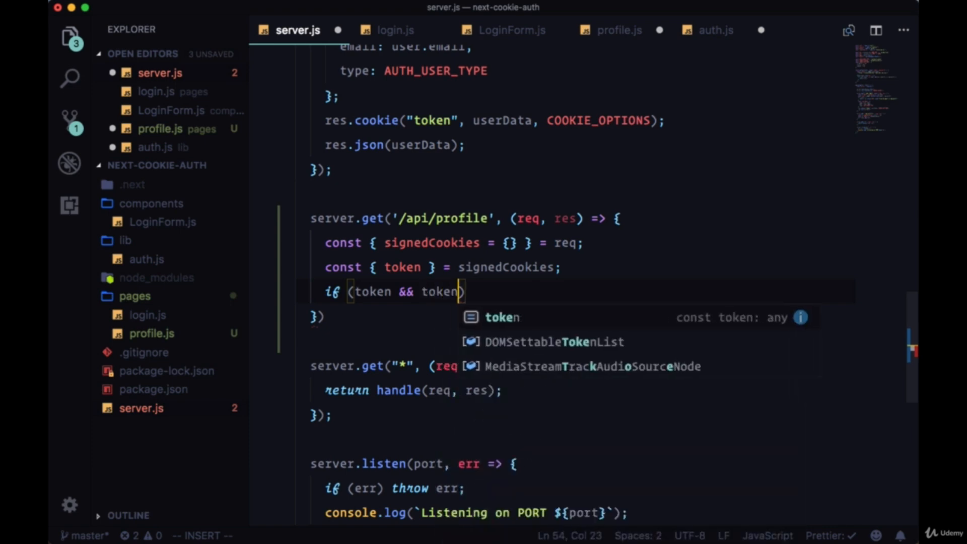
type(".email")
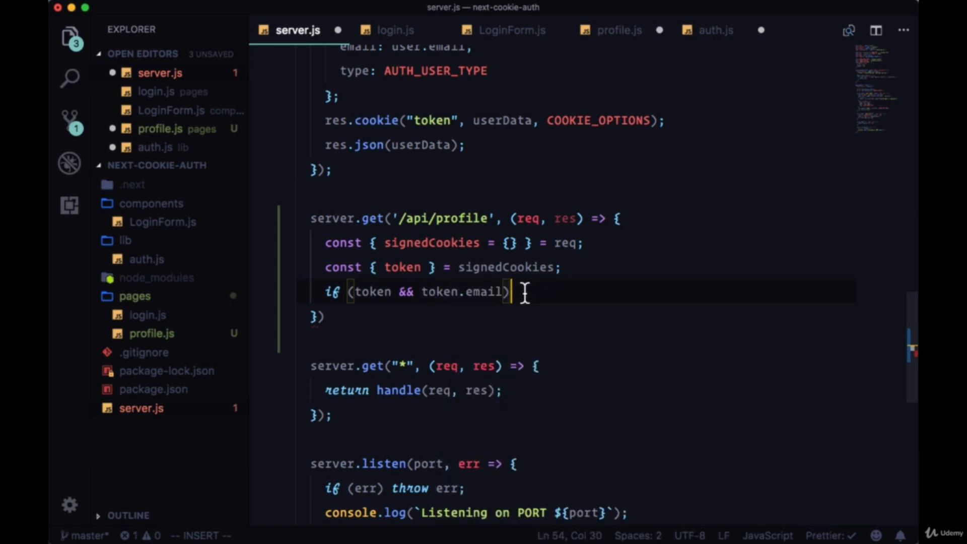
type("{")
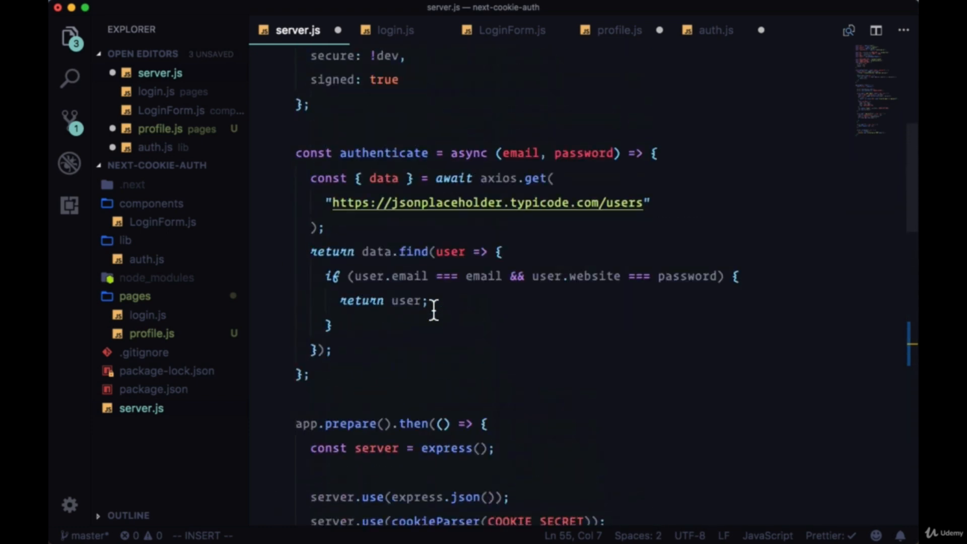
mouse_move(647, 208)
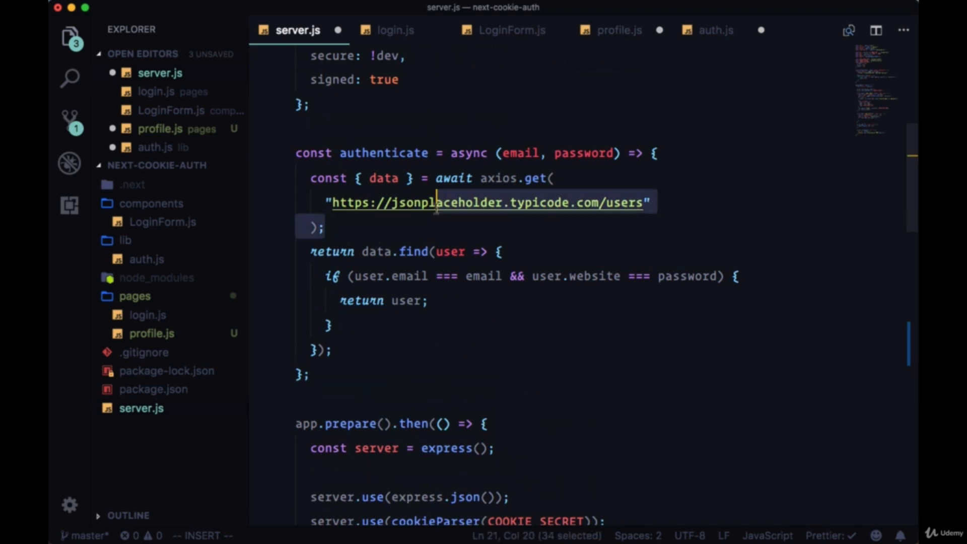
Step: Make the profile handler async and paste the awaited axios GET of the jsonplaceholder users list inside the if
key("Escape")
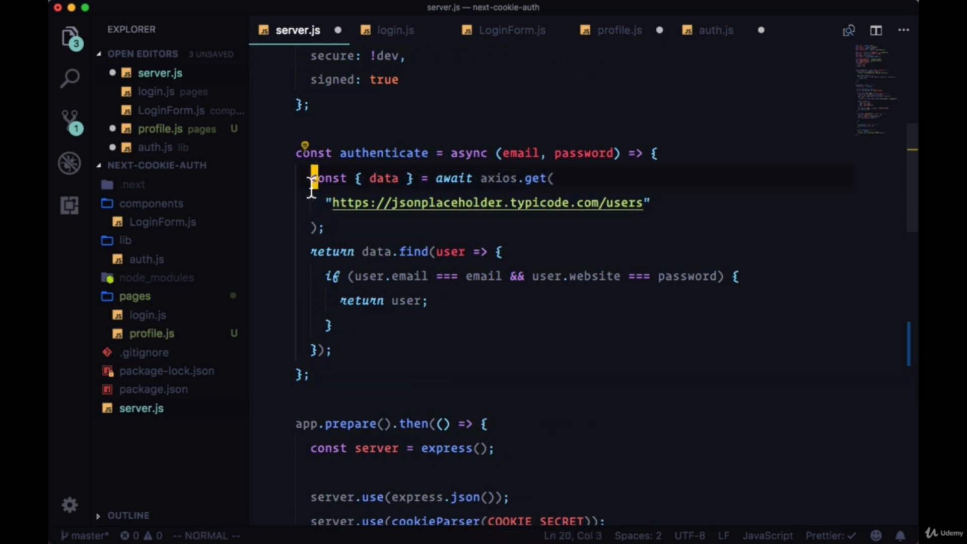
scroll("down", 3)
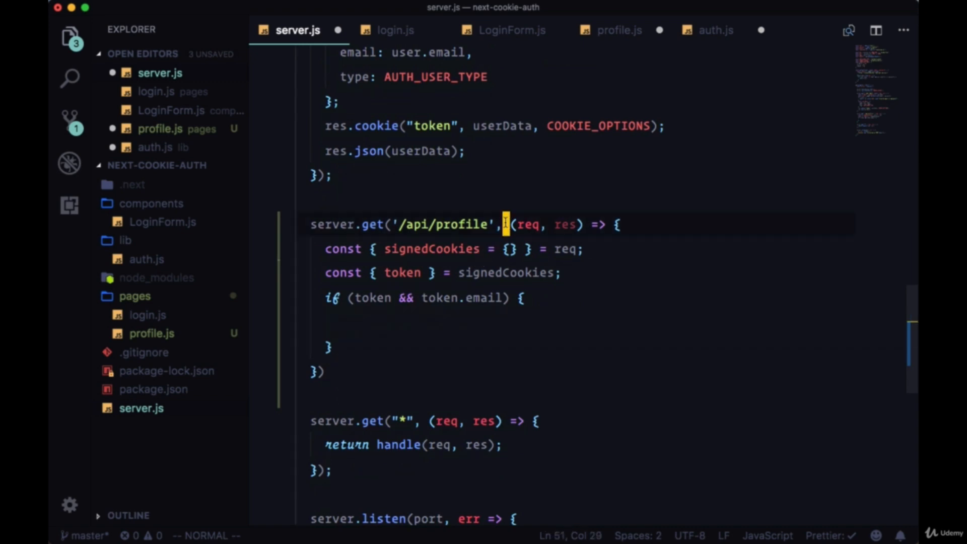
type("async")
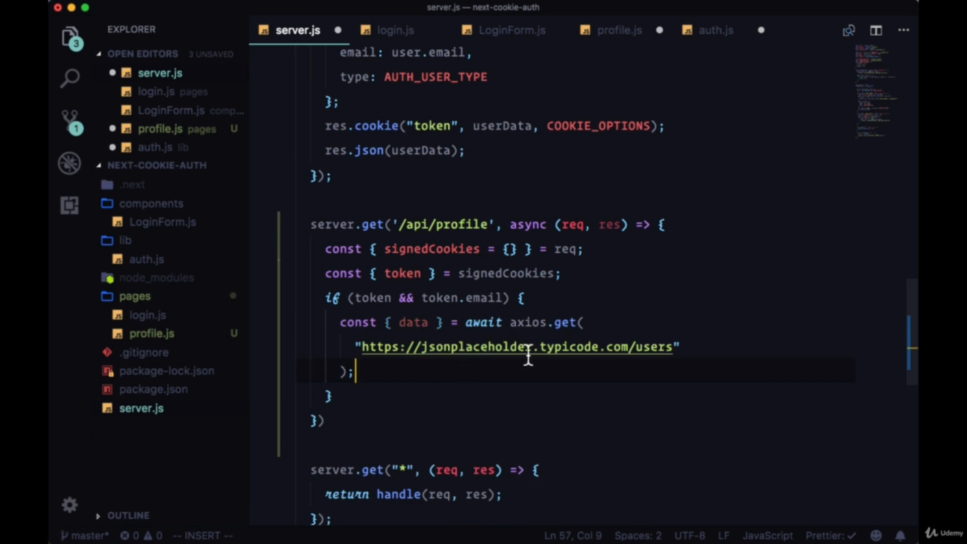
mouse_move(474, 385)
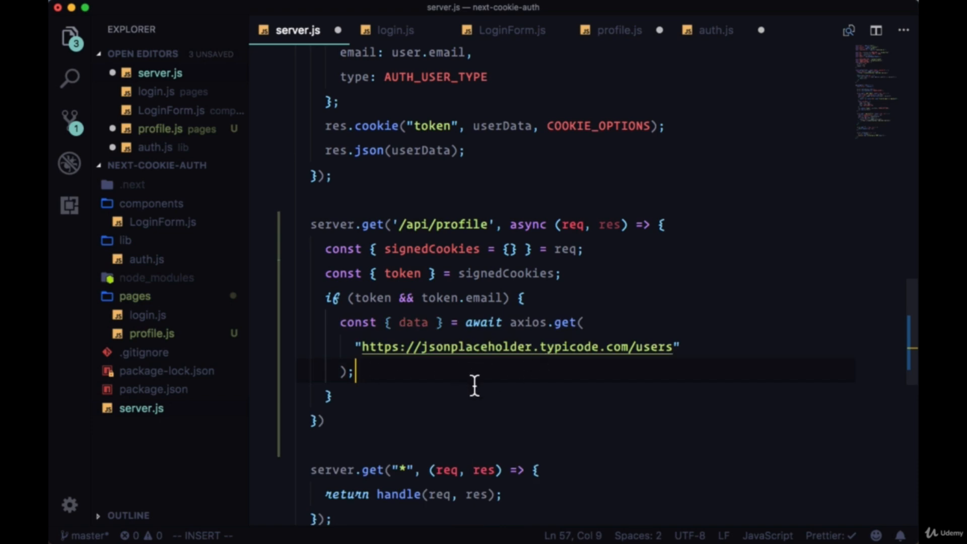
key("enter")
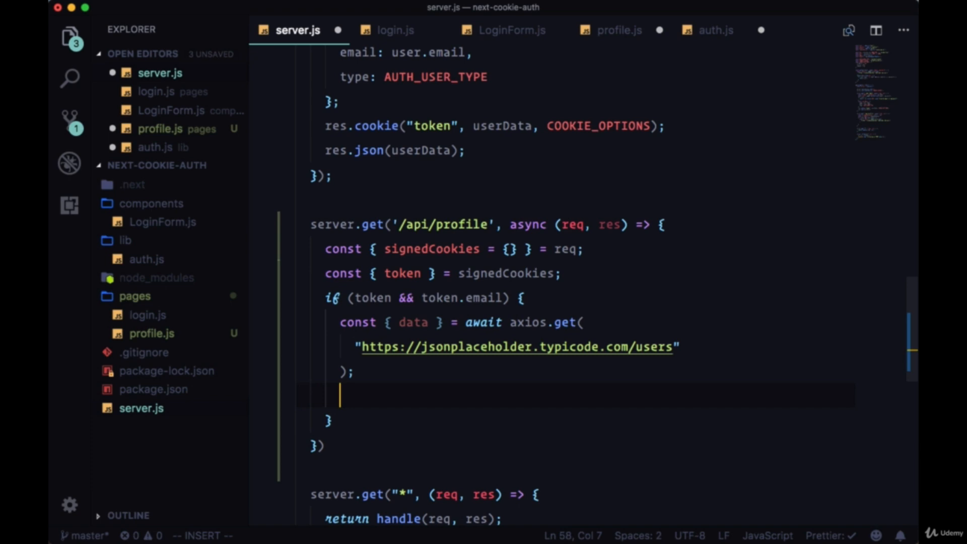
Step: Add const userProfile = data.find(user => user.email === token.email)
type("data.find")
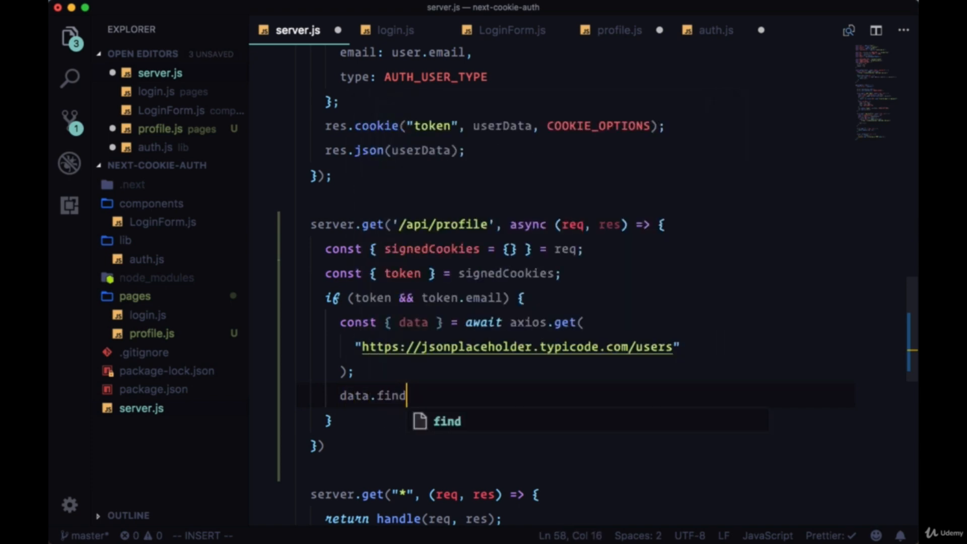
type("(user =>")
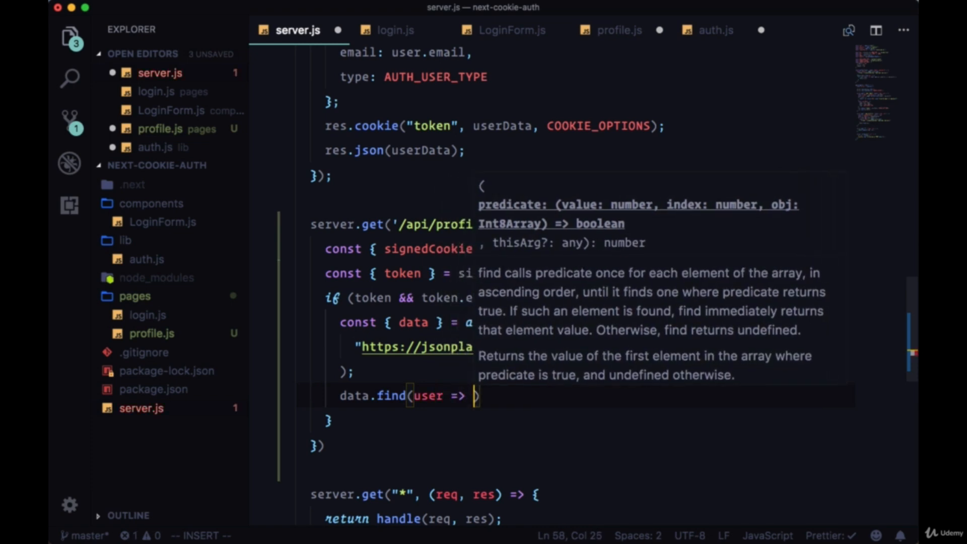
type("user.email ===")
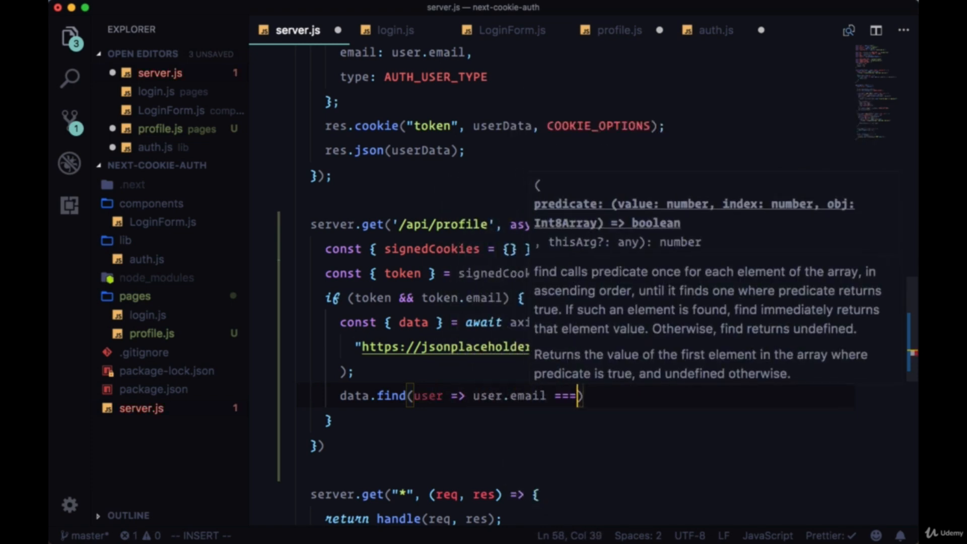
type("token.email")
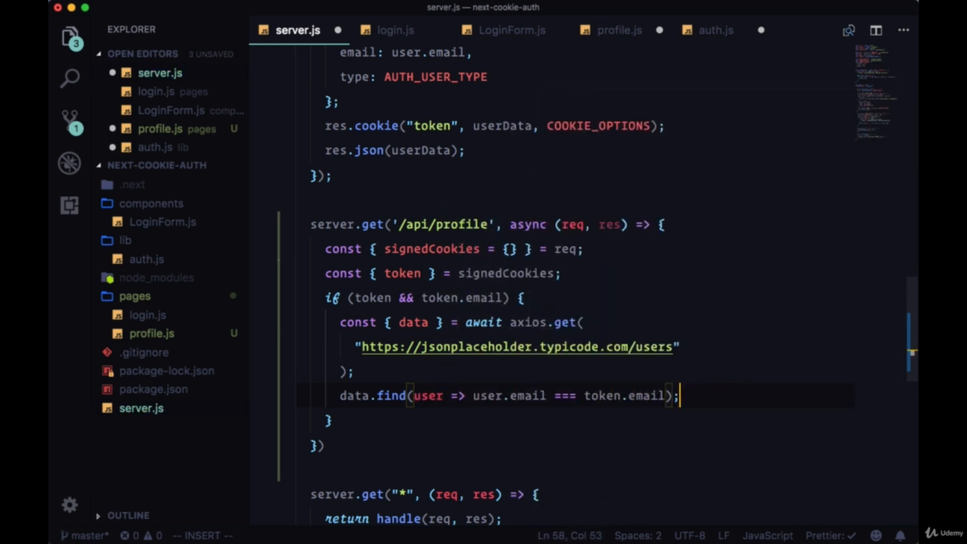
type("const")
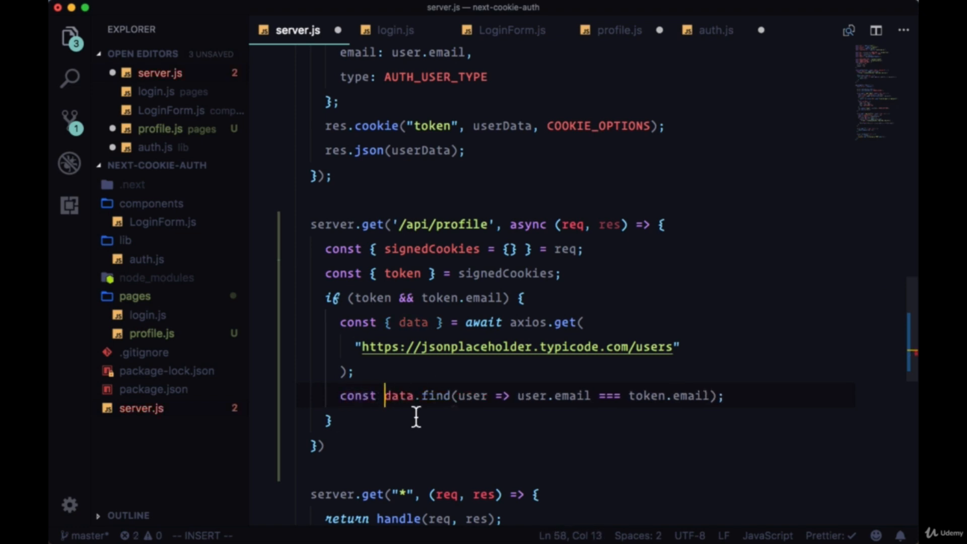
type("userProfile =")
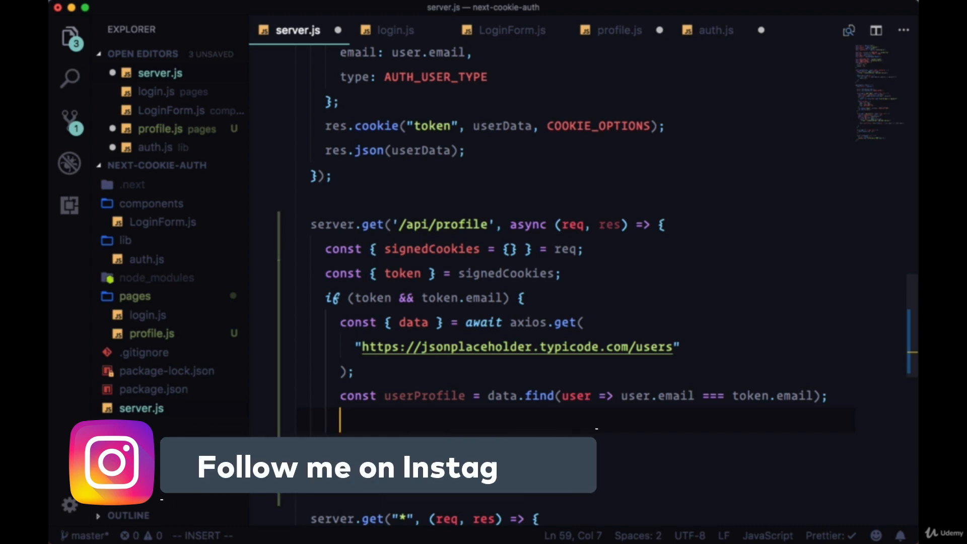
Step: Return res.json({ user: userProfile }) inside the token check
type("return res.json")
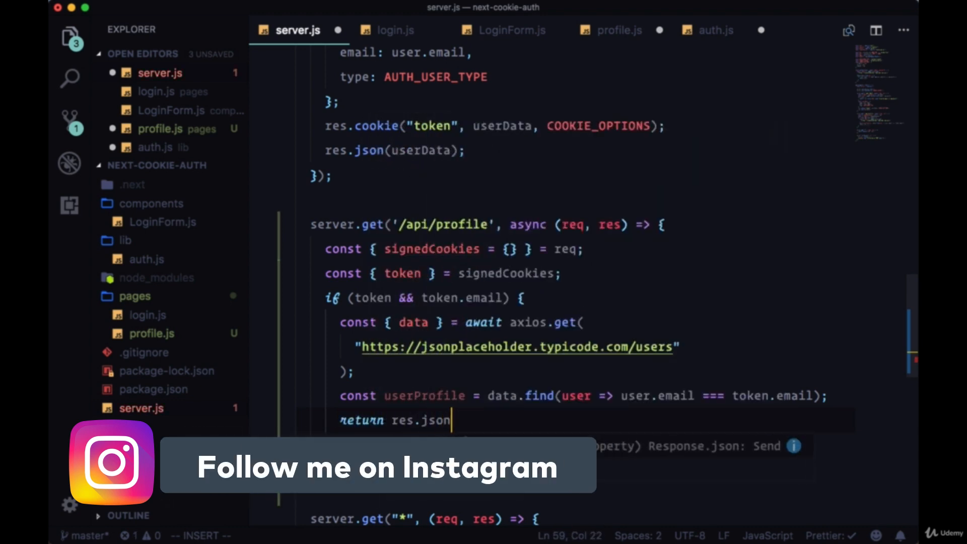
type("({ user:")
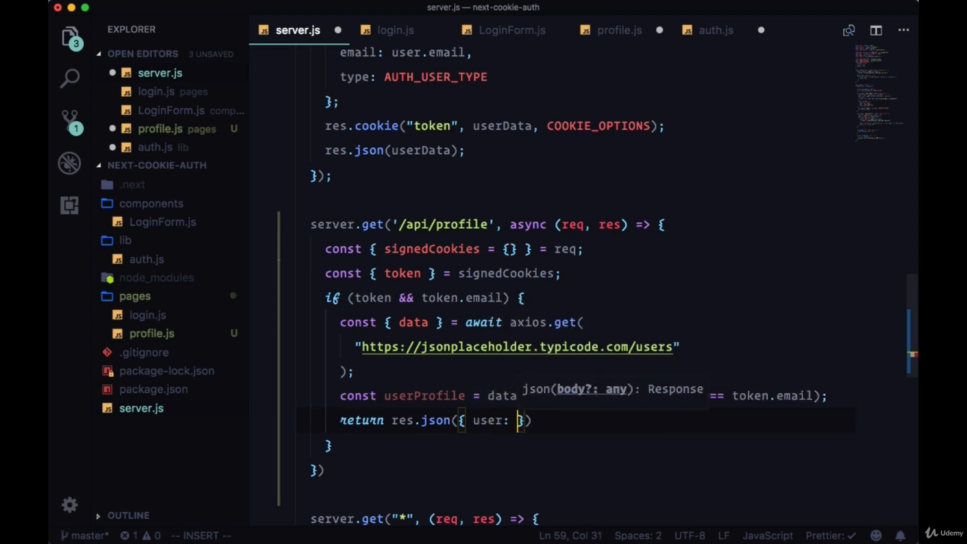
type("userProfile")
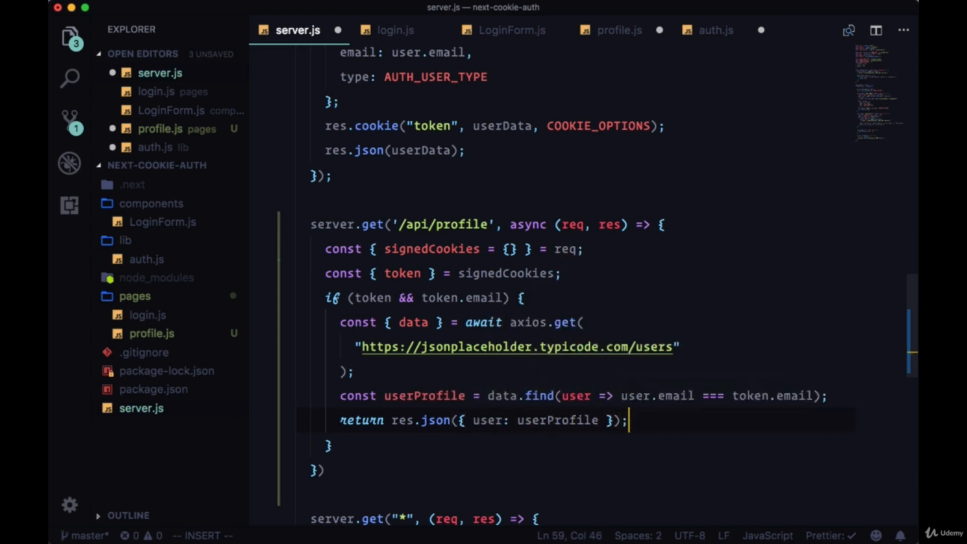
scroll("down", 3)
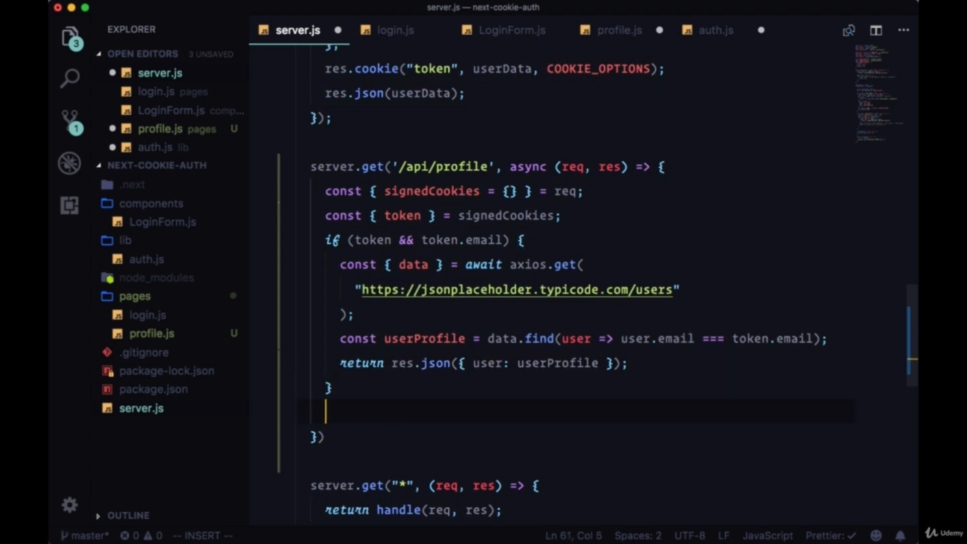
Step: Fall back to res.sendStatus(404) after the token check in the /api/profile handler
type("res.sendSa")
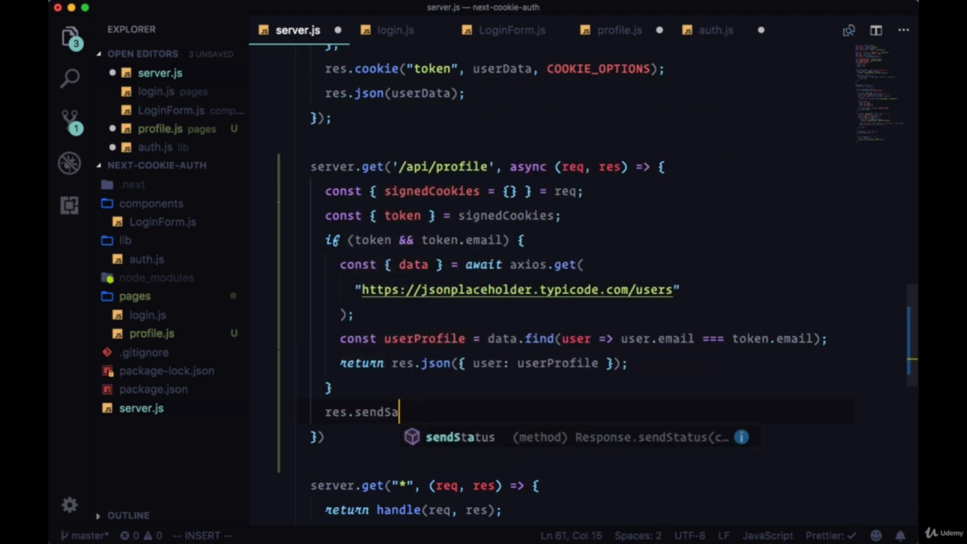
type("tus(4040)")
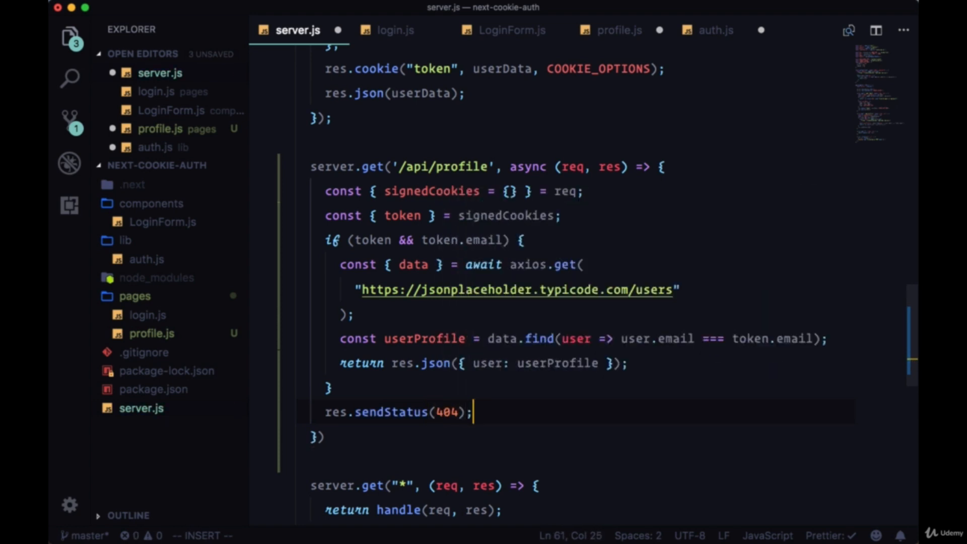
mouse_move(425, 362)
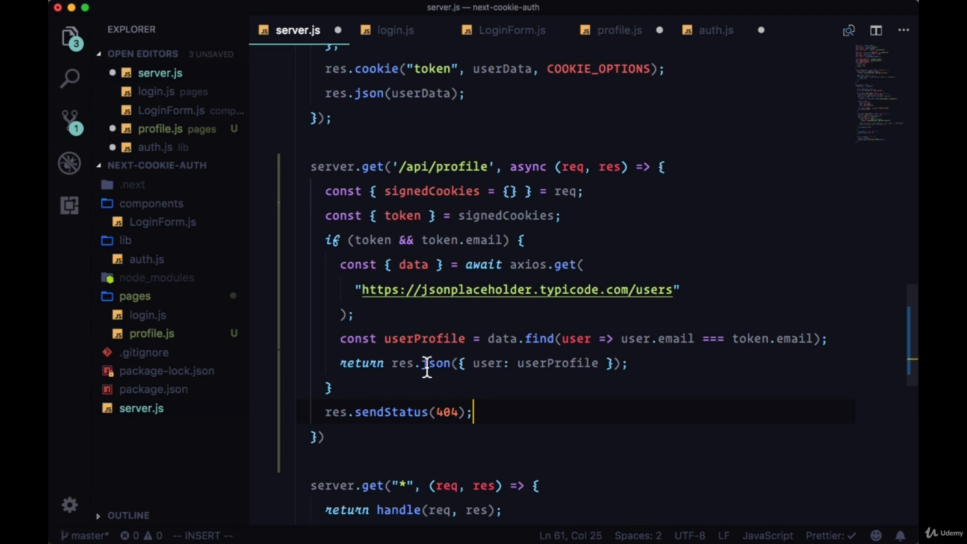
double_click(361, 362)
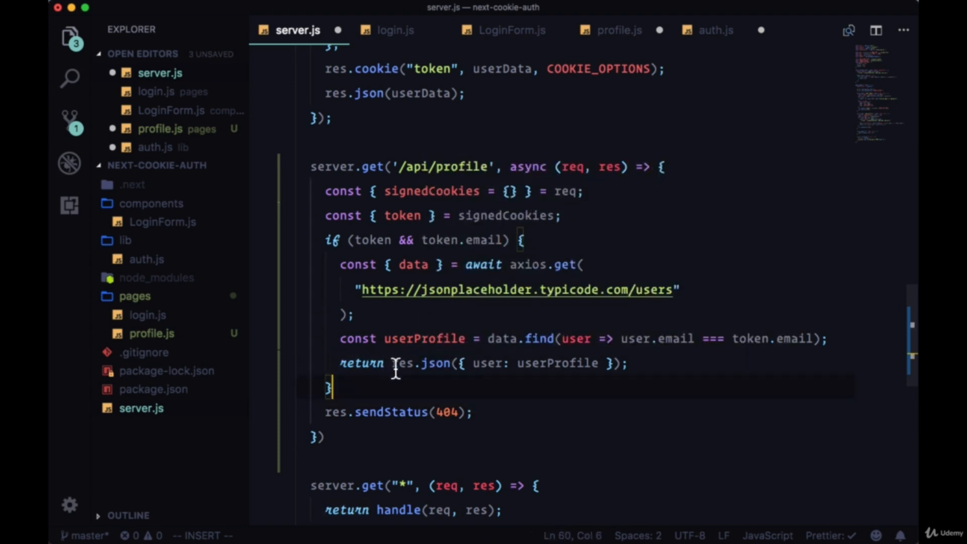
left_click(404, 362)
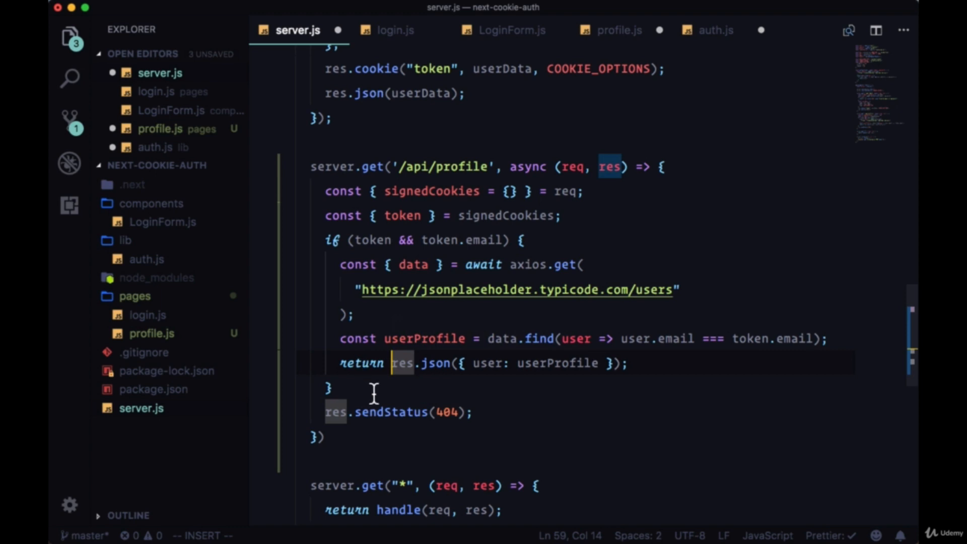
mouse_move(381, 440)
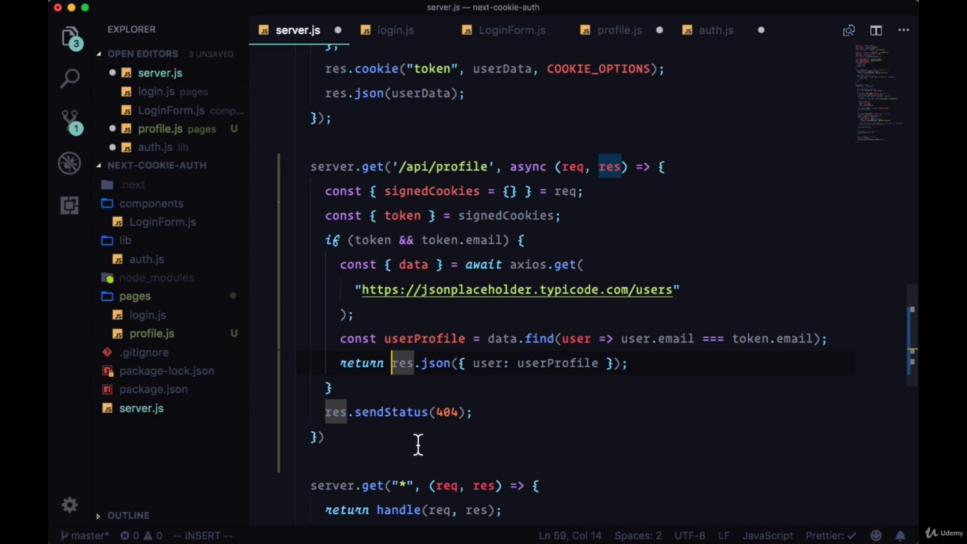
mouse_move(433, 443)
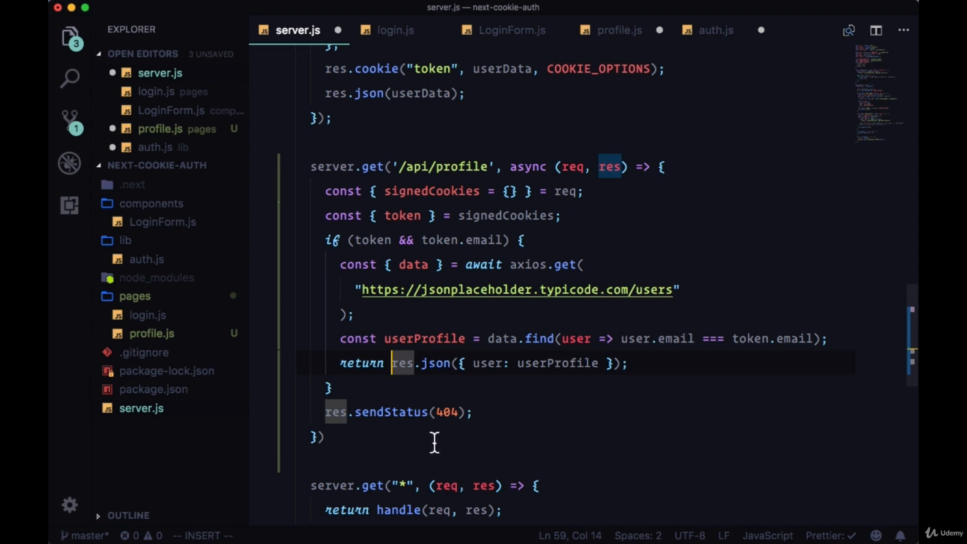
mouse_move(395, 395)
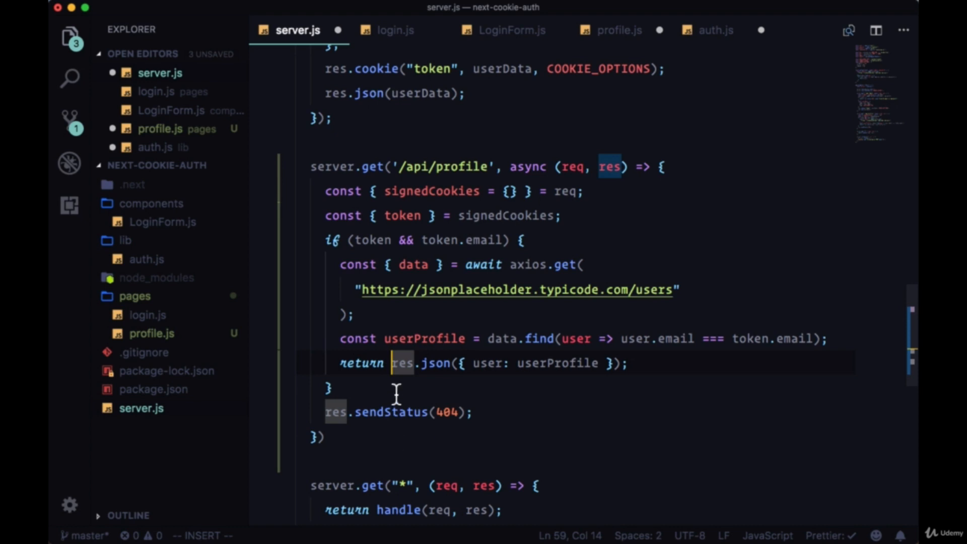
mouse_move(404, 455)
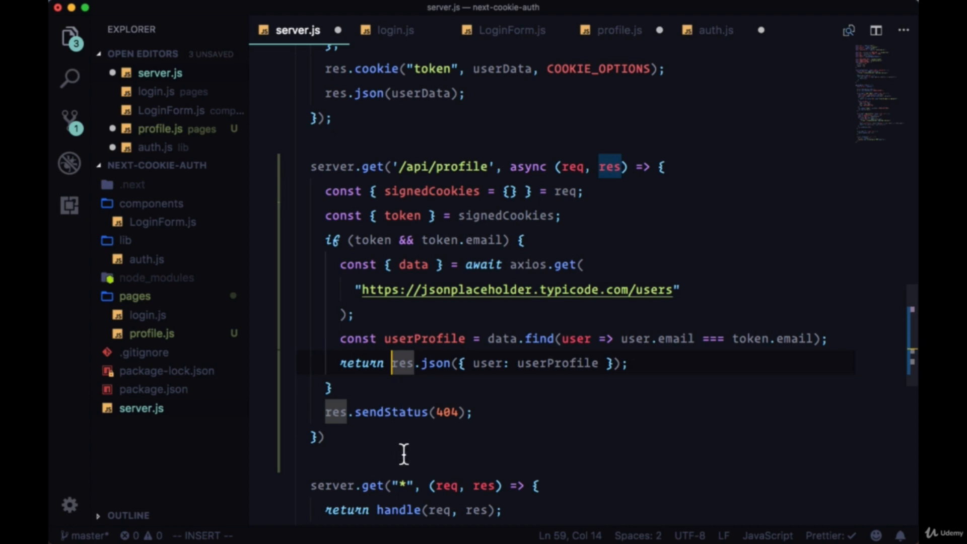
mouse_move(533, 253)
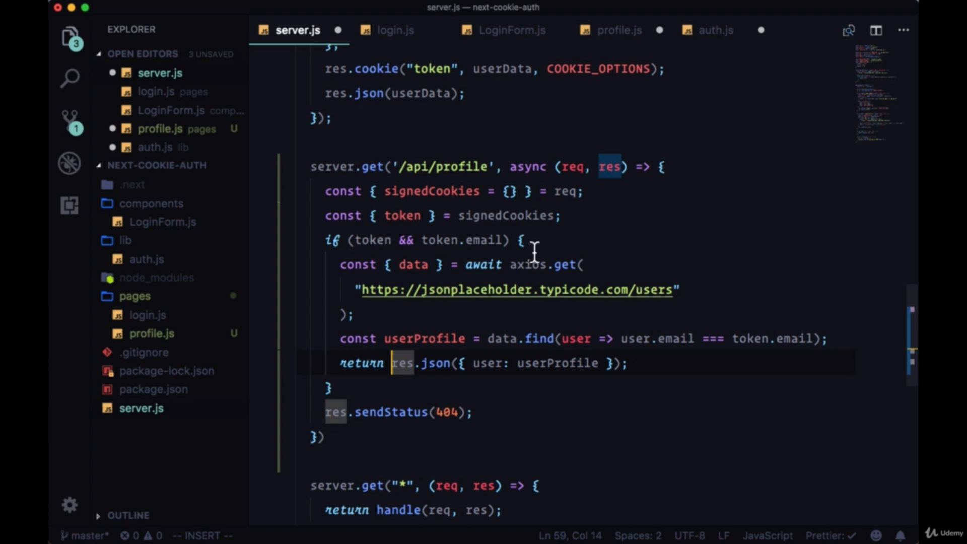
left_click(618, 29)
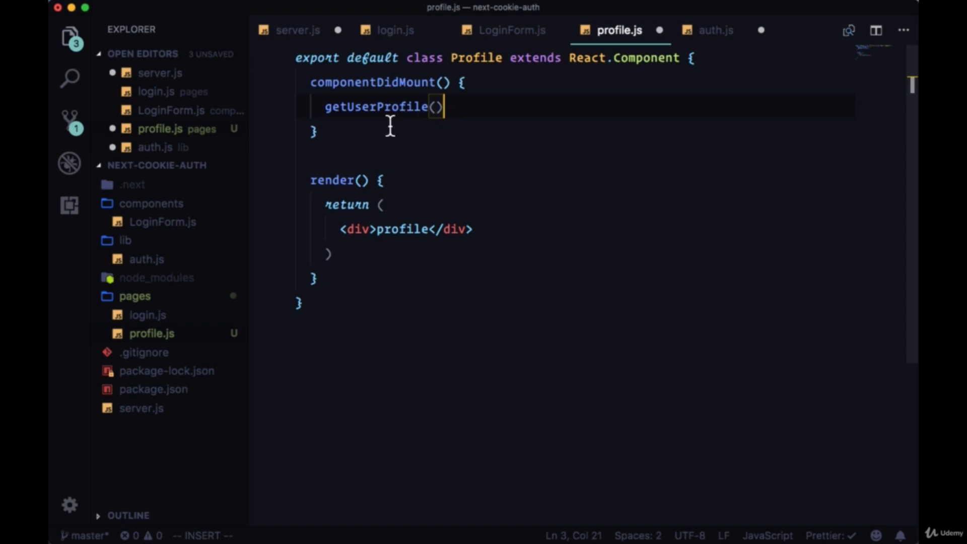
mouse_move(417, 142)
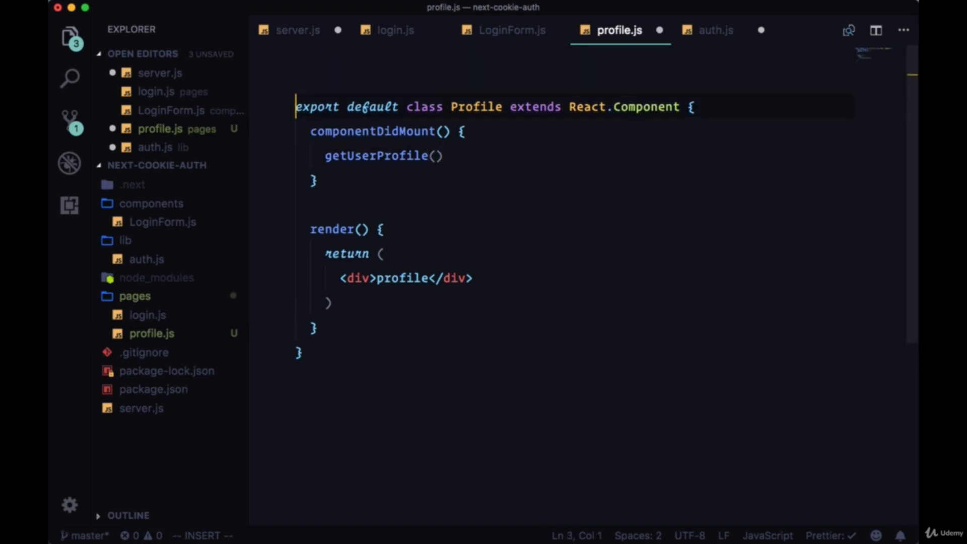
Step: Import getUserProfile from '../lib/auth' at the top of profile.js
type("import { getUserProfile } from '")
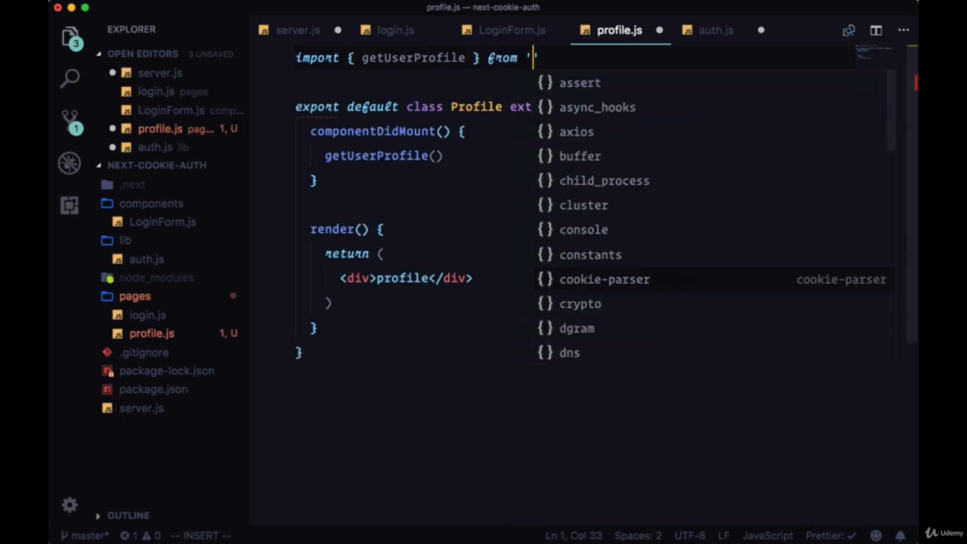
type("../")
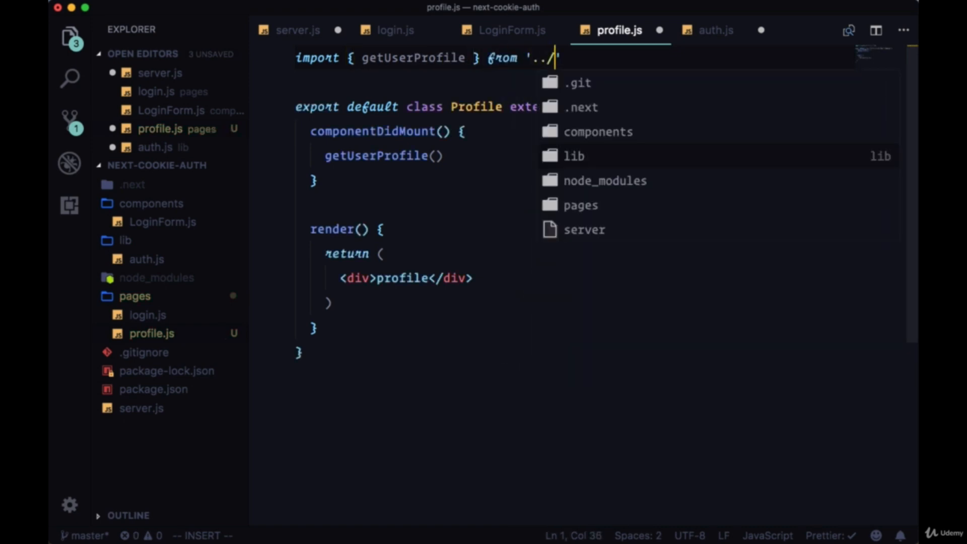
type("lib/auth';")
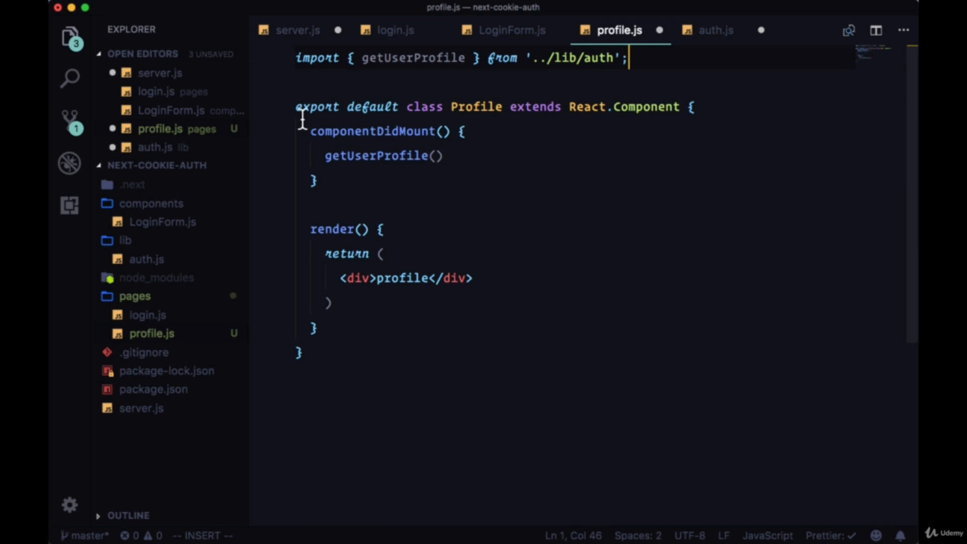
Step: Give the Profile class a state object with user initialised to null
left_click(443, 156)
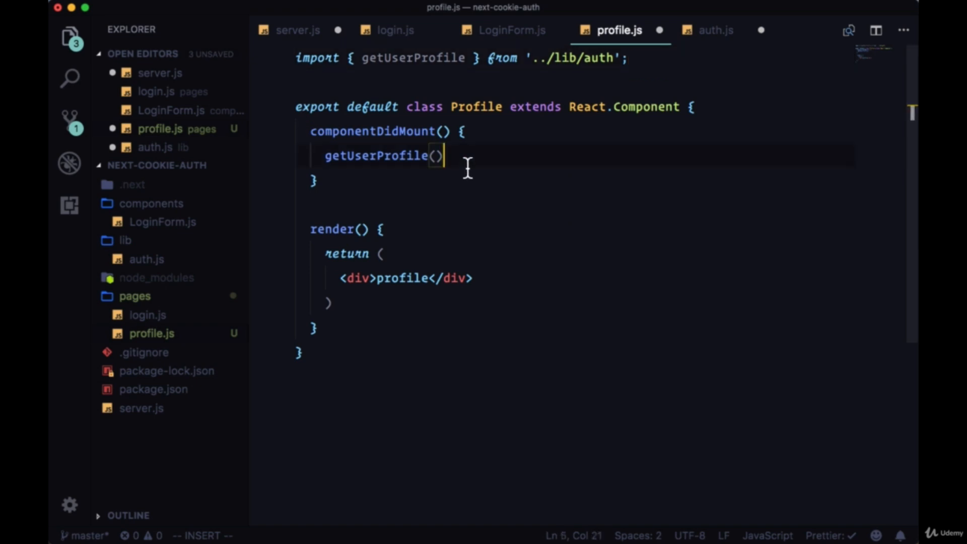
type("ser:")
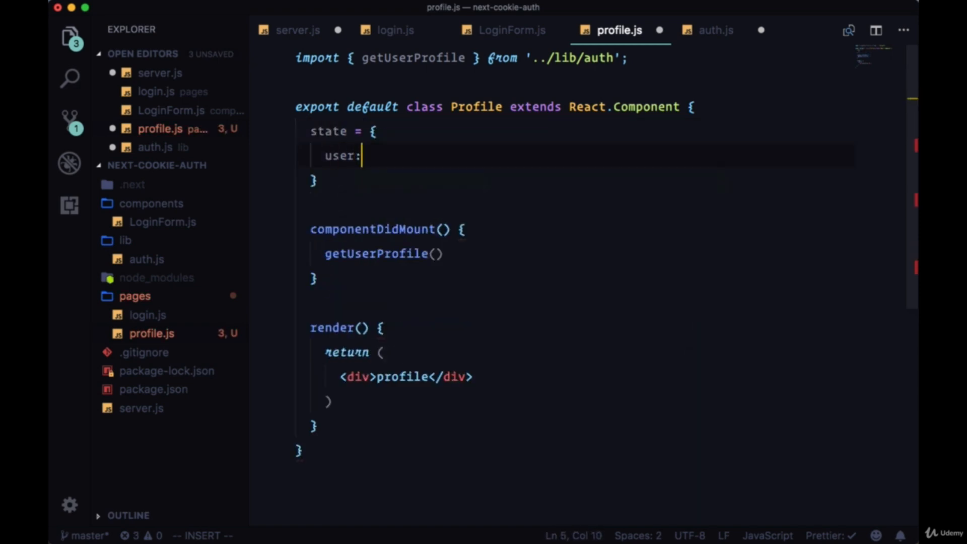
type("null;")
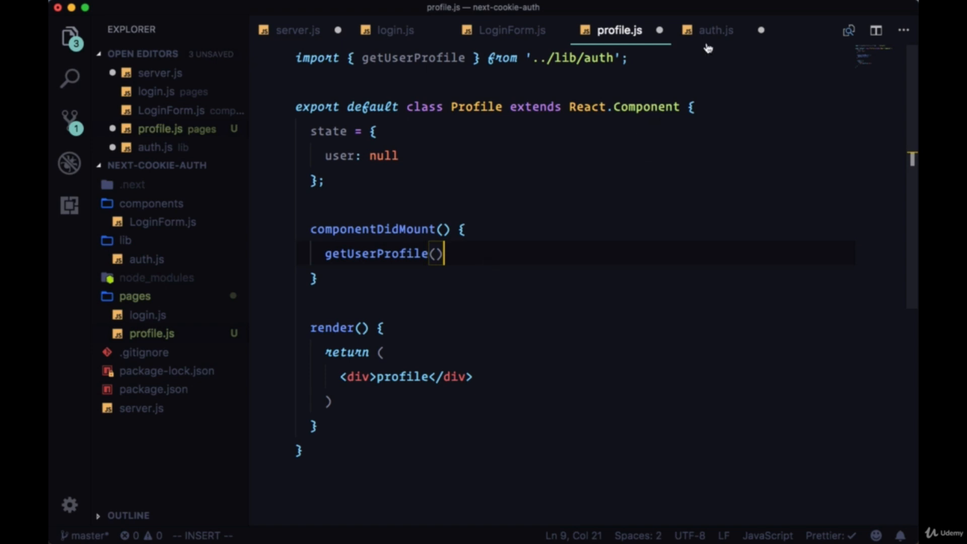
Step: After checking auth.js, chain .then(user => this.setState({ user })) onto getUserProfile in componentDidMount
left_click(715, 29)
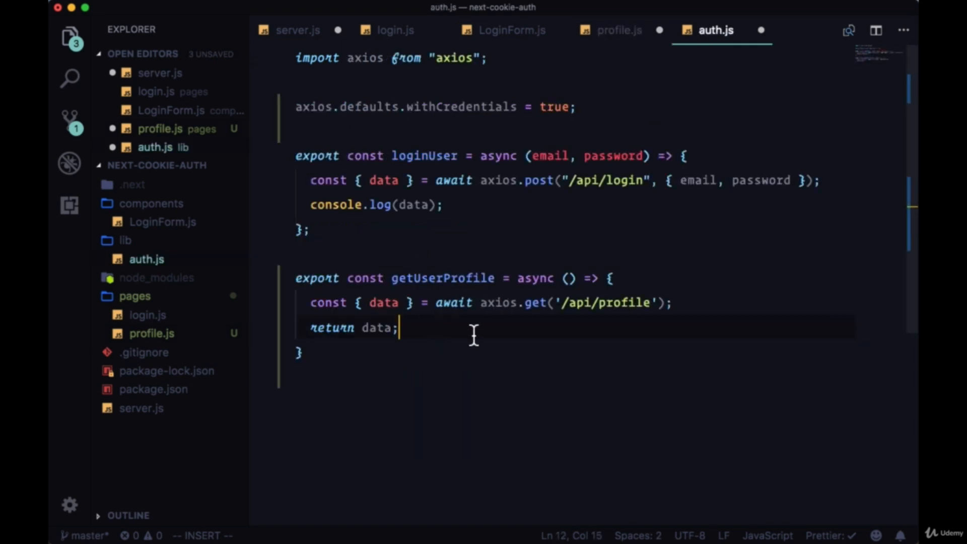
left_click(618, 30)
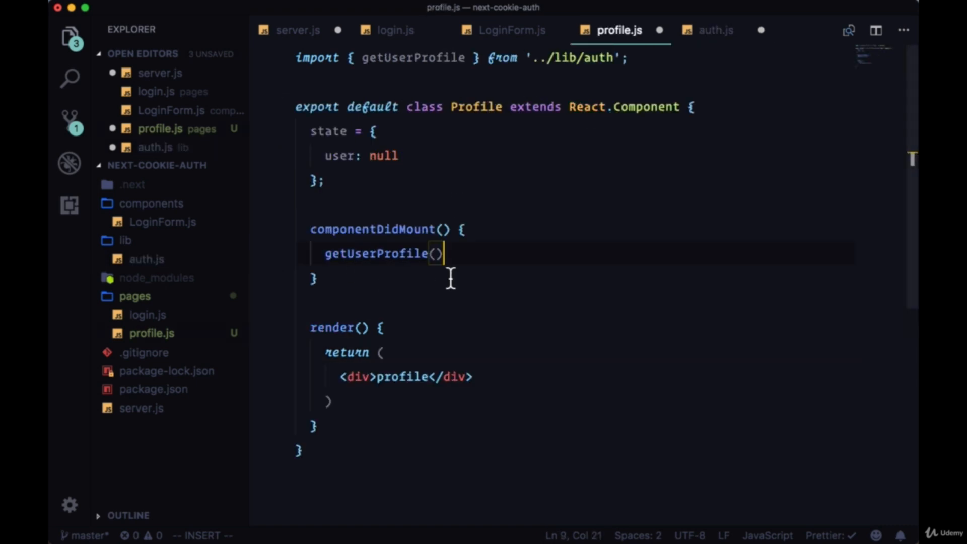
type(".")
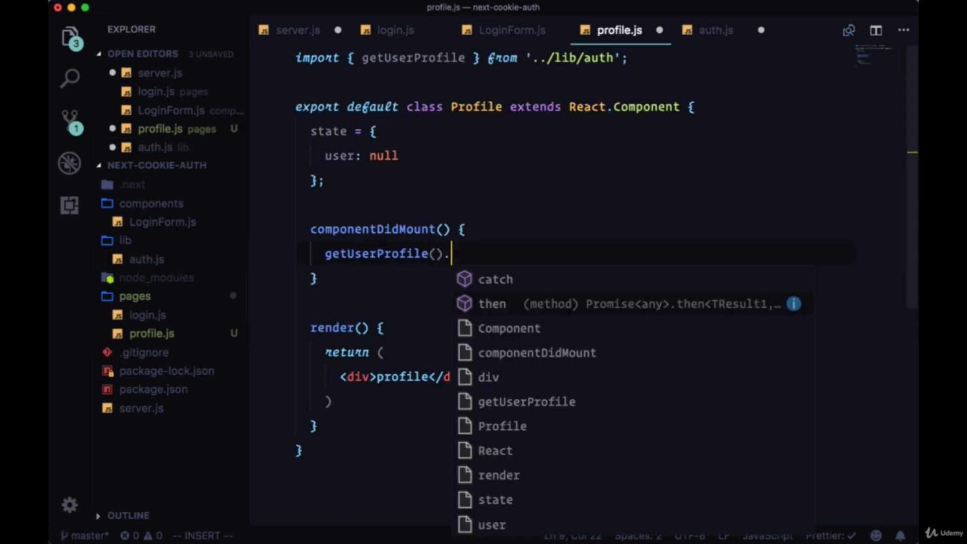
type("then(u")
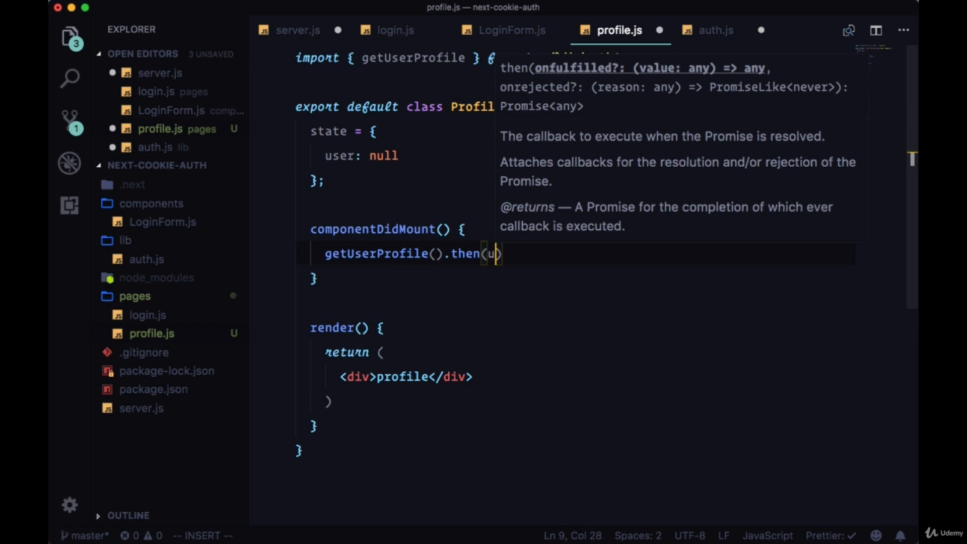
type("ser =>")
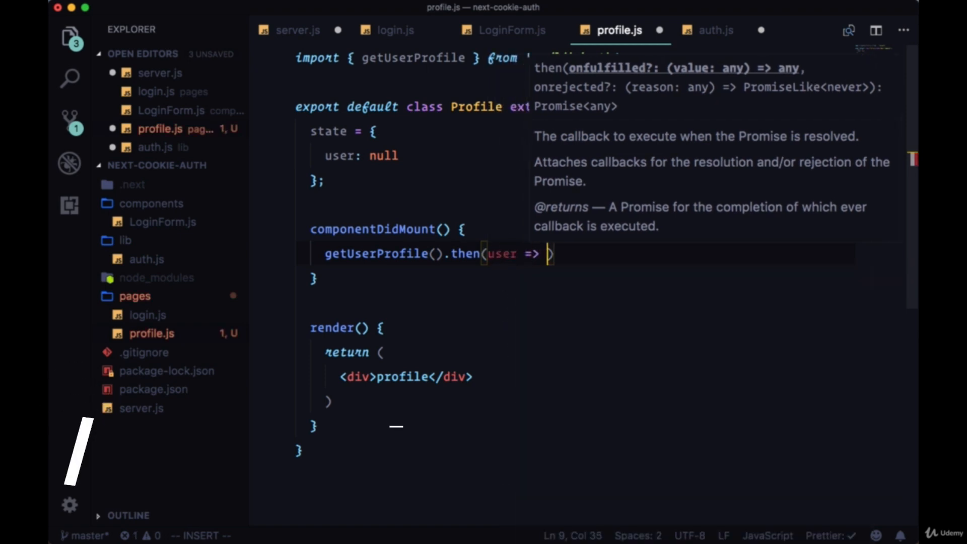
type("this.setState(")
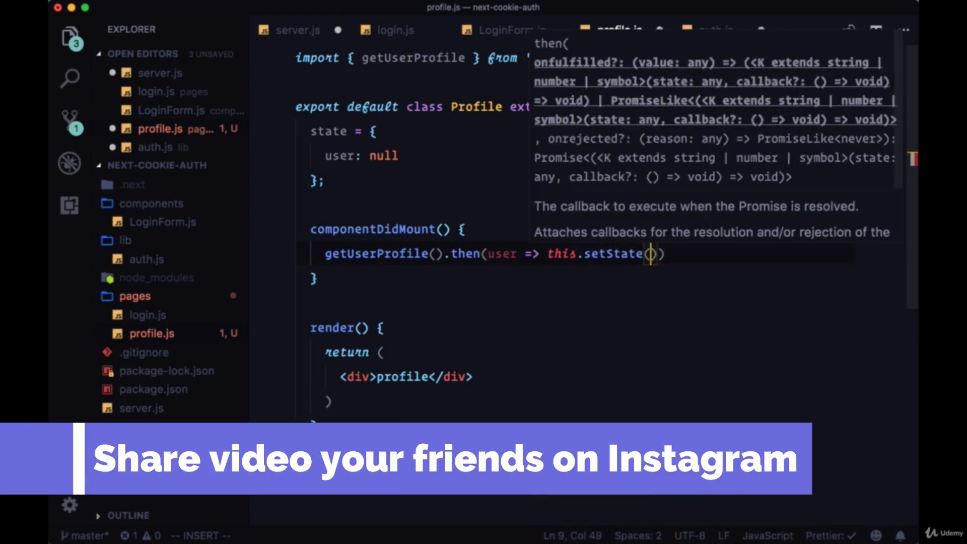
type("{ user }")
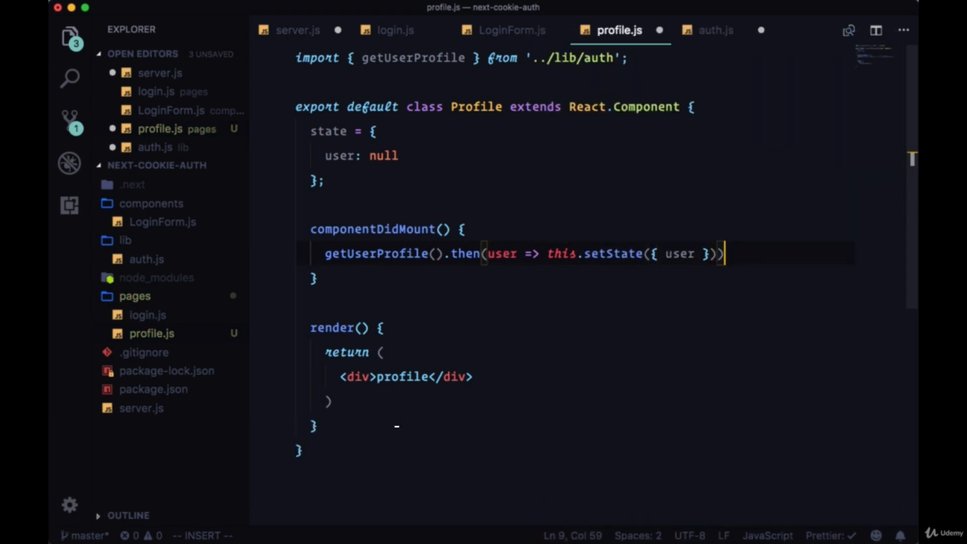
type(";")
left_click(575, 375)
type("{")
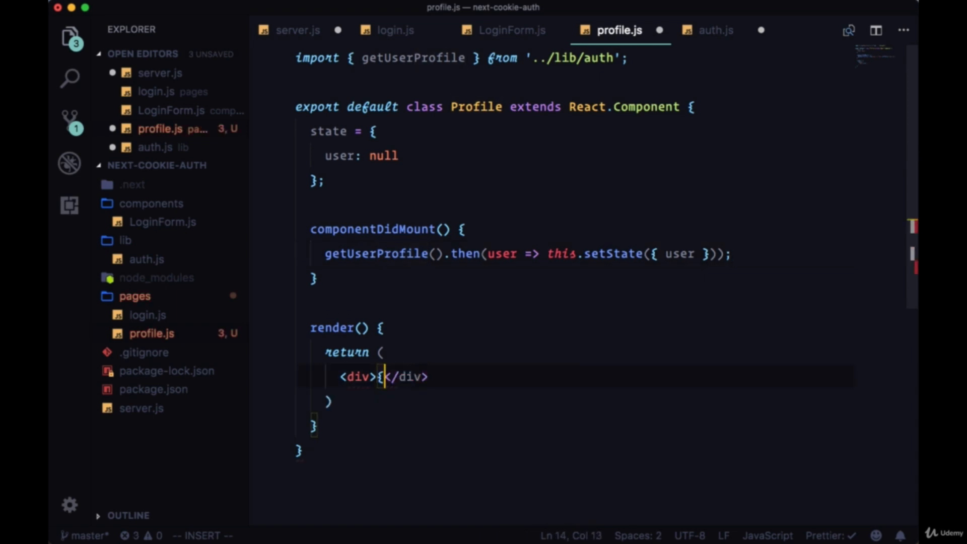
Step: Render JSON.stringify(user, null, 2) inside the Profile page's div
type("JSON.s")
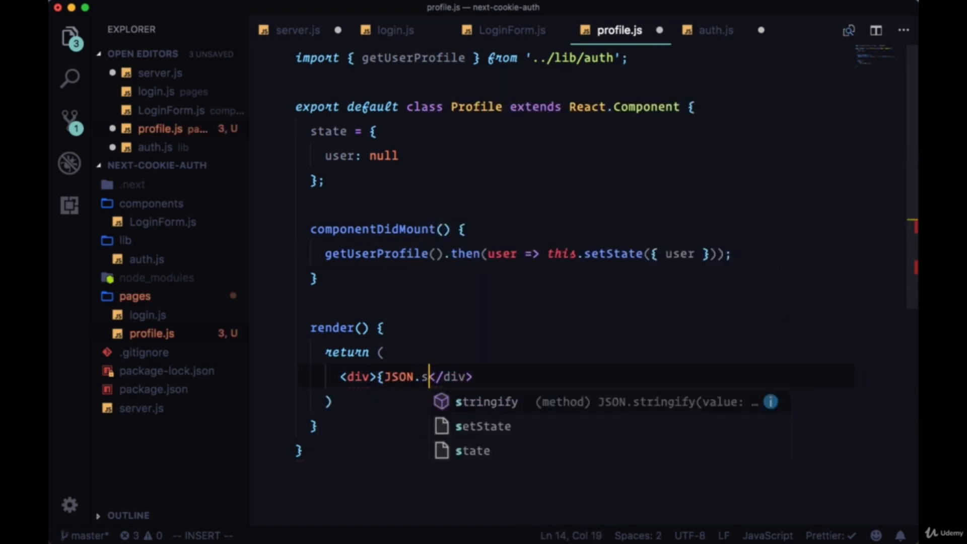
key("Tab")
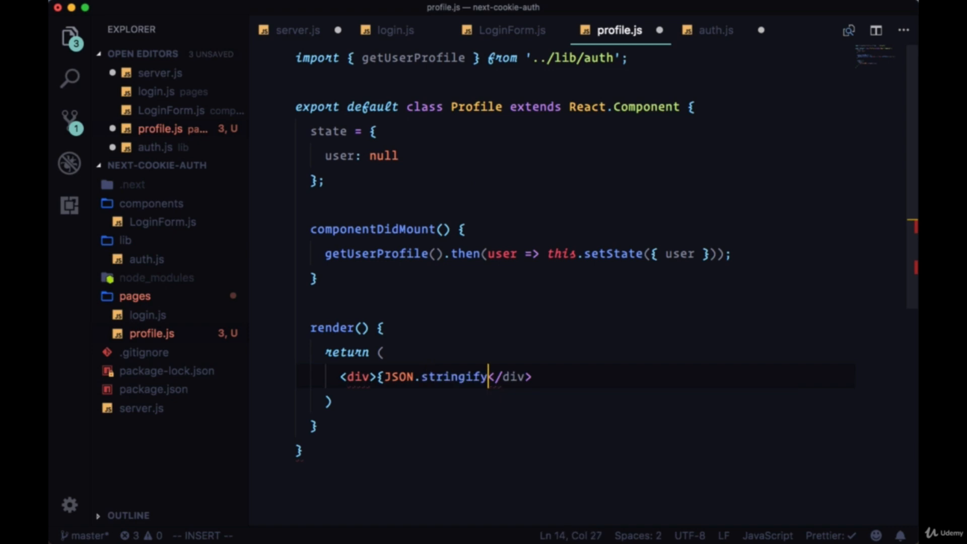
type("(user, )}")
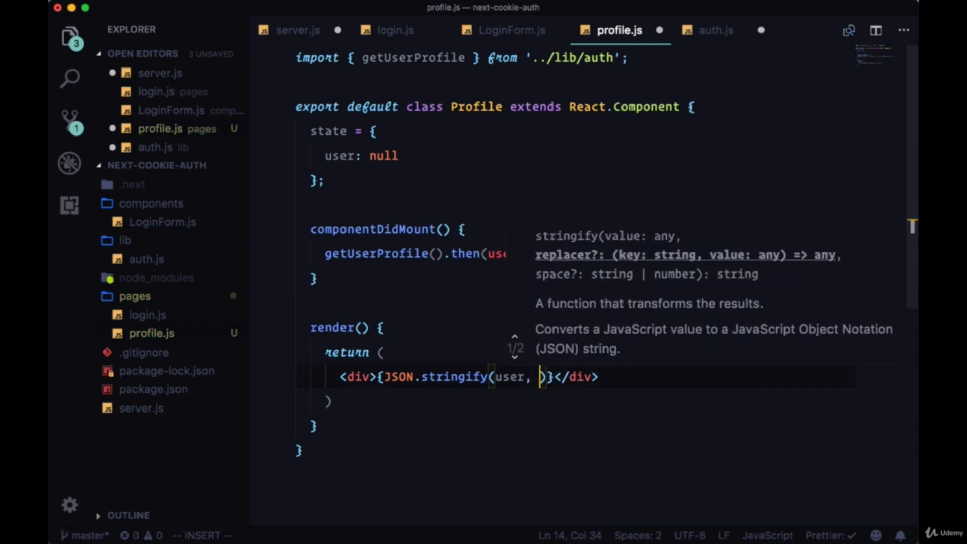
type("null,")
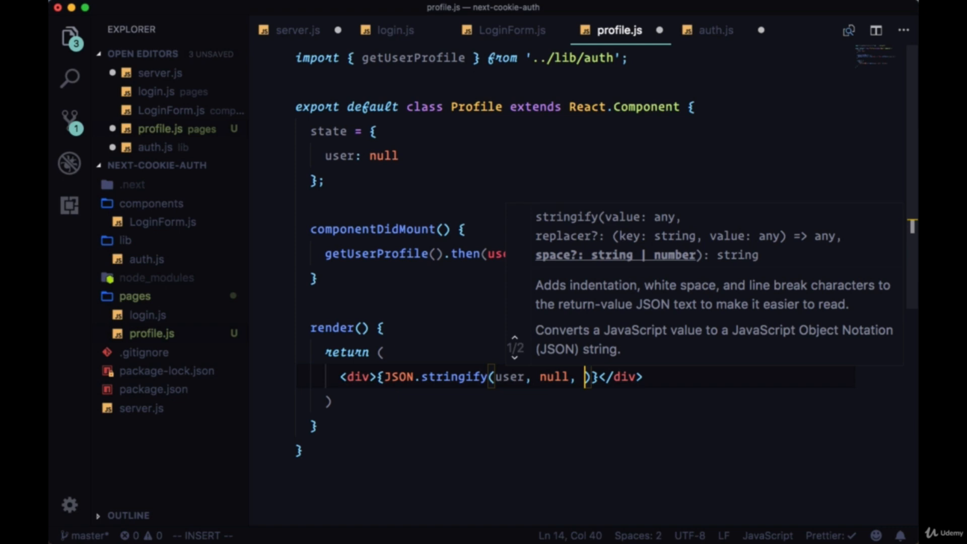
type("2")
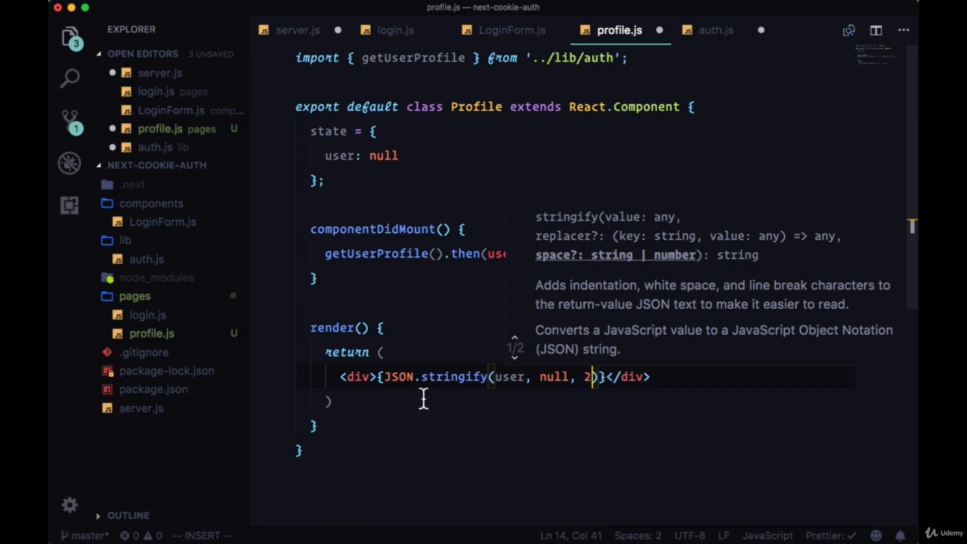
mouse_move(427, 414)
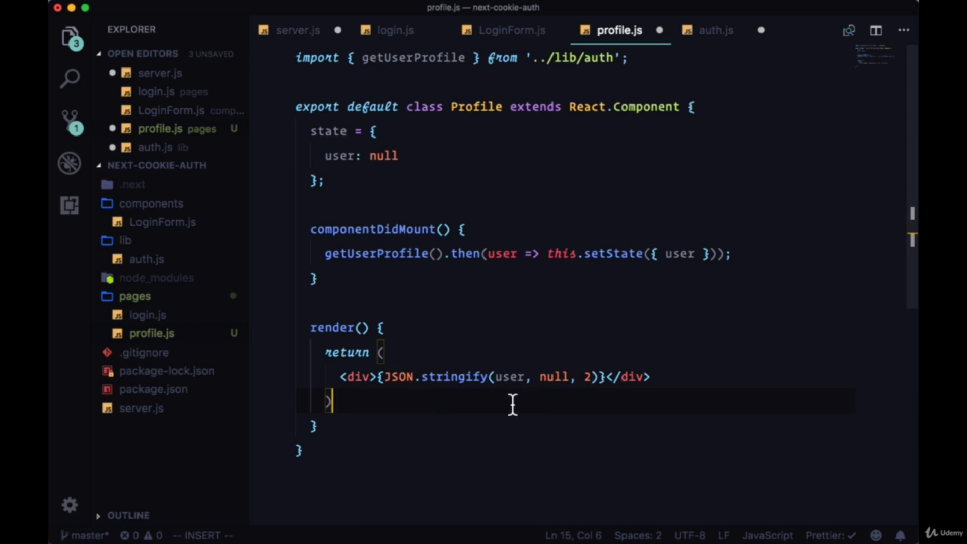
Step: Rename the wrapping div tags to pre, then move to login.js
left_click(362, 377)
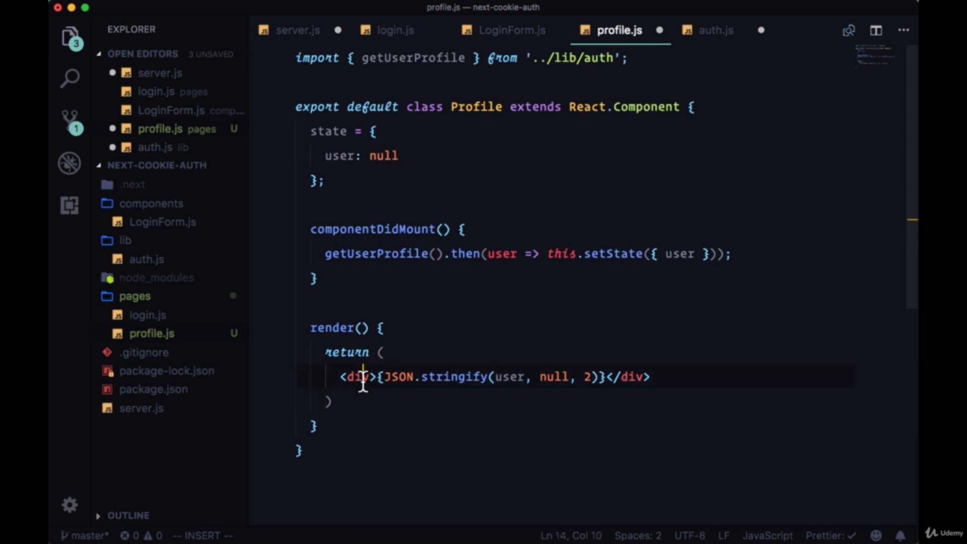
type("pre")
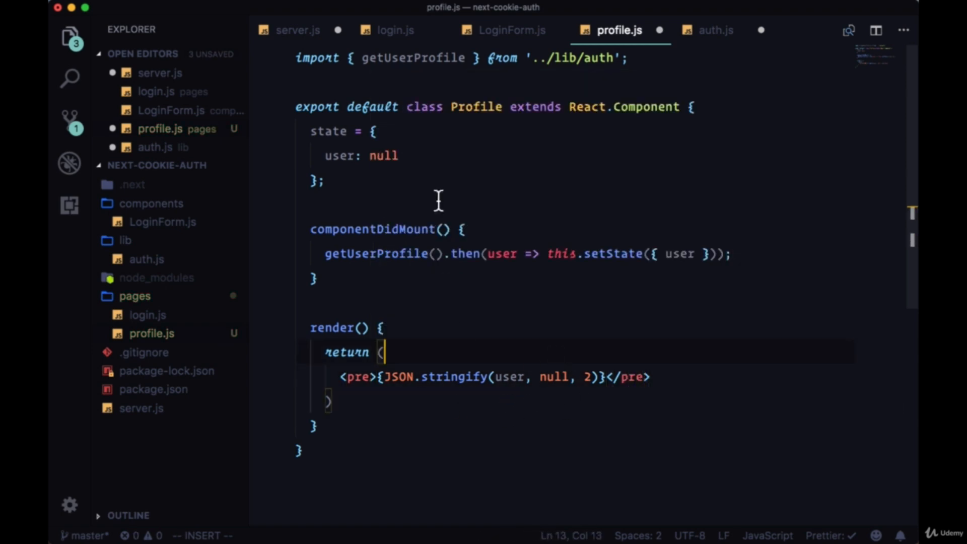
left_click(395, 29)
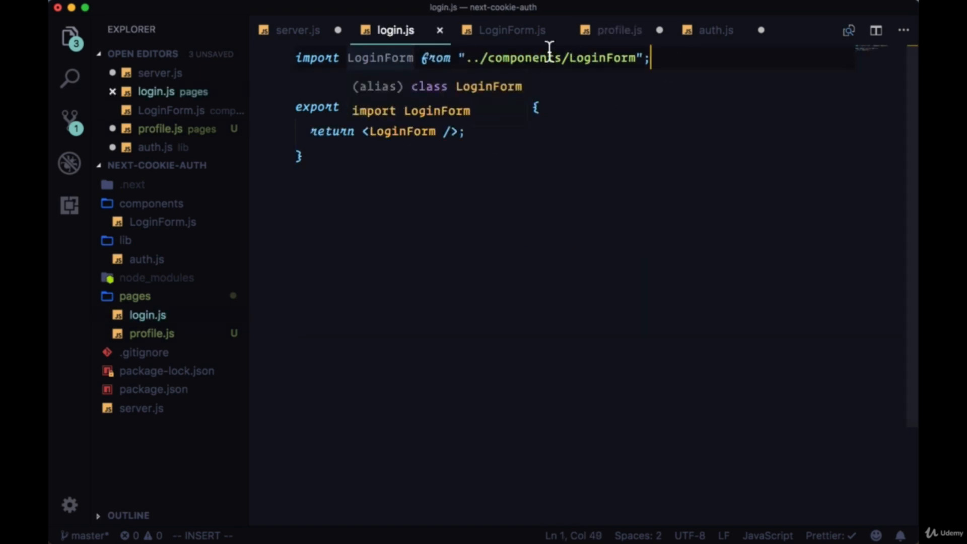
Step: In LoginForm.js, append .then(() => { Router }) to the loginUser call in handleSubmit
left_click(512, 30)
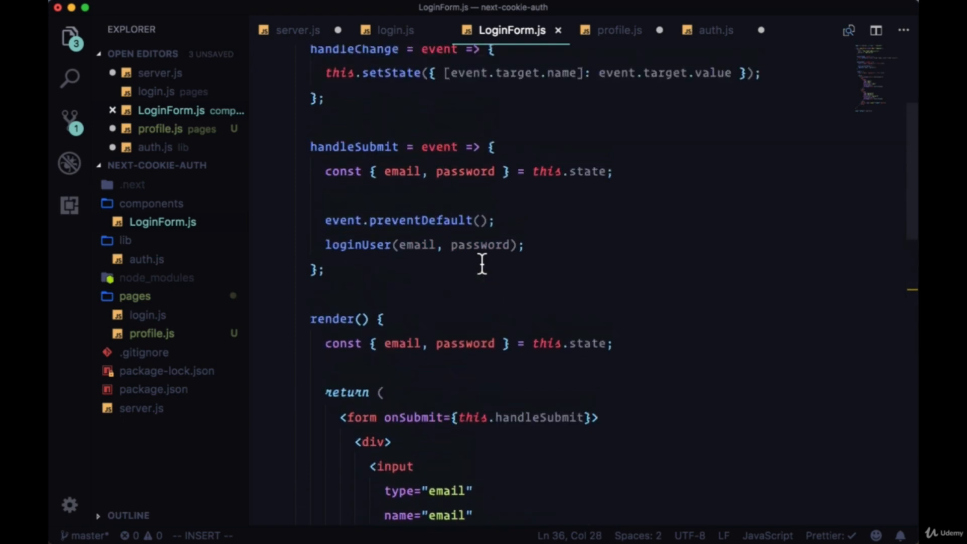
left_click(520, 244)
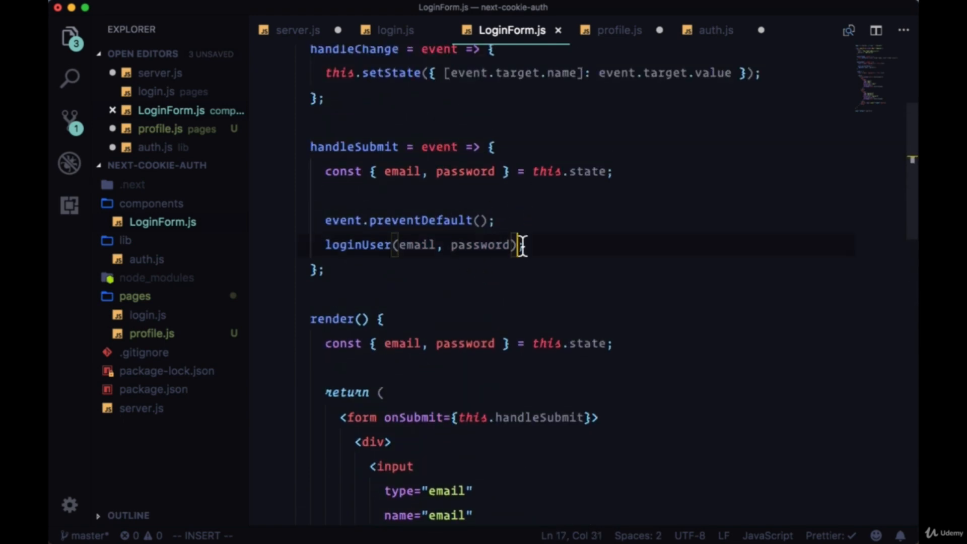
type(".then(")
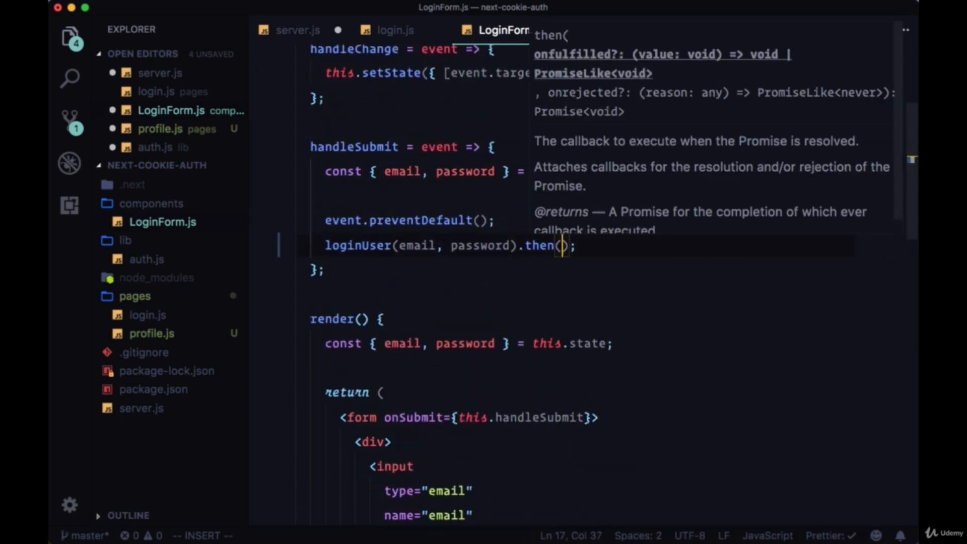
type("() => {")
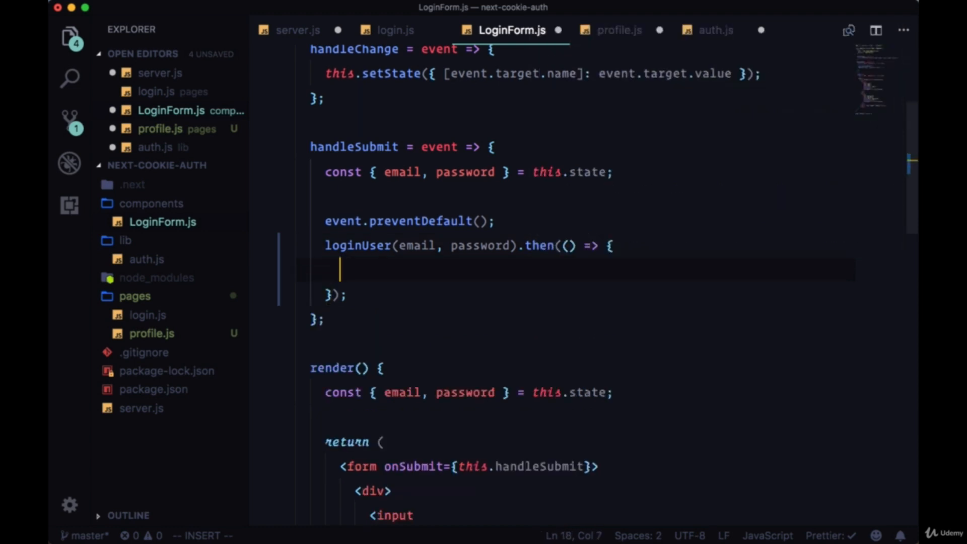
type("Router.")
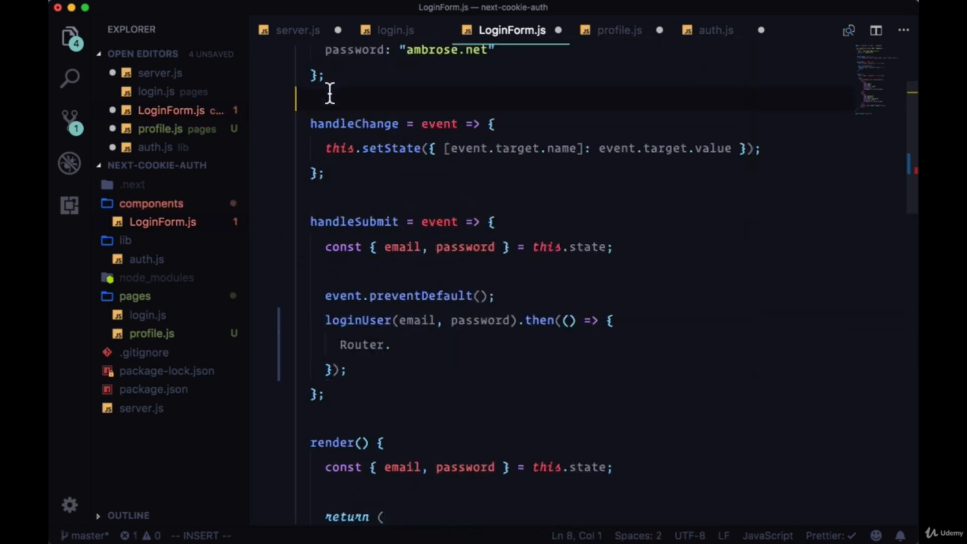
Step: Import Router from 'next/router', complete Router.push('/profile'), and save
type("import Router from")
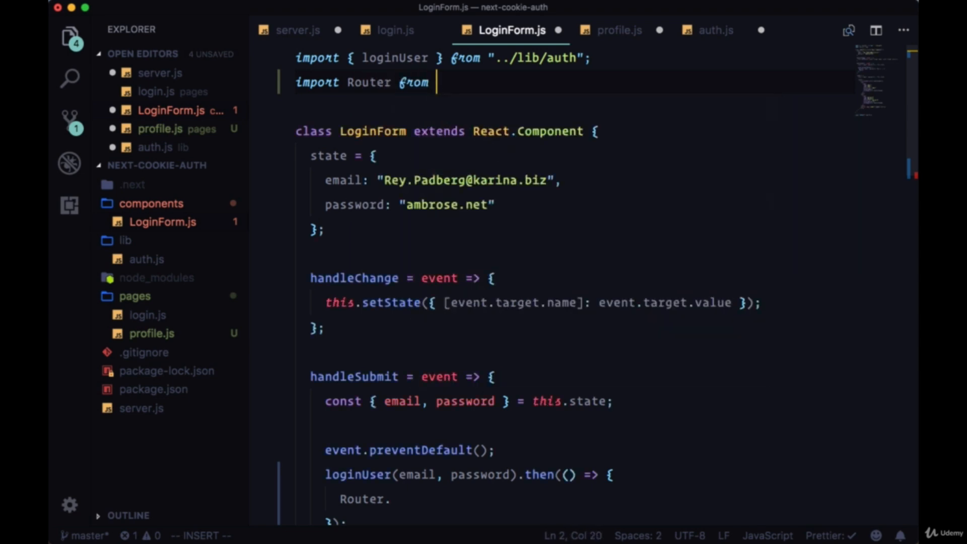
type("'next/")
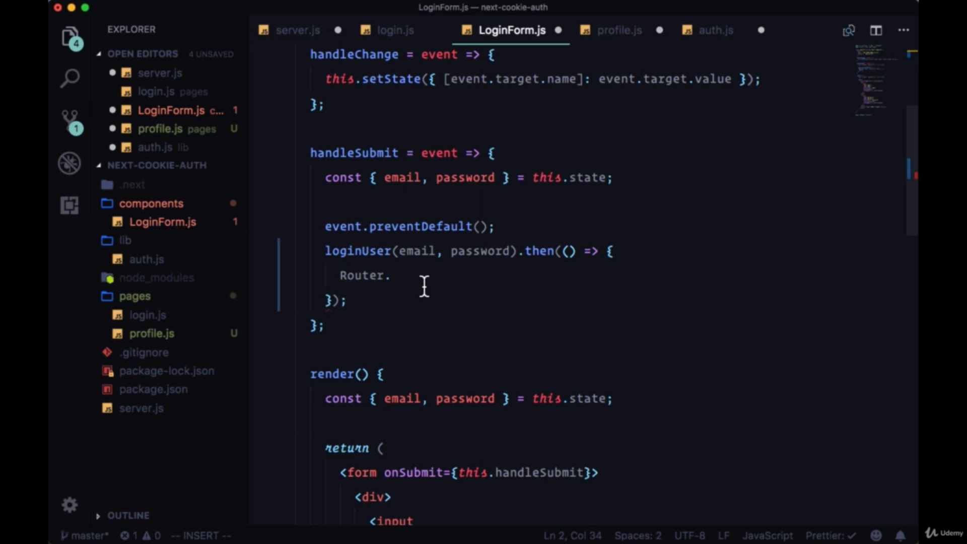
type("push('/')")
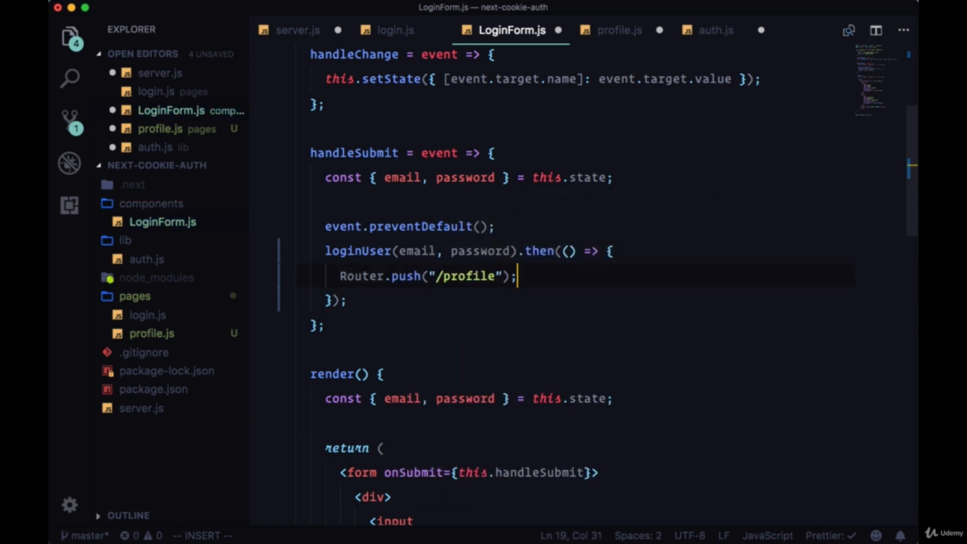
key("cmd+tab")
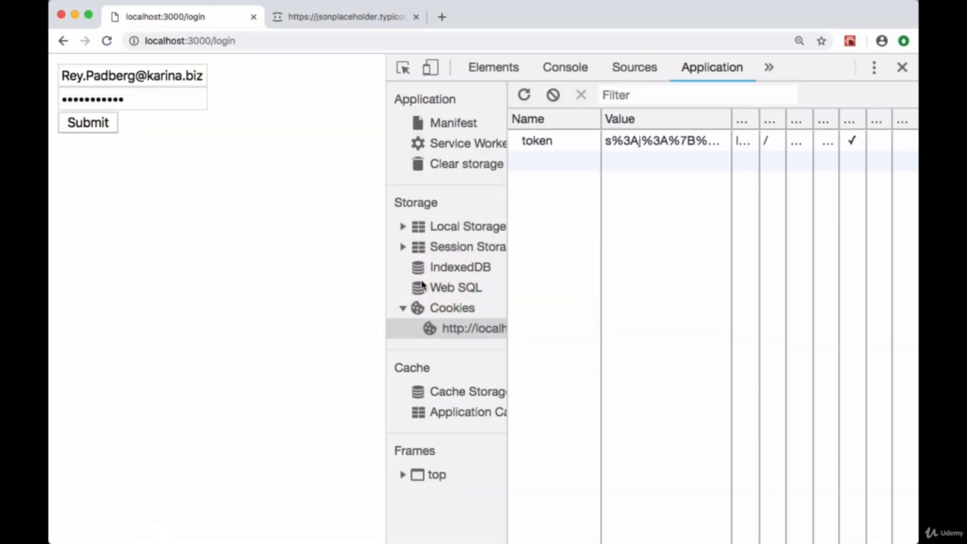
Step: Clear the token cookie and submit the login form, hitting the 'user is not defined' error on /profile
left_click(580, 95)
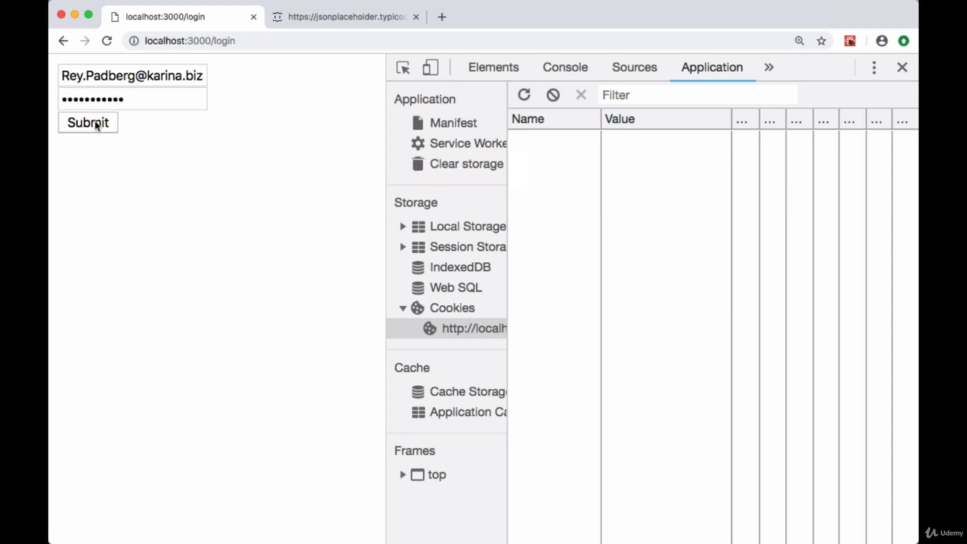
left_click(88, 122)
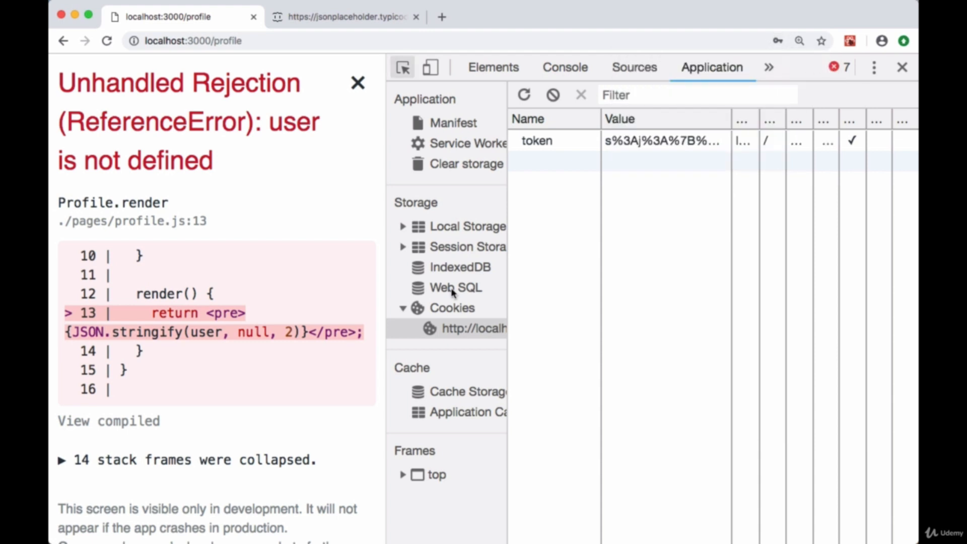
mouse_move(334, 352)
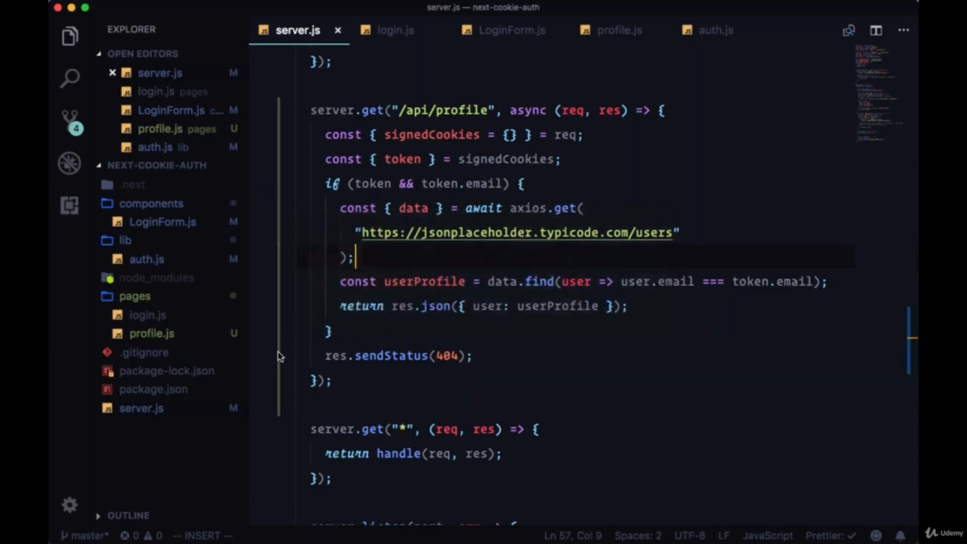
Step: In profile.js, change JSON.stringify's argument to this.state.user
left_click(618, 29)
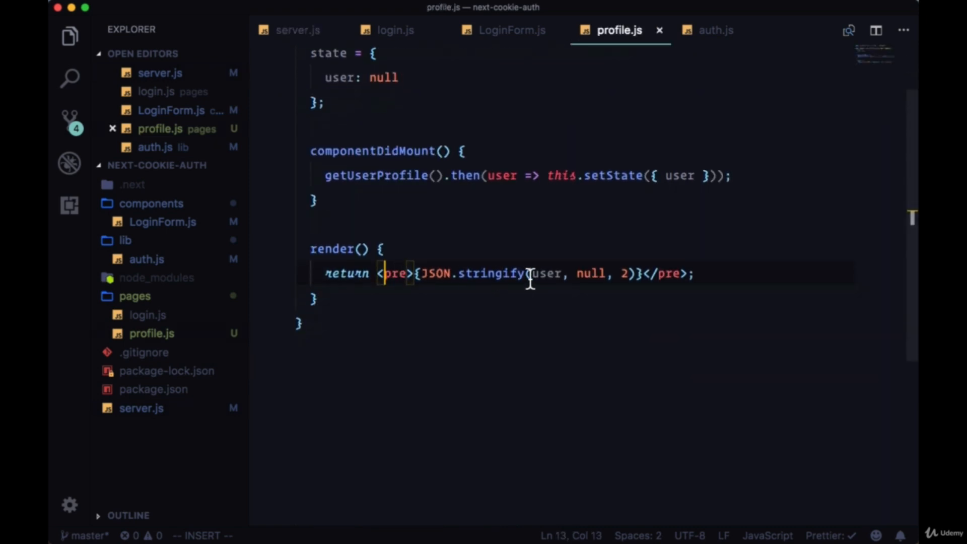
type("this.state.")
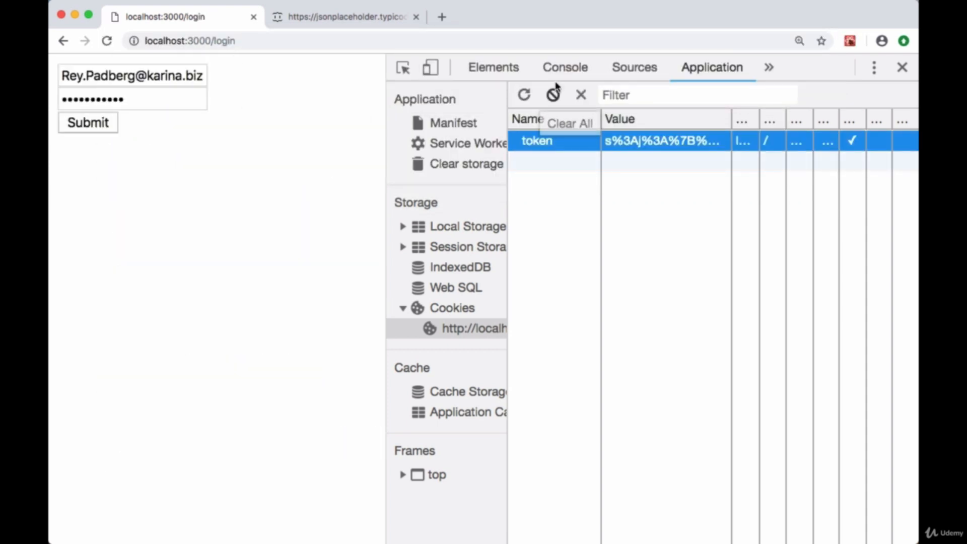
Step: Clear the token cookie, submit the login, and dismiss the Save password prompt, landing on /profile's JSON
left_click(553, 95)
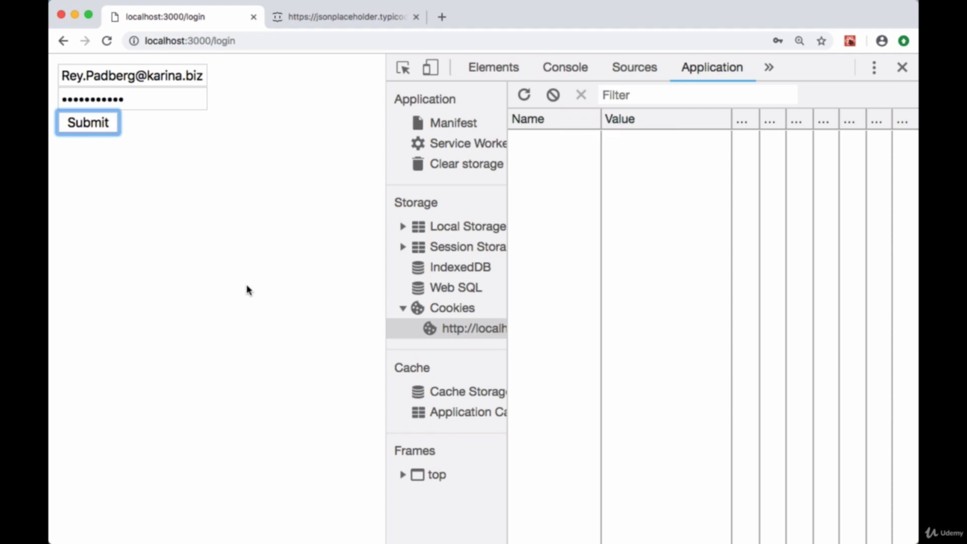
left_click(87, 122)
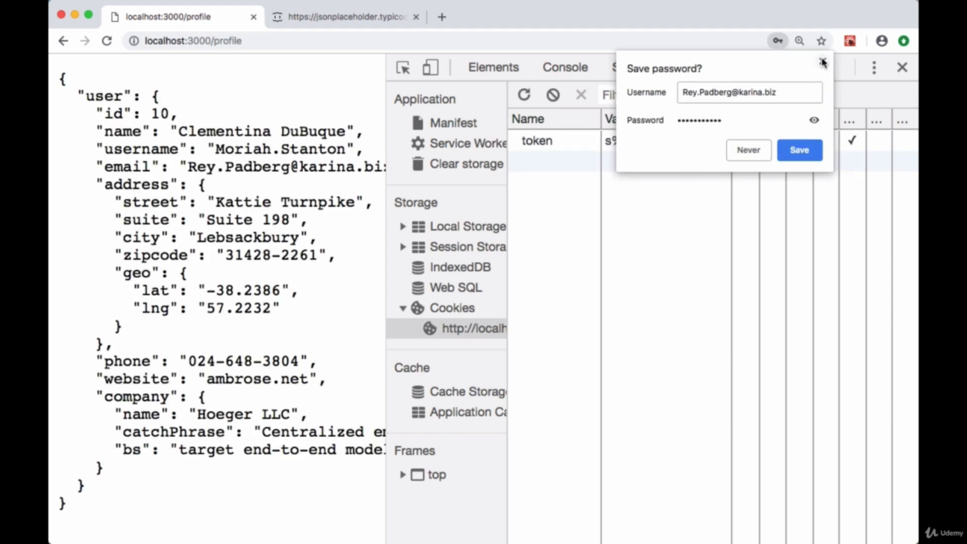
left_click(822, 63)
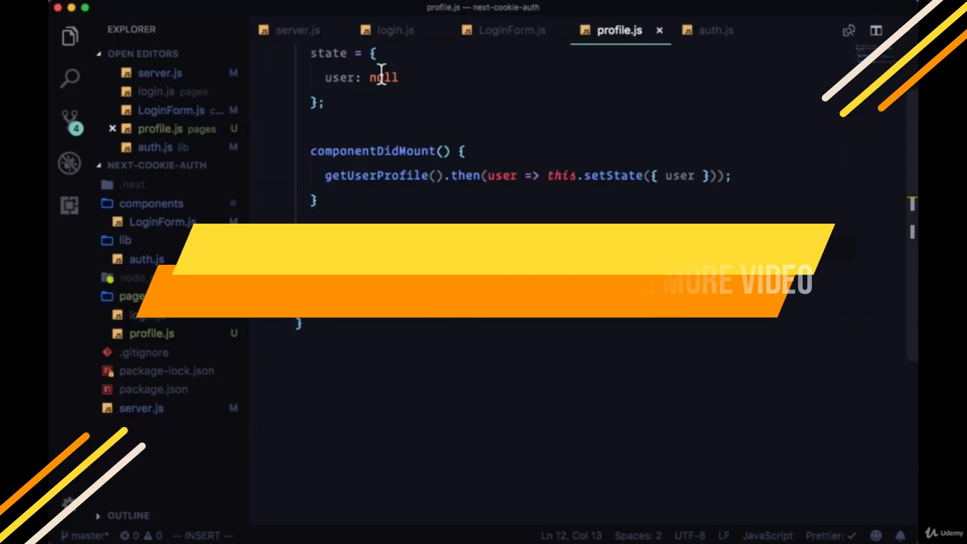
Step: In server.js, scroll to the /api/profile route and highlight signedCookies and token
left_click(298, 29)
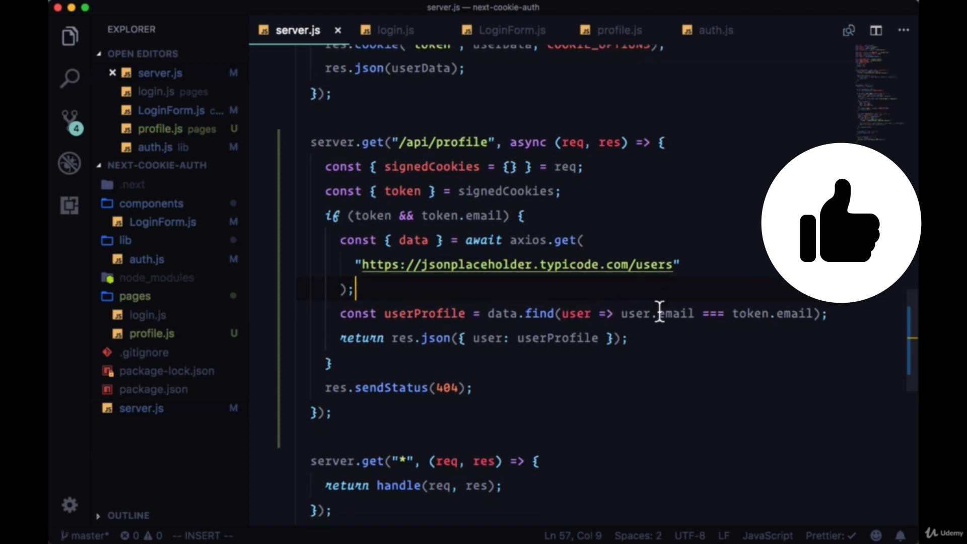
scroll("down", 3)
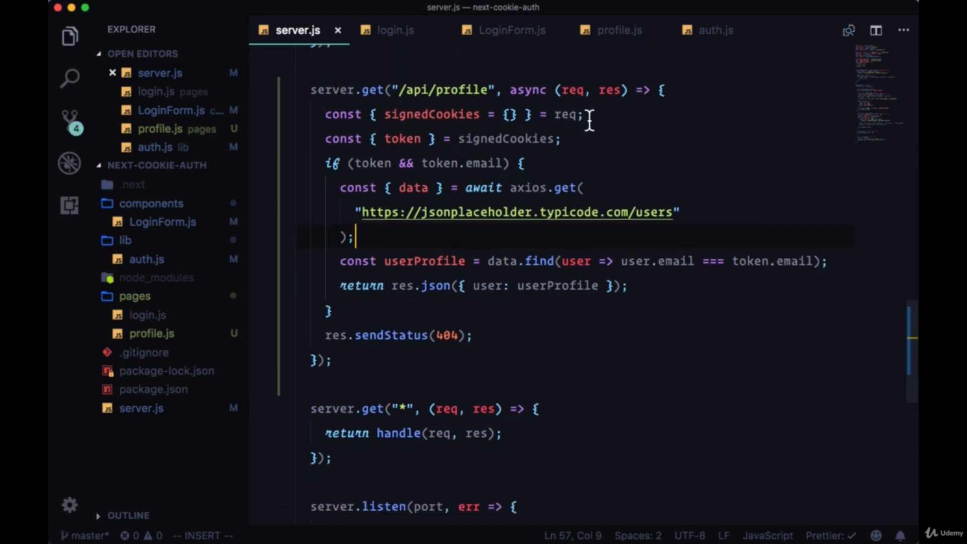
double_click(432, 114)
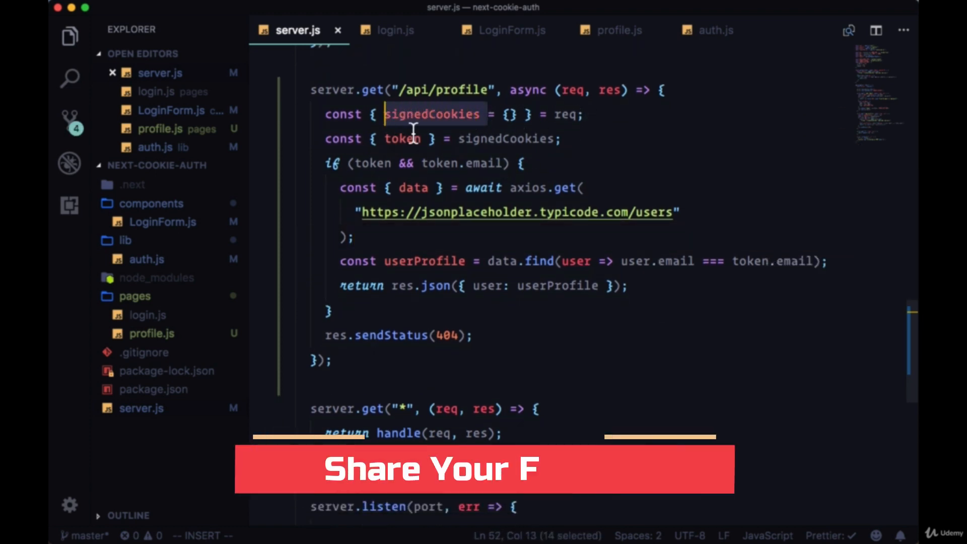
left_click(403, 138)
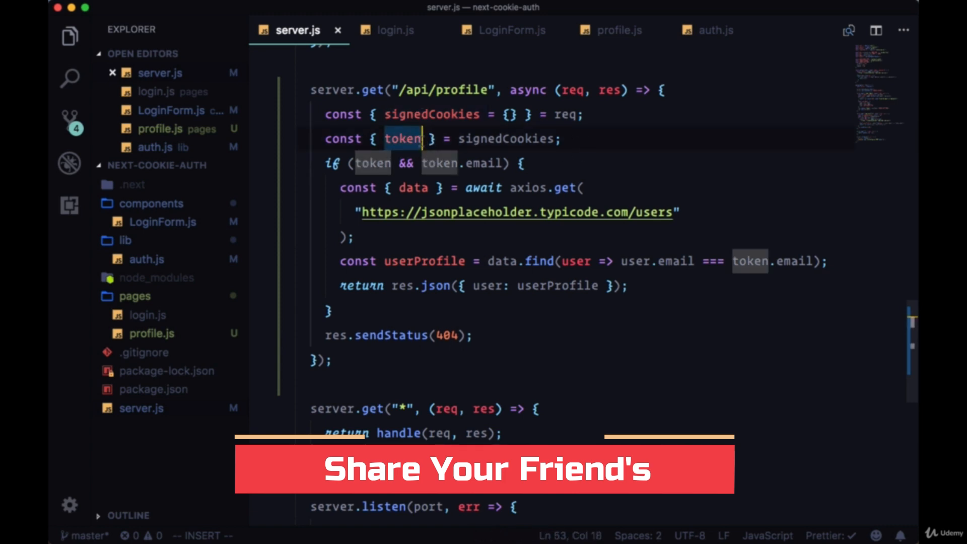